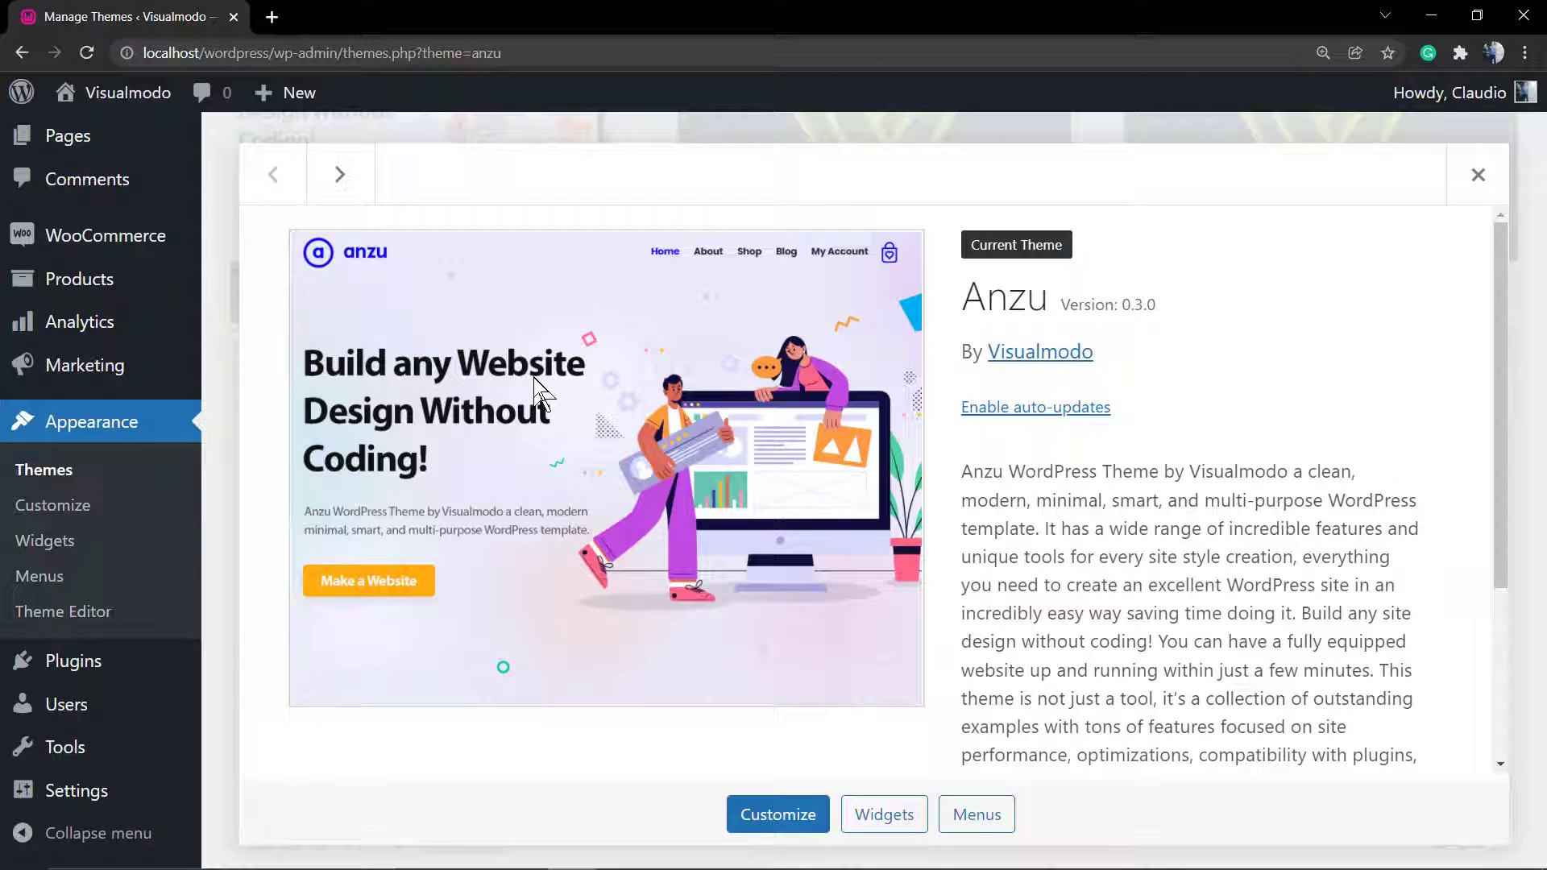
{"action": "mouse_move", "coordinate": [641, 386]}
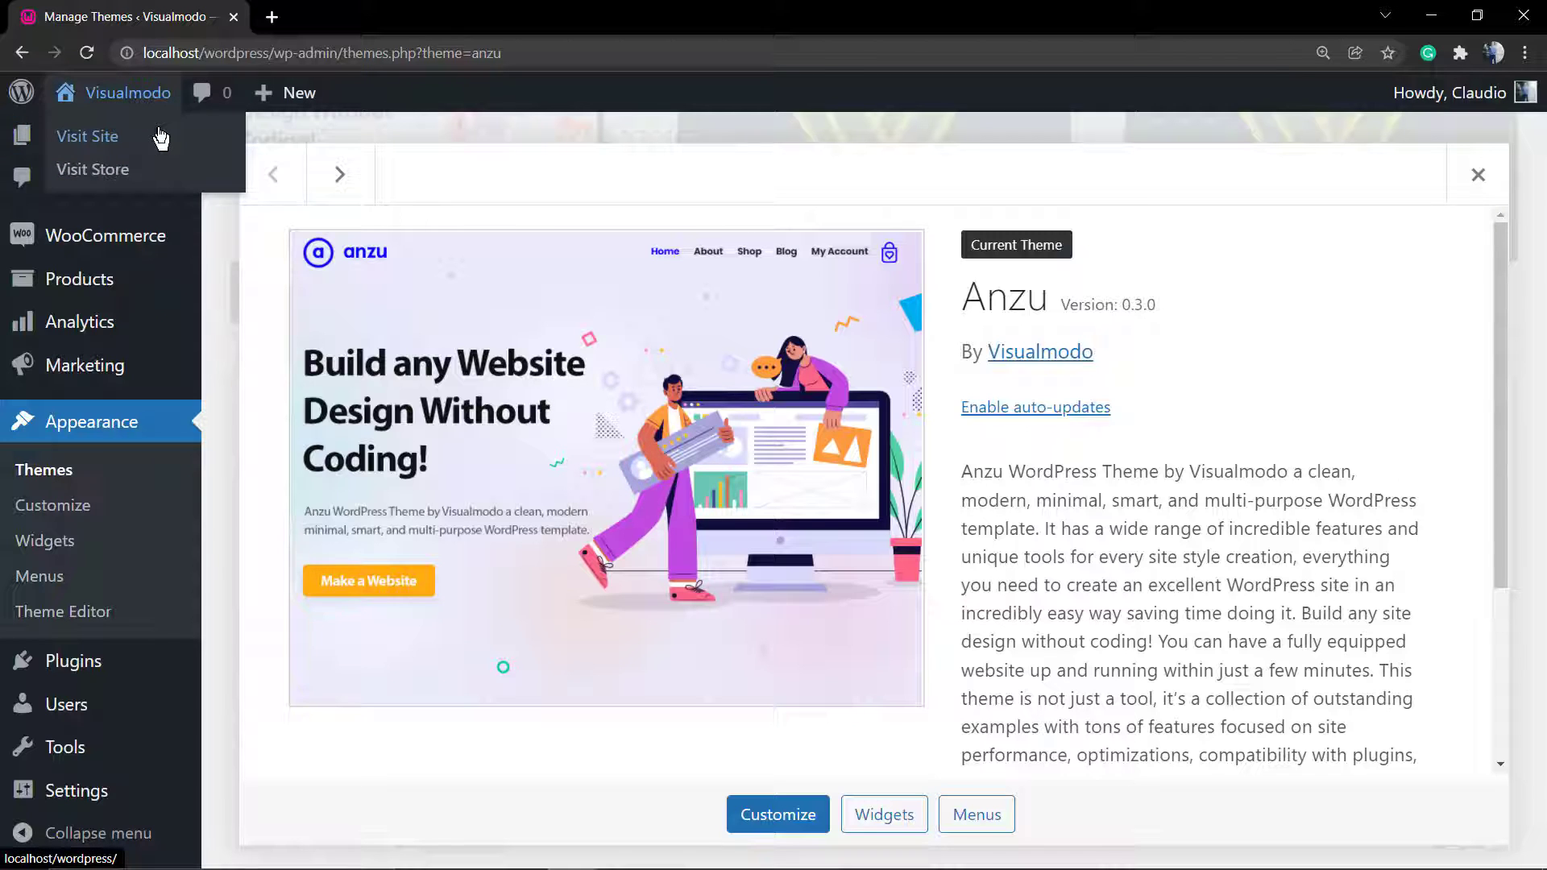
View the live site's 'Powered by Anzu' footer in a new tab, then return to the theme details
{"action": "left_click", "coordinate": [87, 137]}
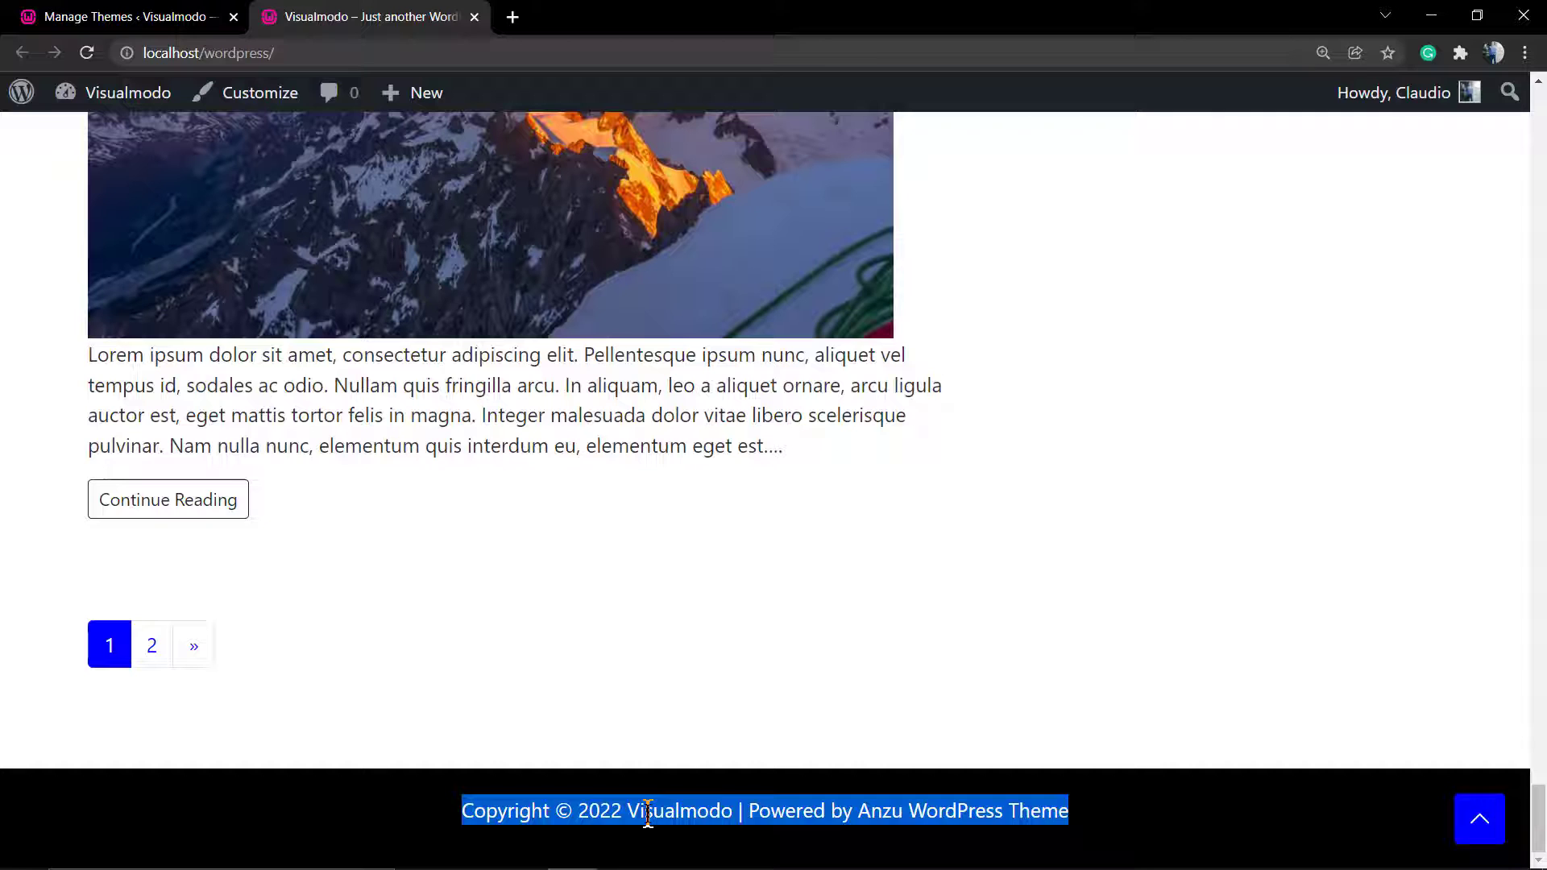
{"action": "left_click", "coordinate": [616, 690]}
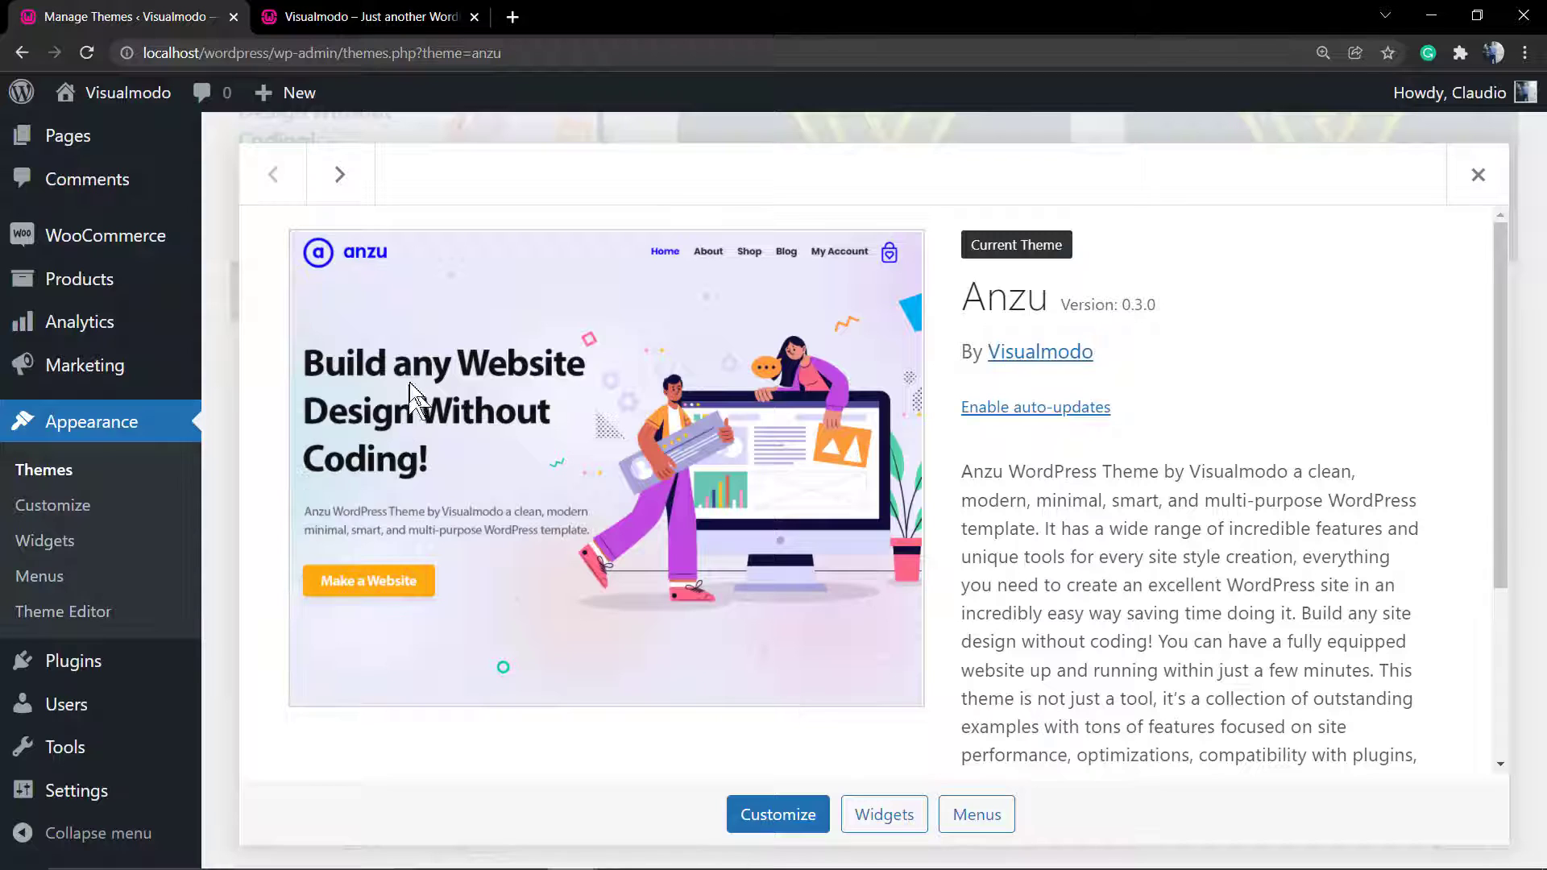
Look over the Right Sidebar widgets, then launch the Customizer for the Anzu theme
{"action": "left_click", "coordinate": [45, 541]}
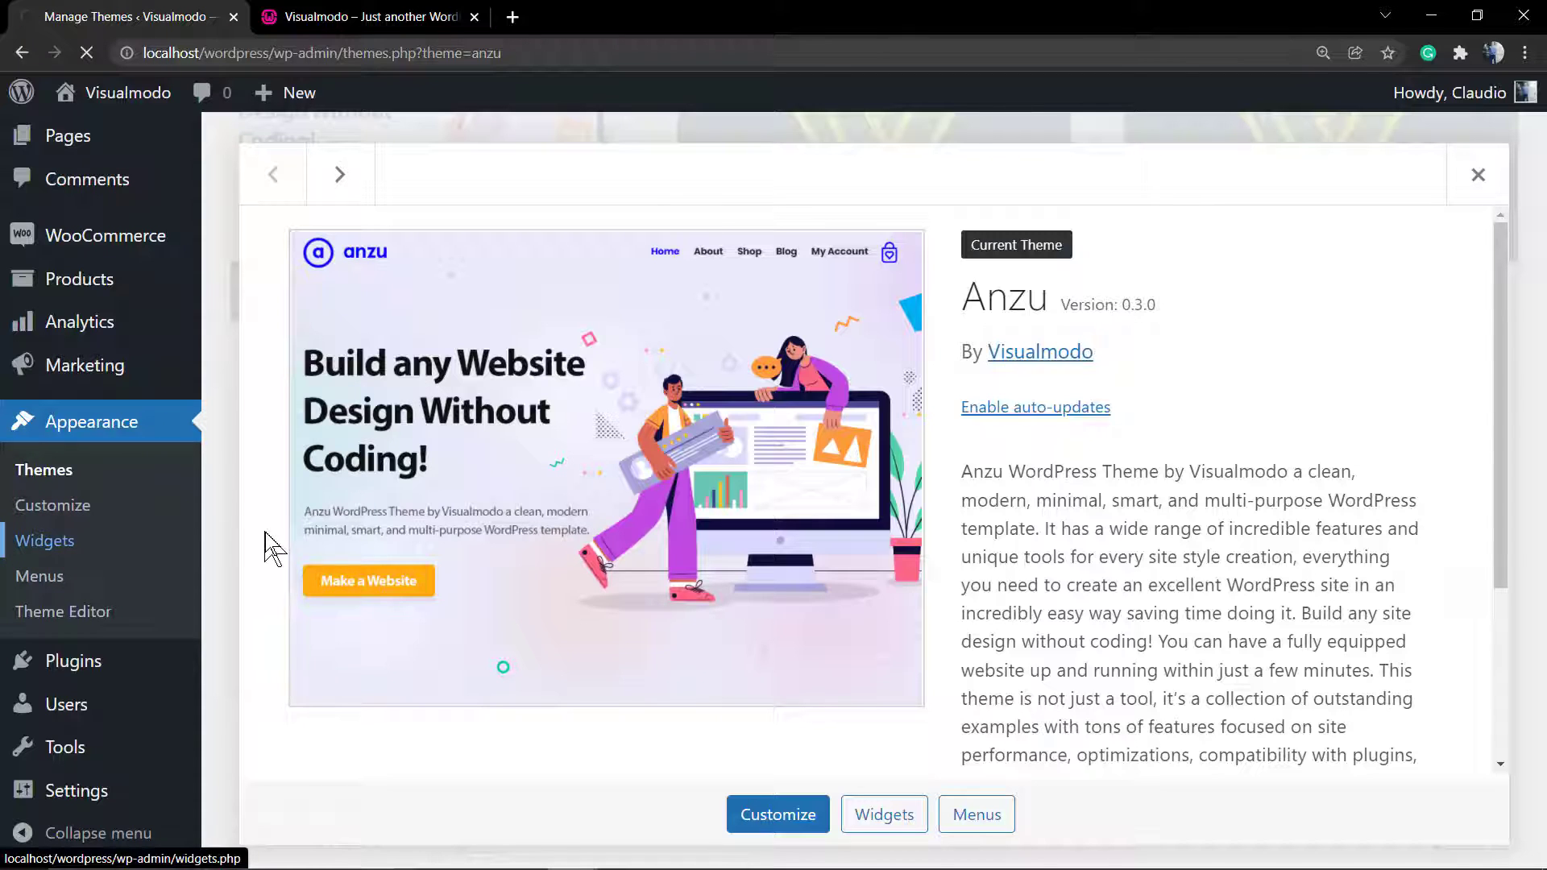
{"action": "mouse_move", "coordinate": [610, 346]}
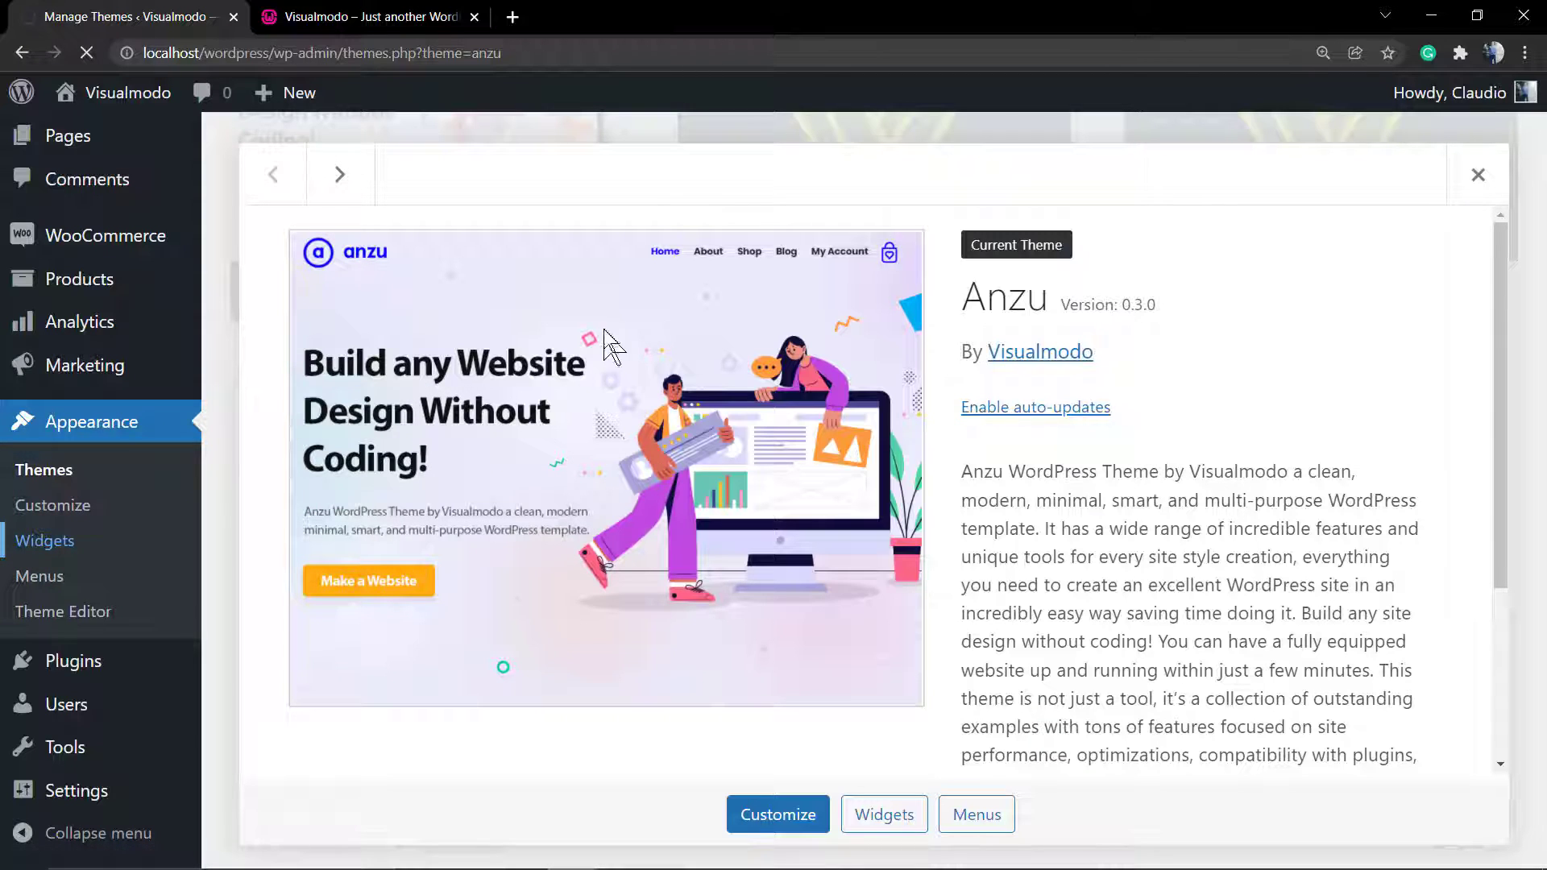
{"action": "left_click", "coordinate": [882, 814]}
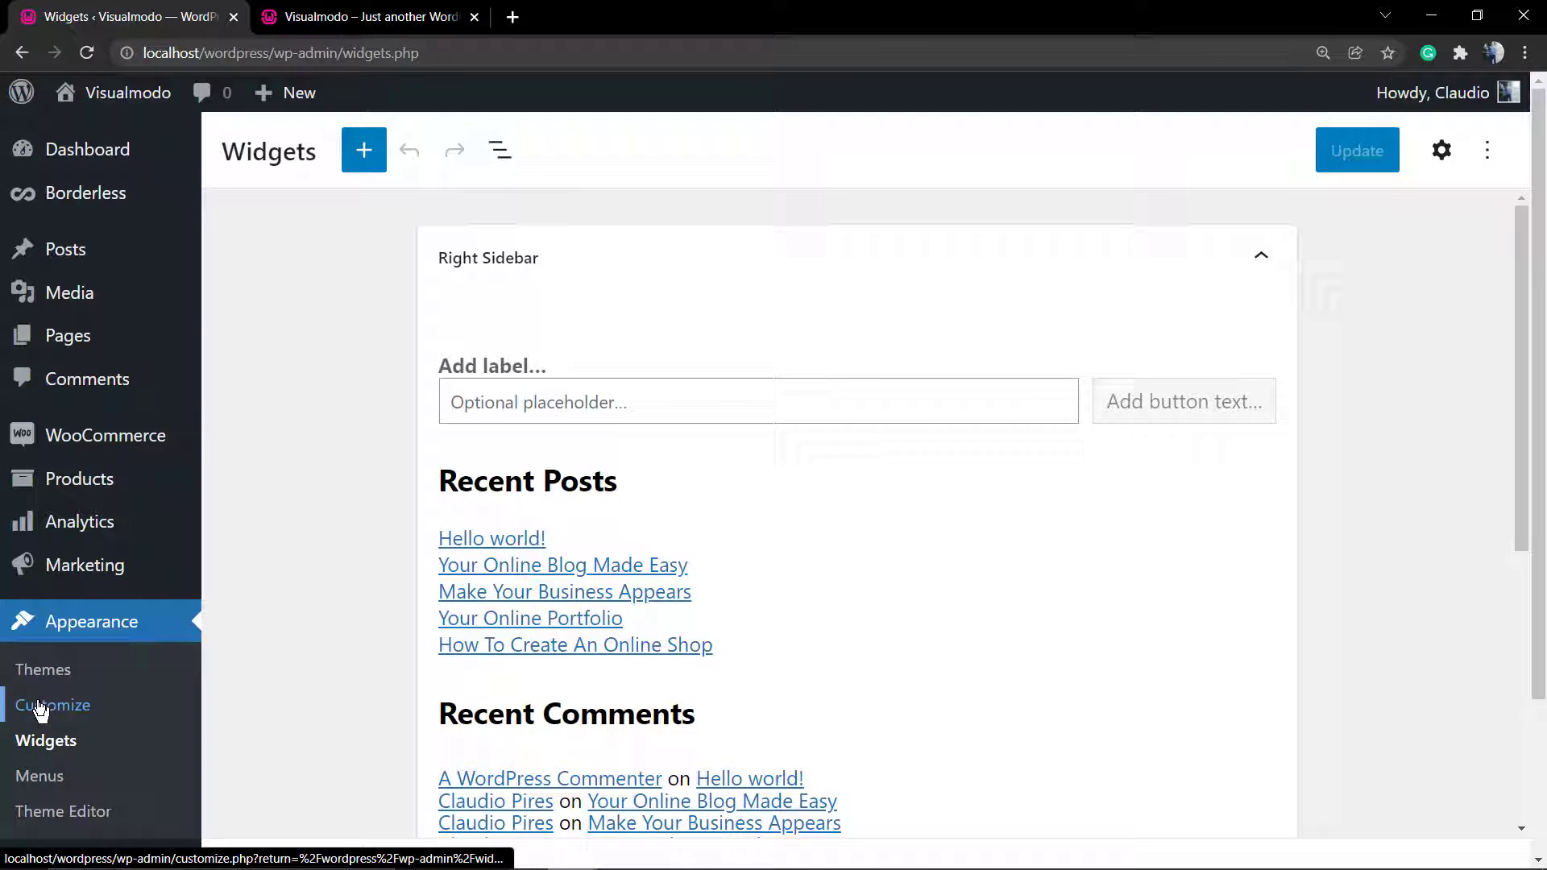
{"action": "left_click", "coordinate": [52, 704]}
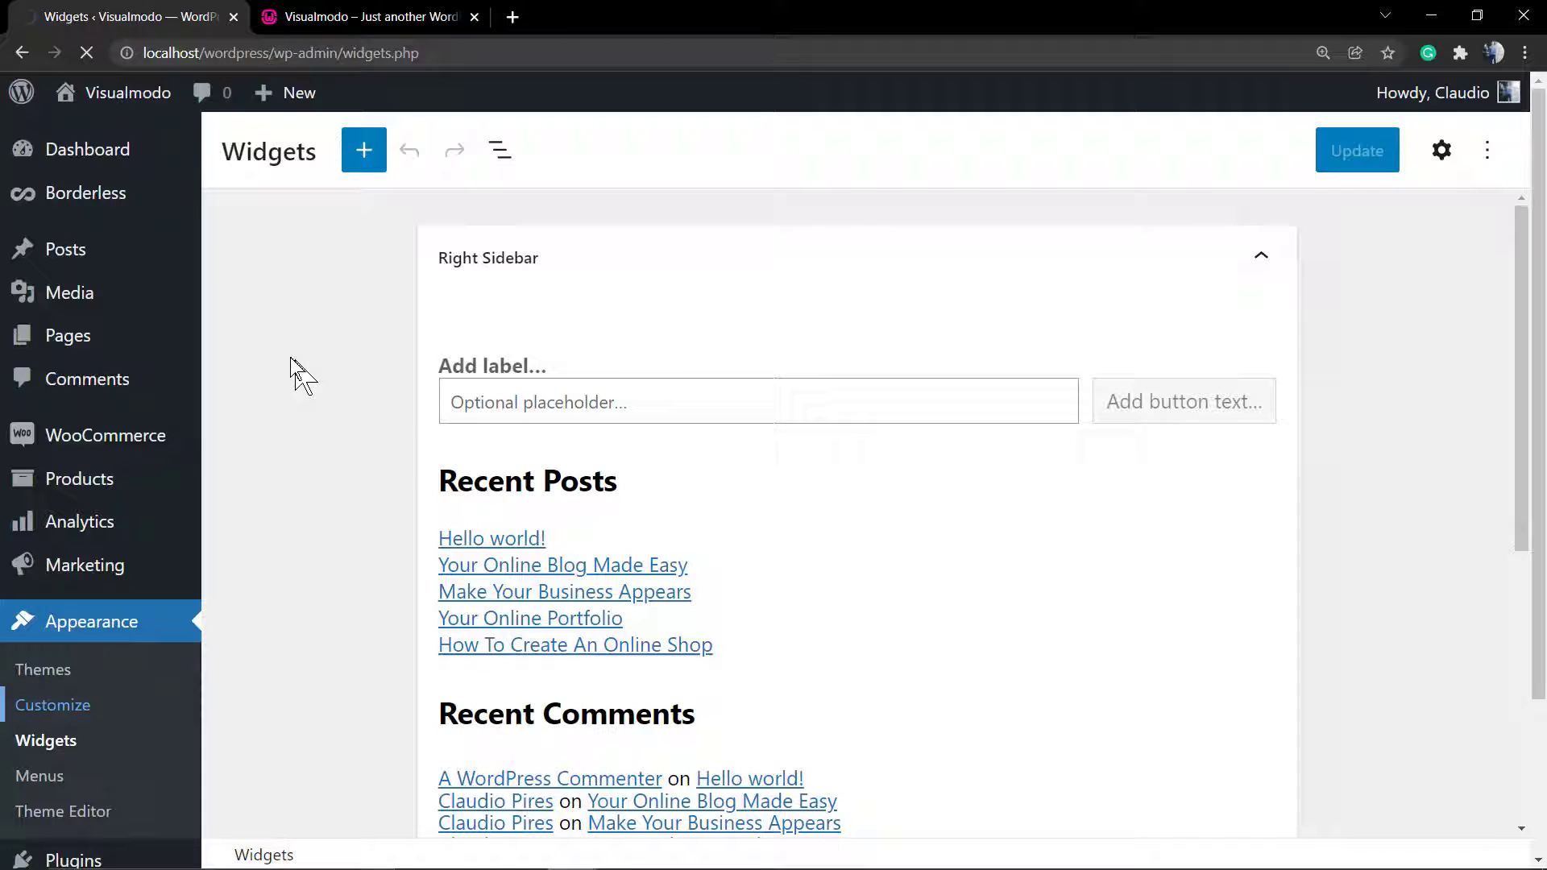
{"action": "left_click", "coordinate": [52, 704]}
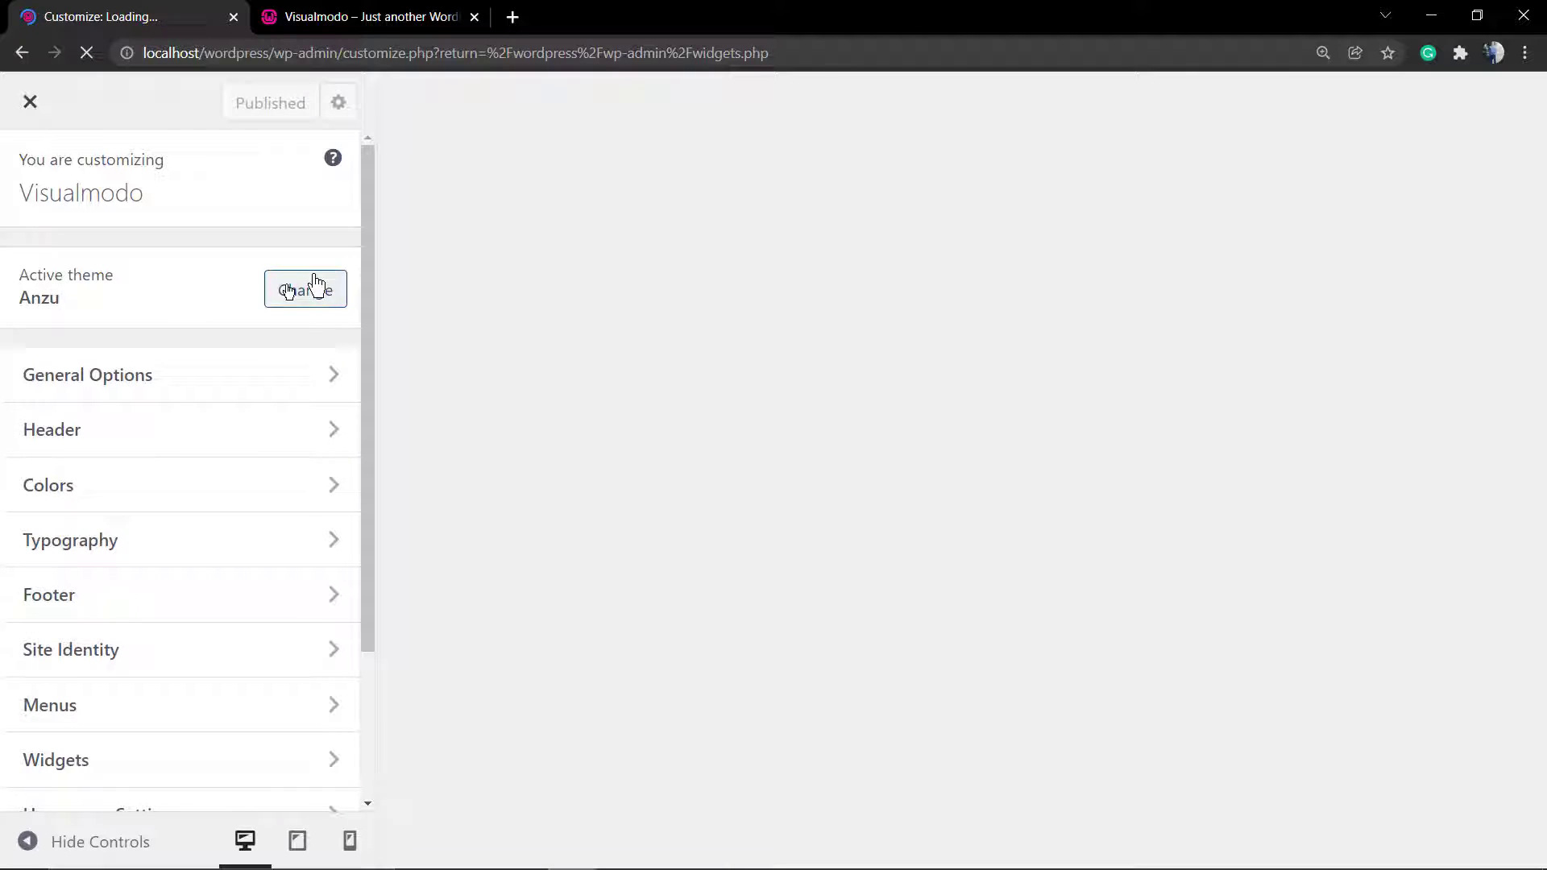
Enable the Above Footer widget area and review its 3-column, boxed layout options
{"action": "left_click", "coordinate": [48, 594]}
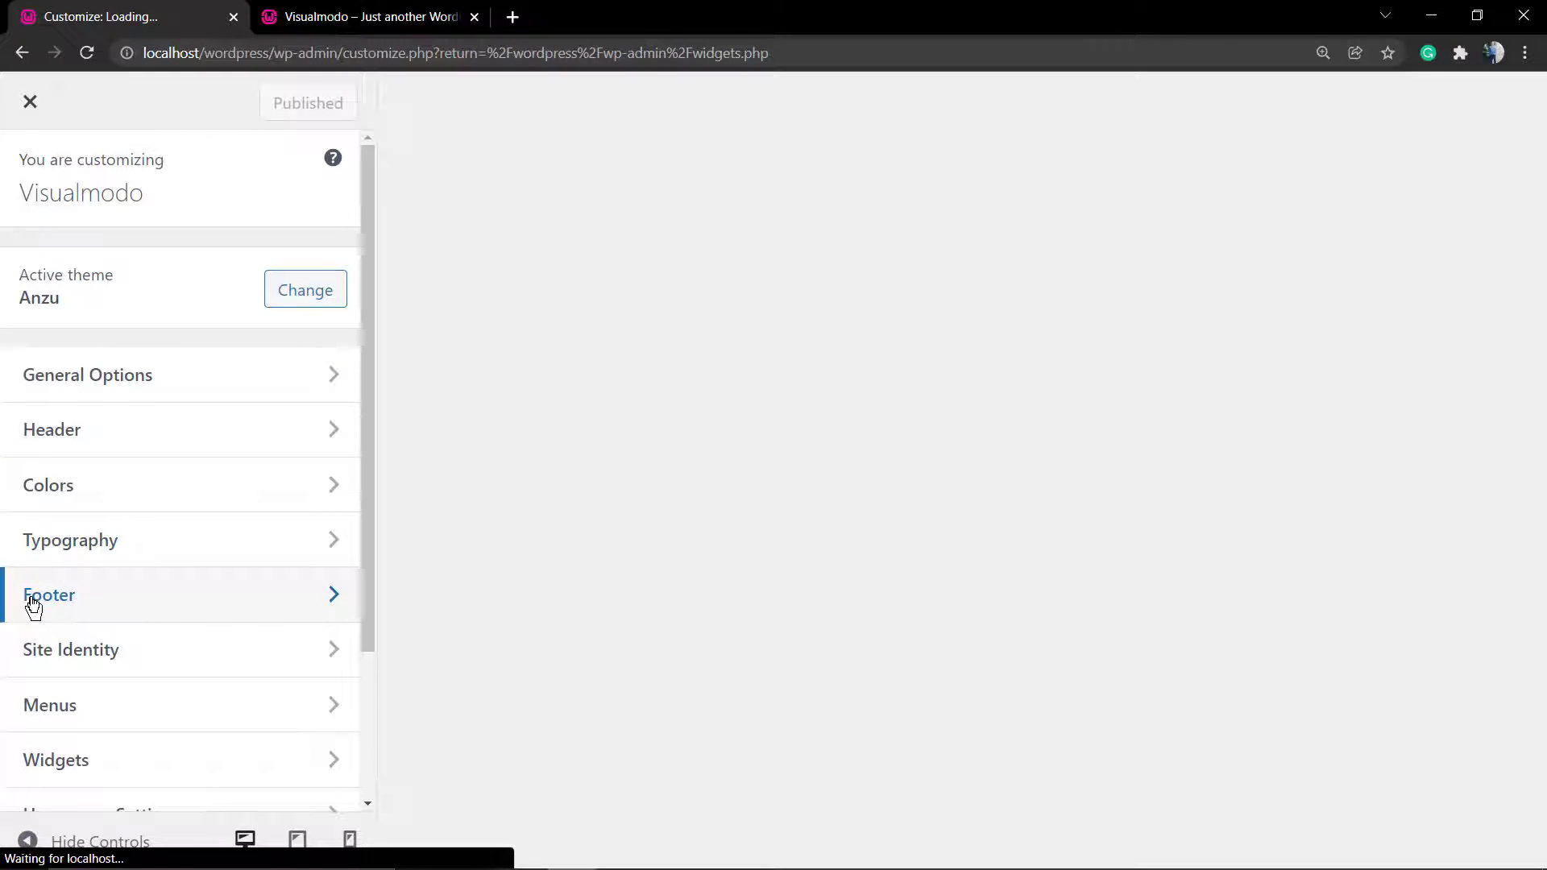
{"action": "left_click", "coordinate": [49, 594]}
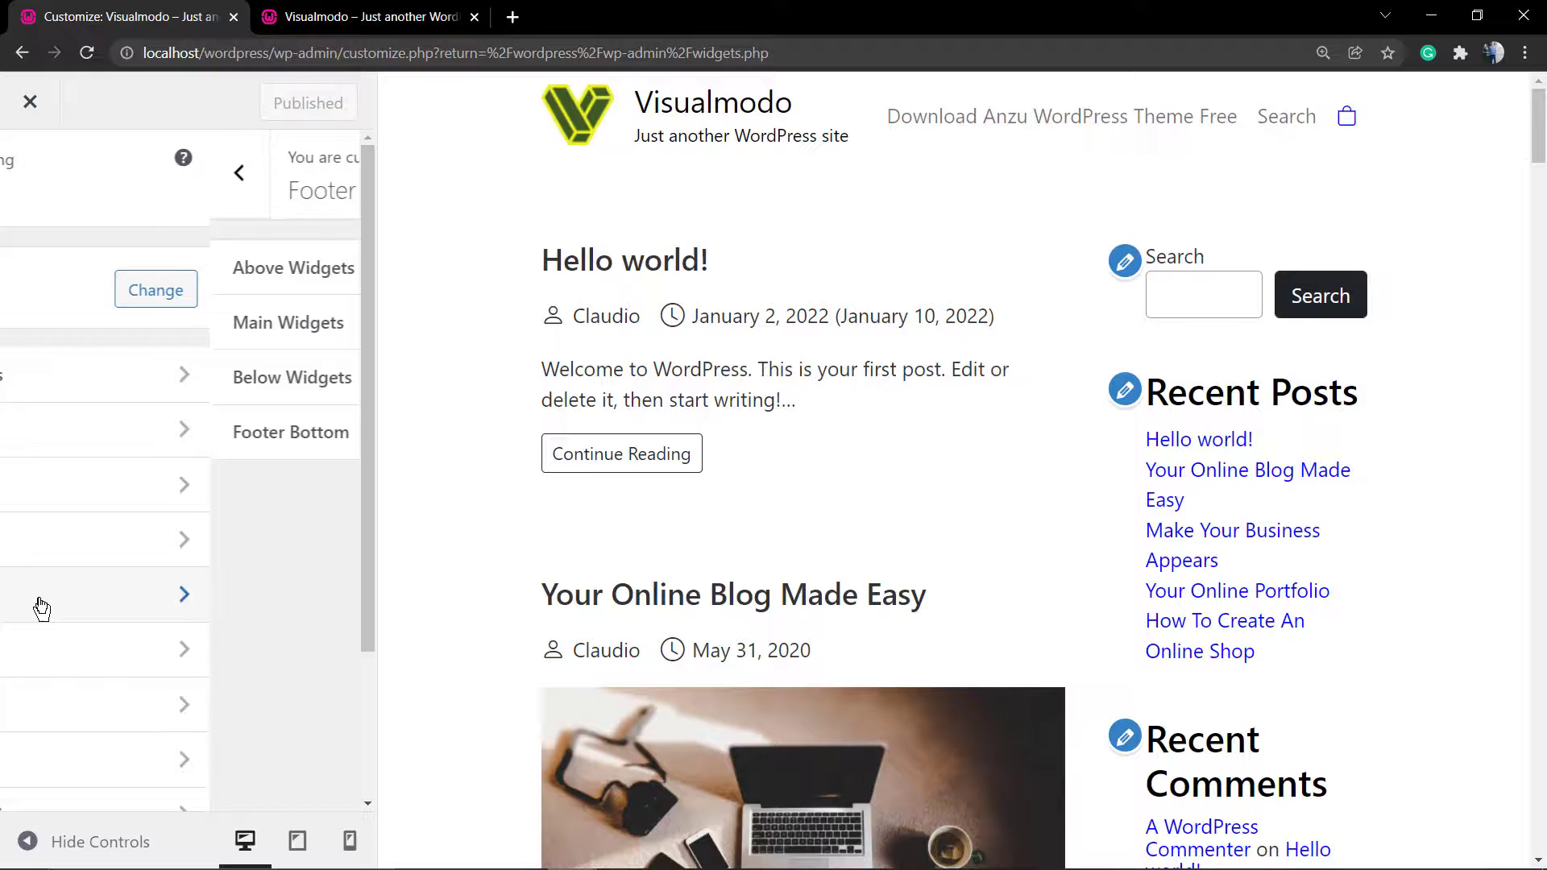
{"action": "left_click", "coordinate": [293, 267]}
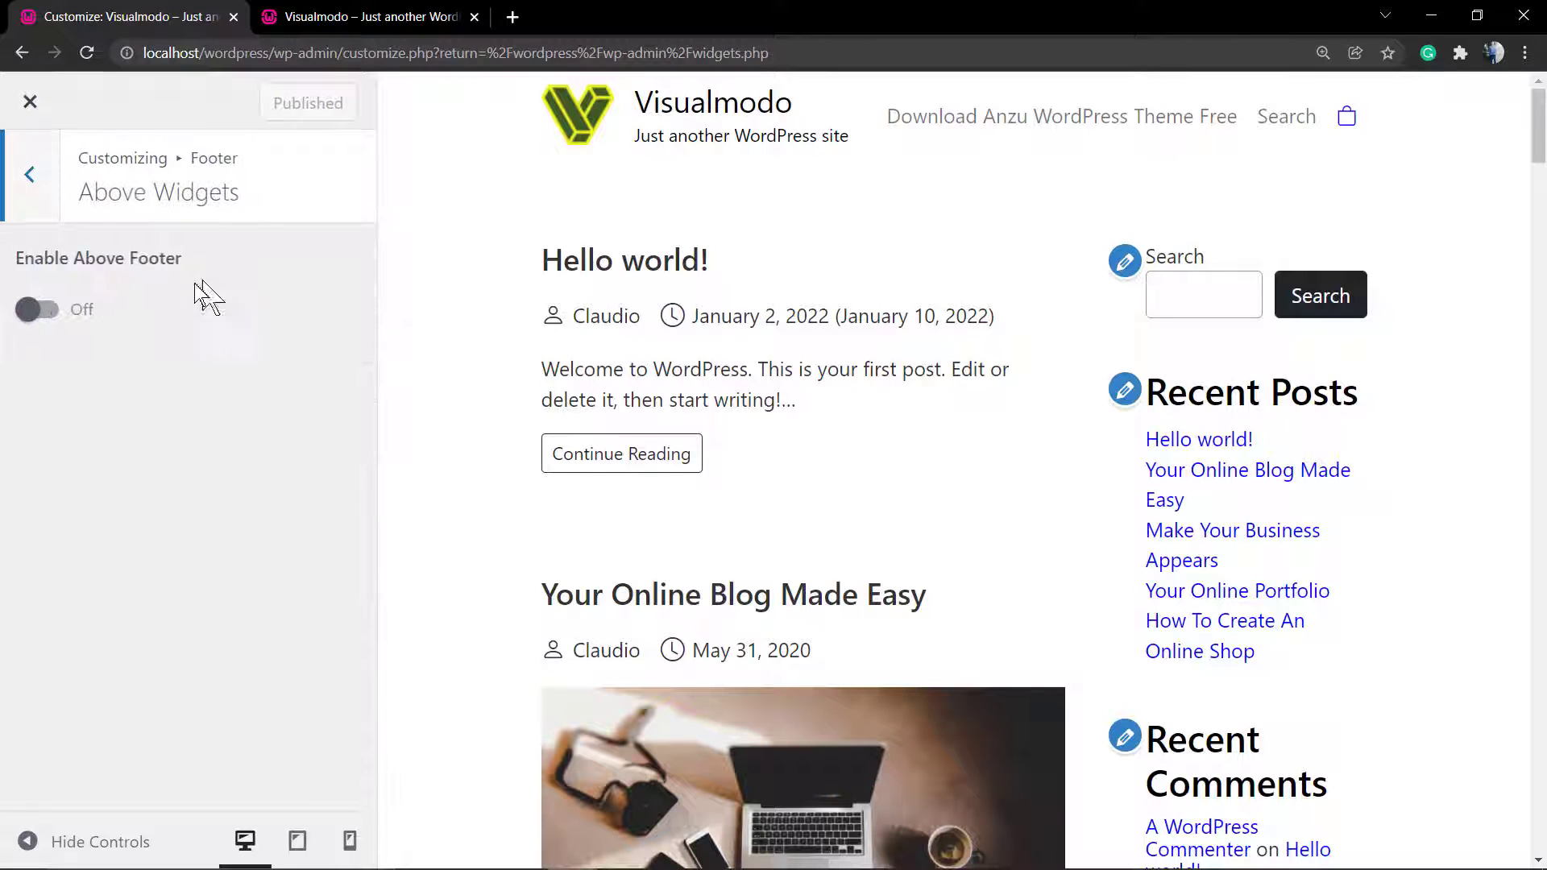
{"action": "left_click", "coordinate": [37, 308]}
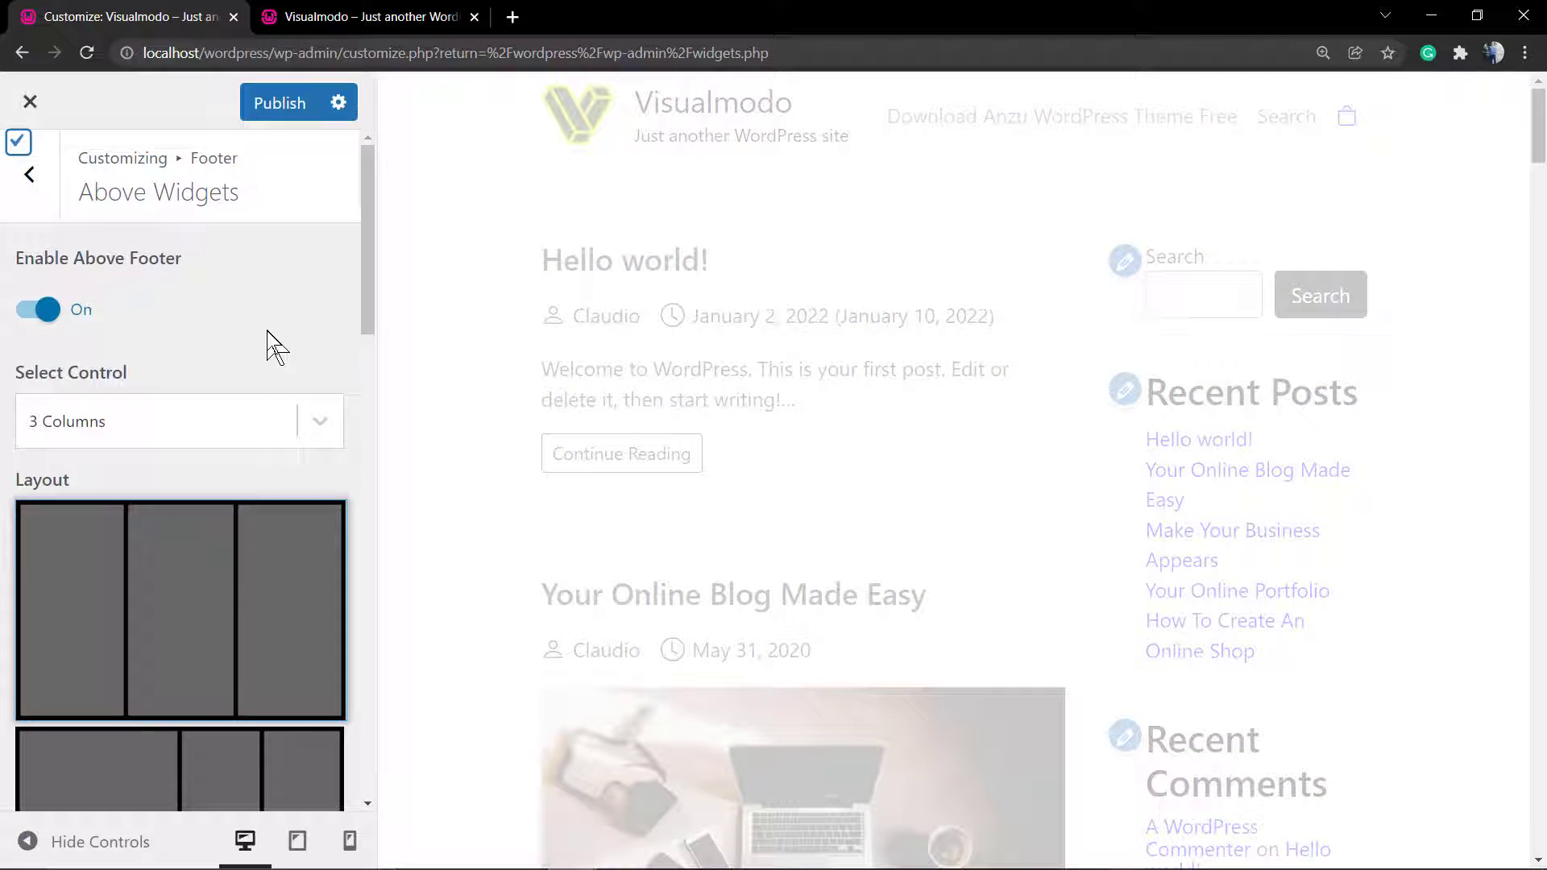
{"action": "scroll", "scroll_direction": "down", "scroll_amount": 3}
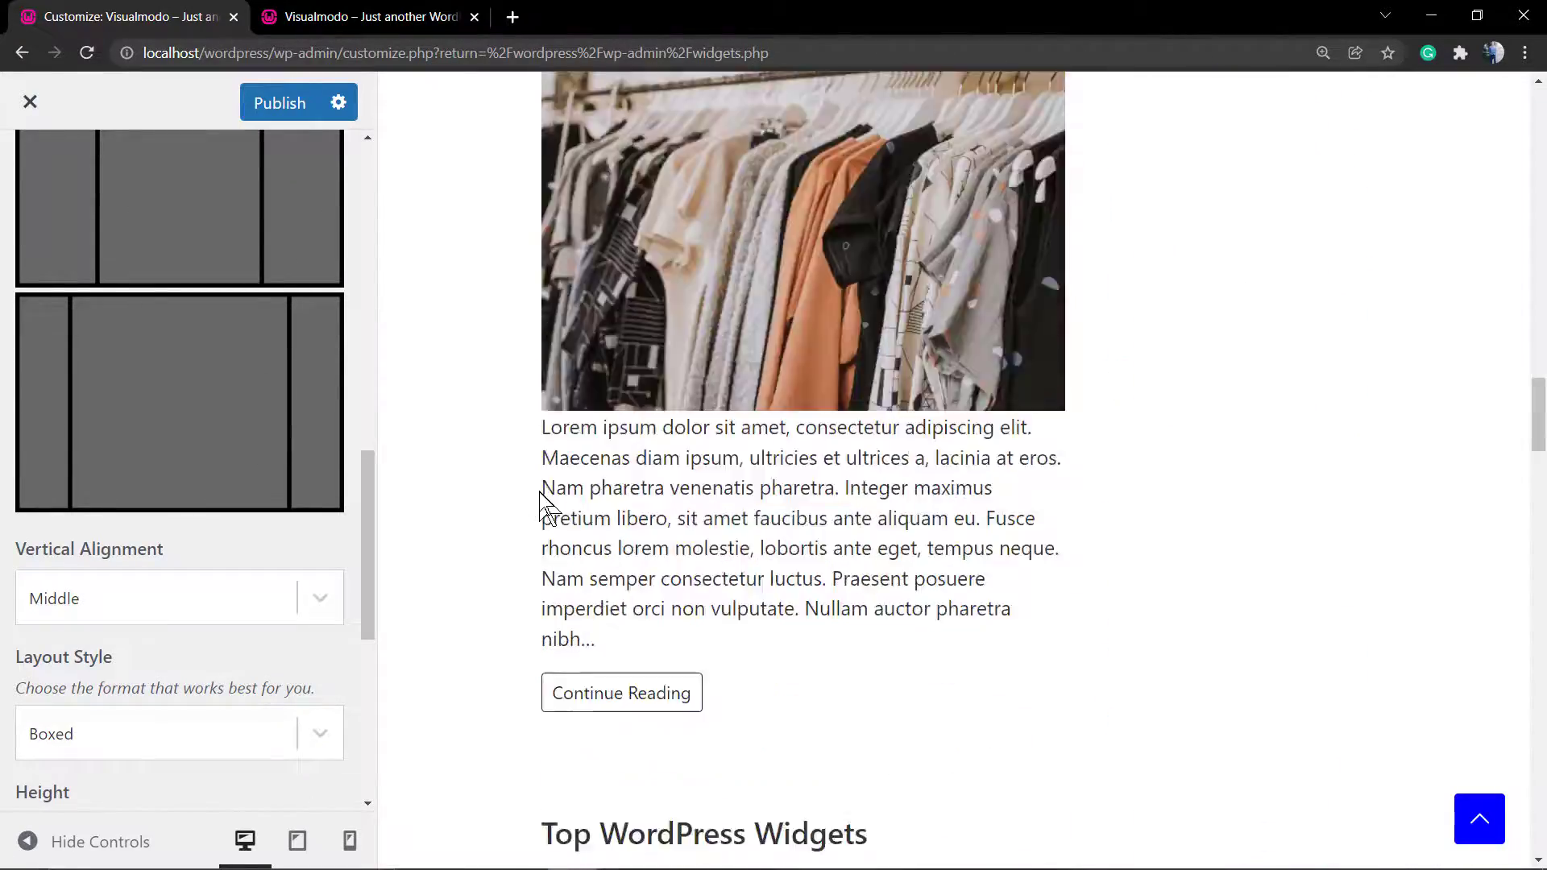
{"action": "scroll", "scroll_direction": "down", "scroll_amount": 3}
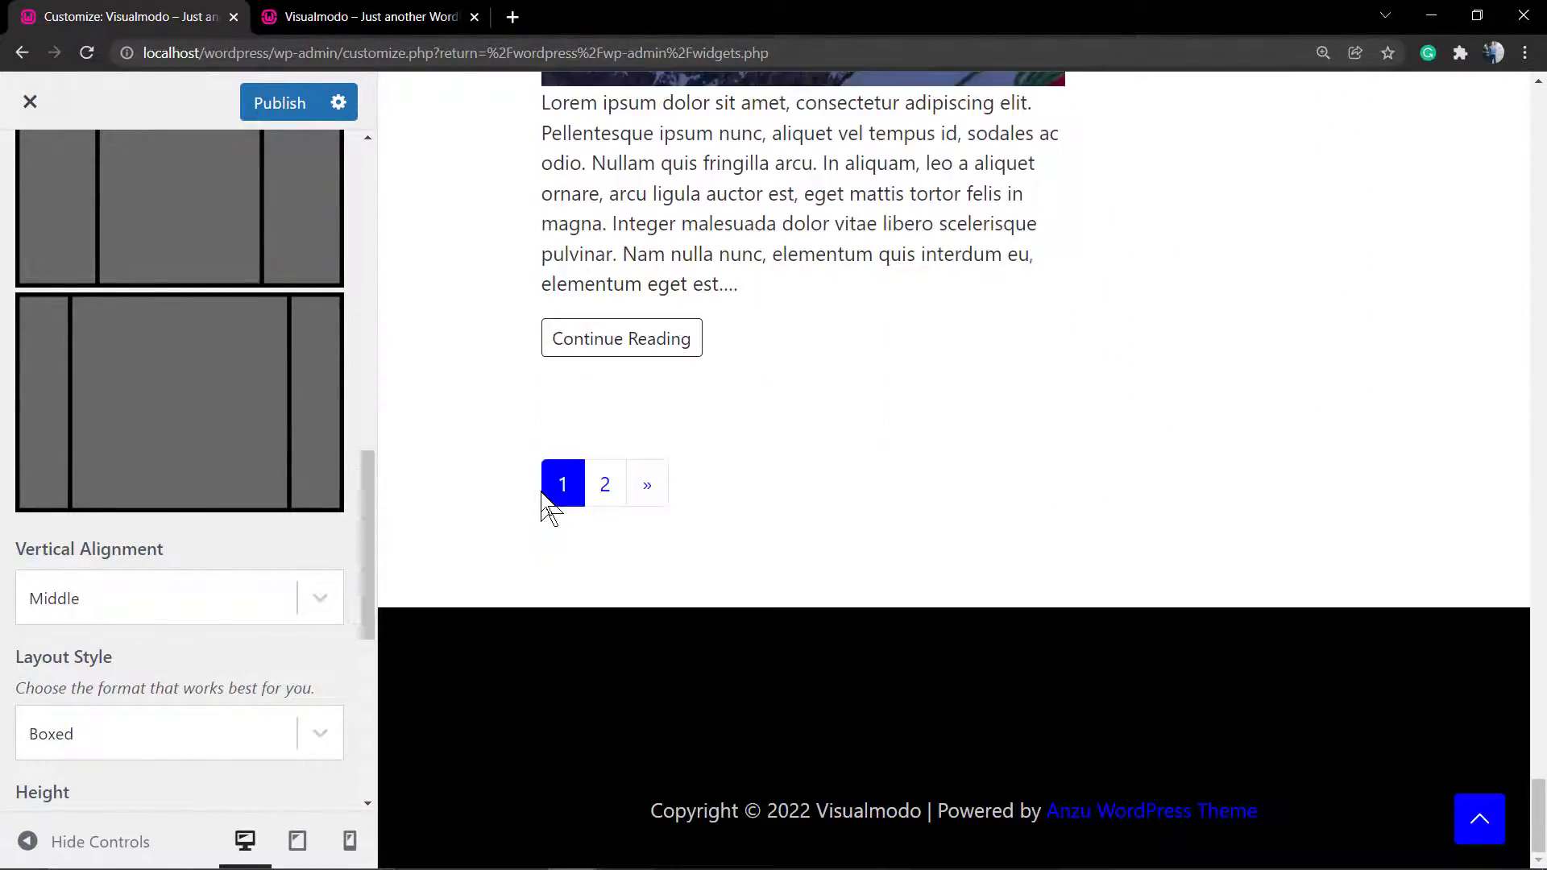
{"action": "mouse_move", "coordinate": [215, 469]}
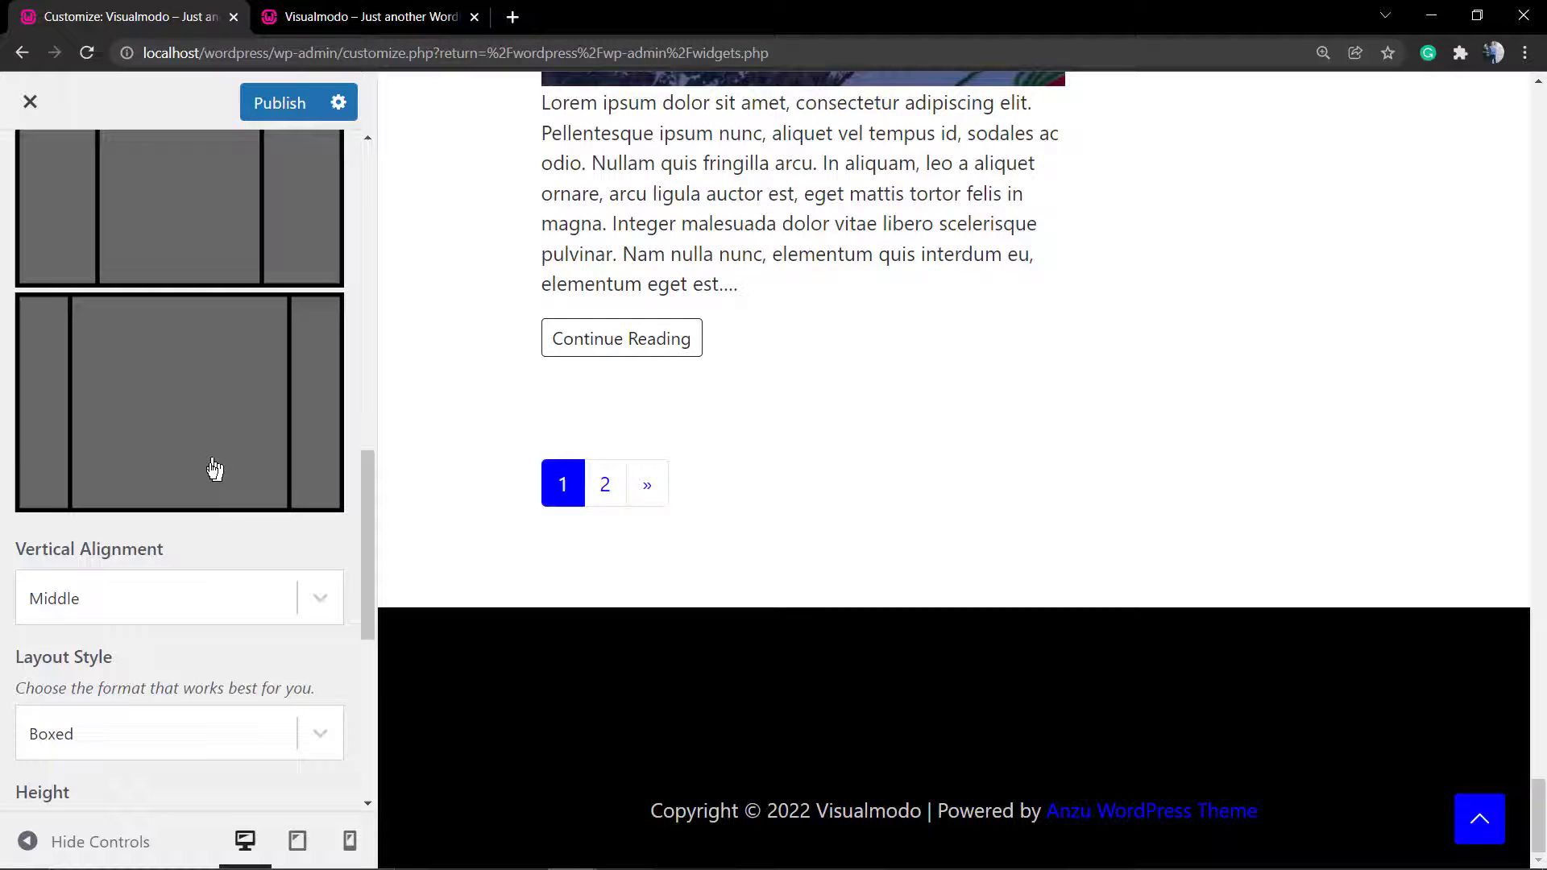
{"action": "mouse_move", "coordinate": [138, 661]}
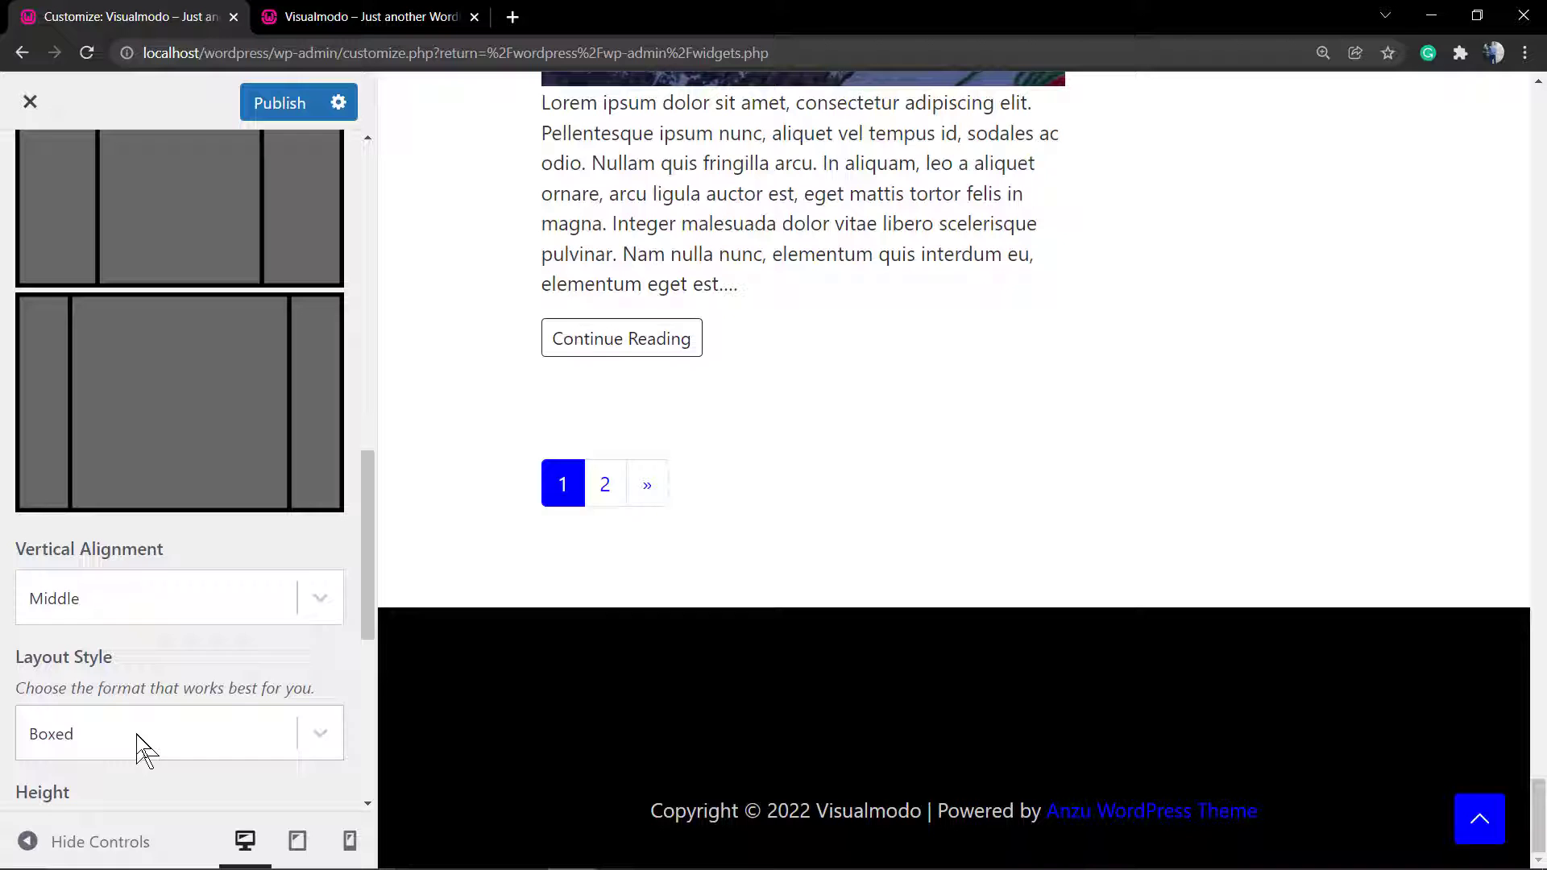
{"action": "scroll", "scroll_direction": "down", "scroll_amount": 3}
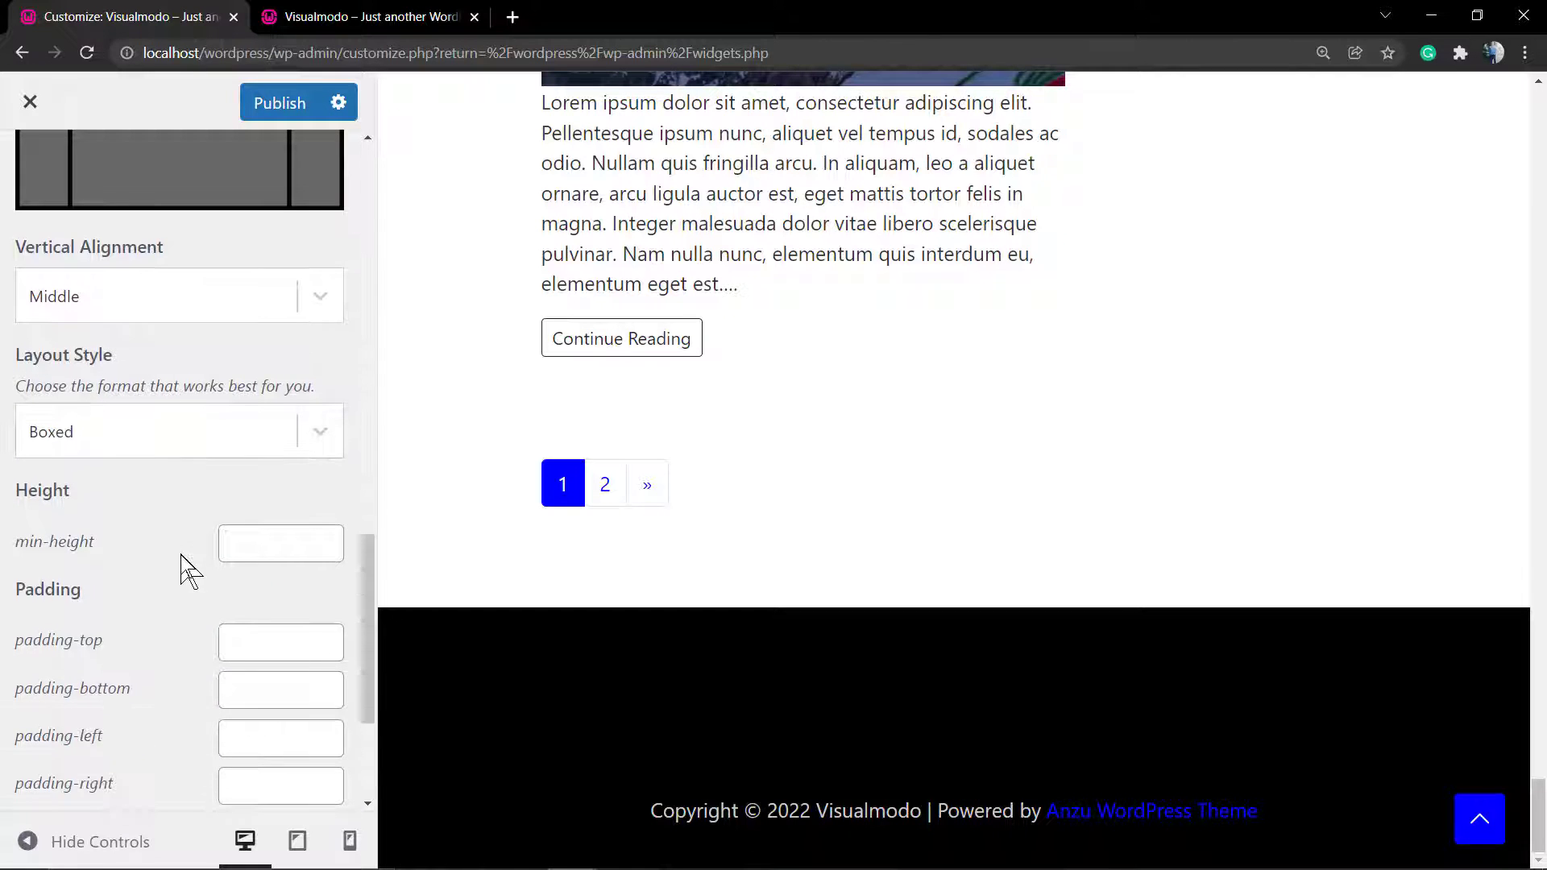
{"action": "scroll", "scroll_direction": "down", "scroll_amount": 3}
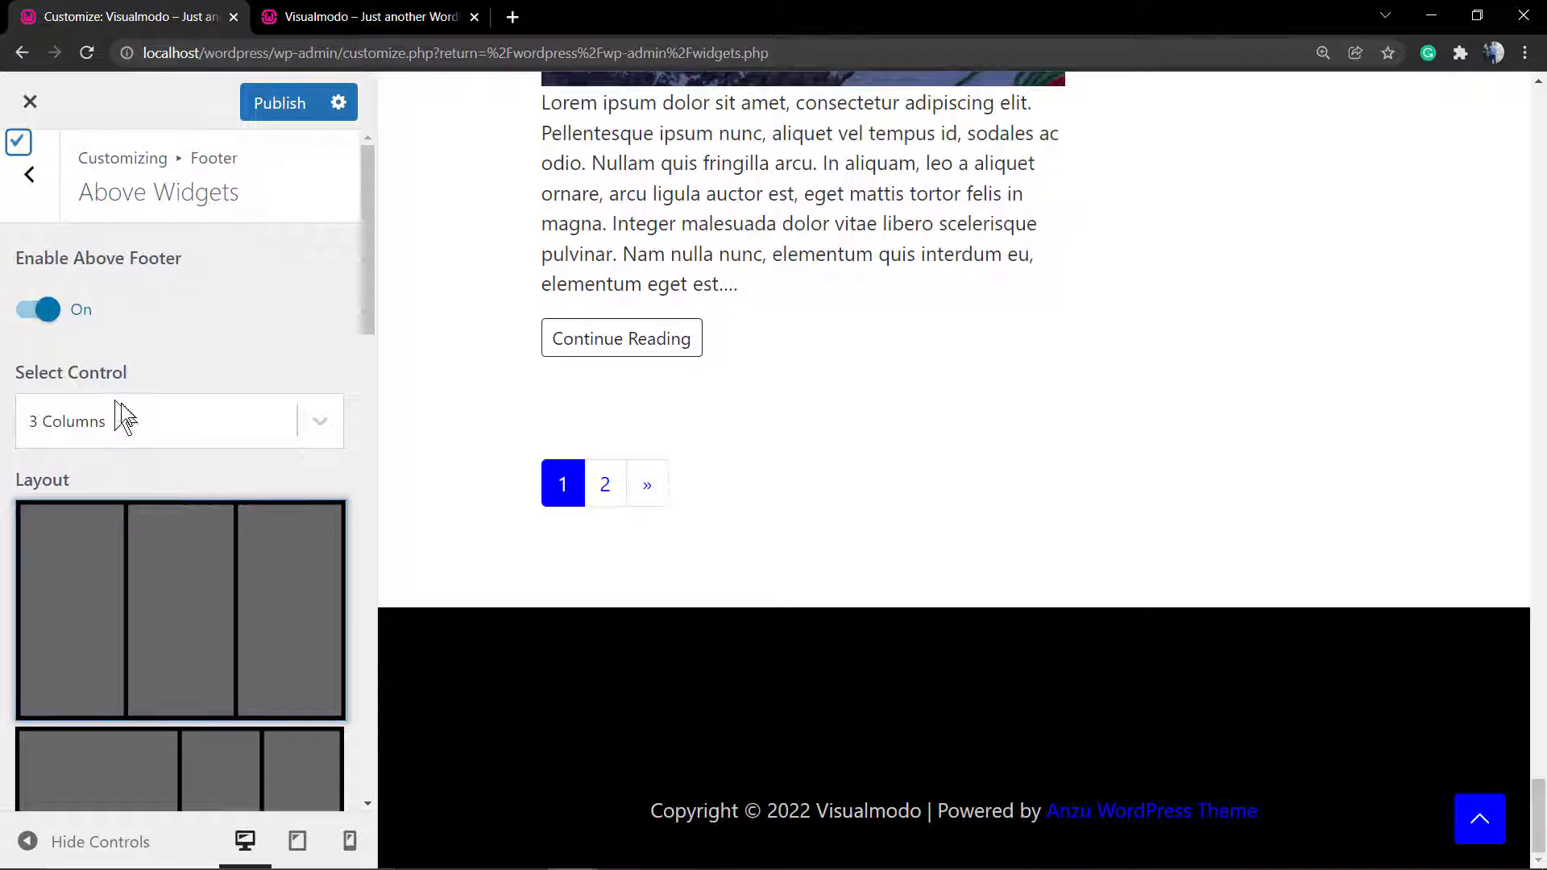
{"action": "left_click", "coordinate": [29, 174]}
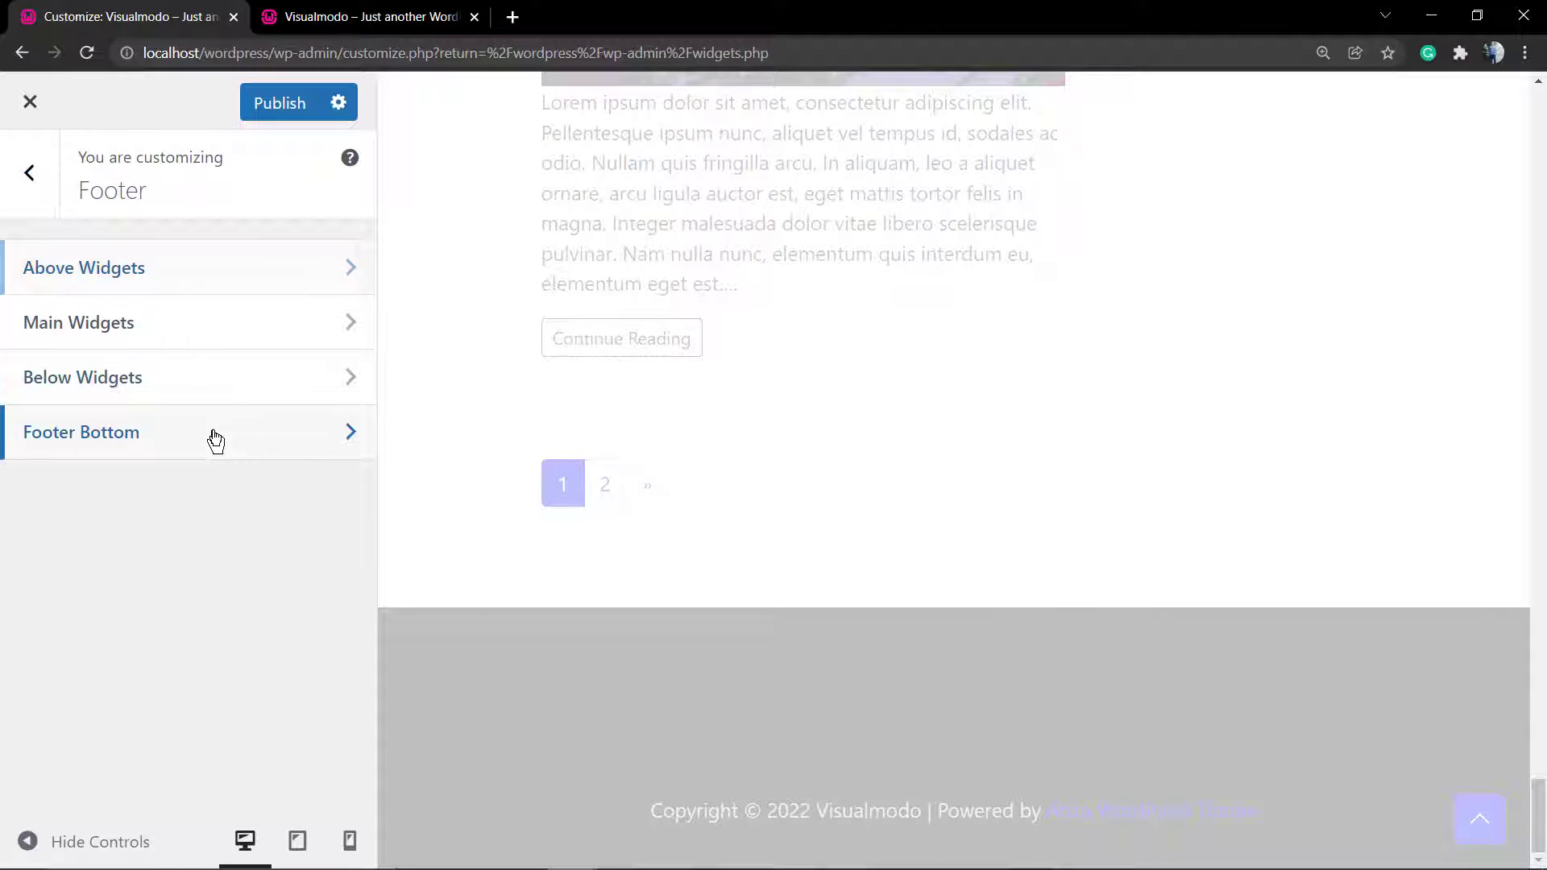
Check Footer Bottom (copyright on, site title off), then open the Main Widgets settings
{"action": "left_click", "coordinate": [80, 432]}
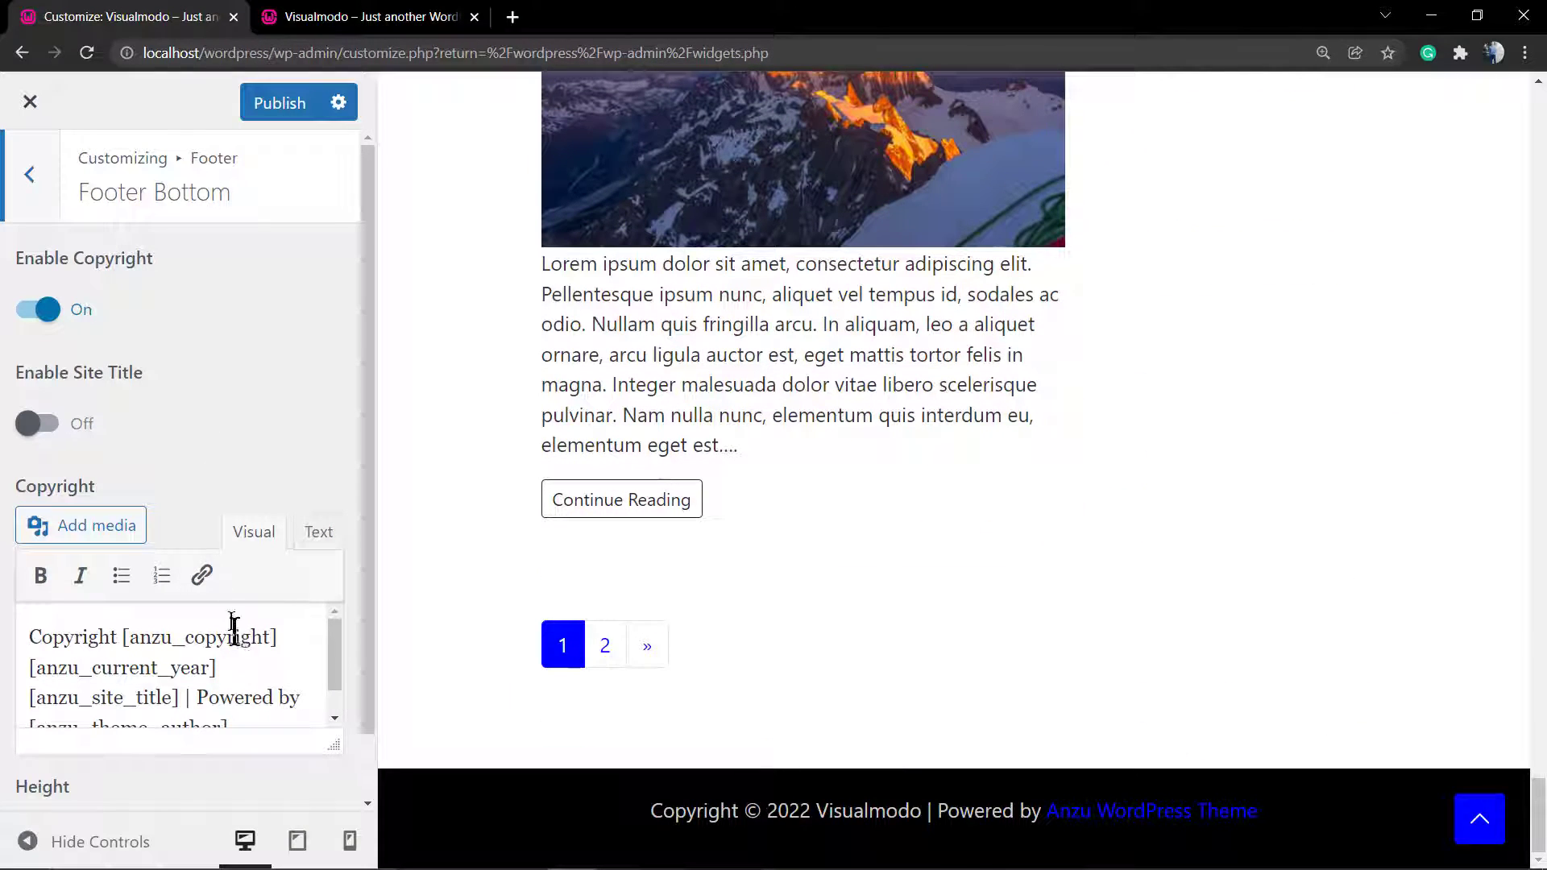
{"action": "left_click", "coordinate": [32, 174]}
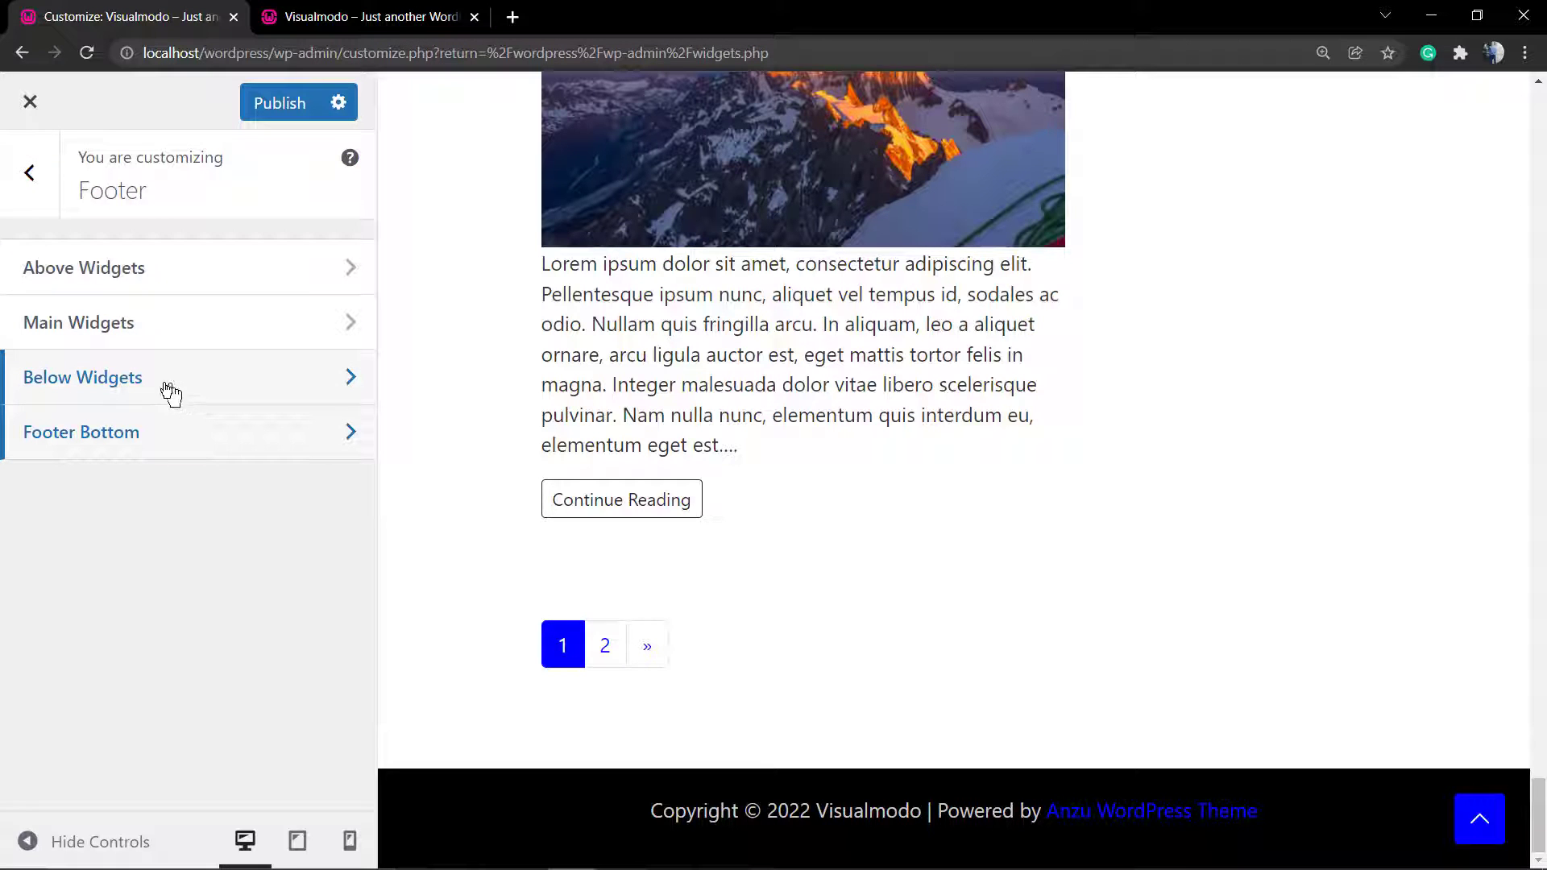
{"action": "left_click", "coordinate": [79, 323]}
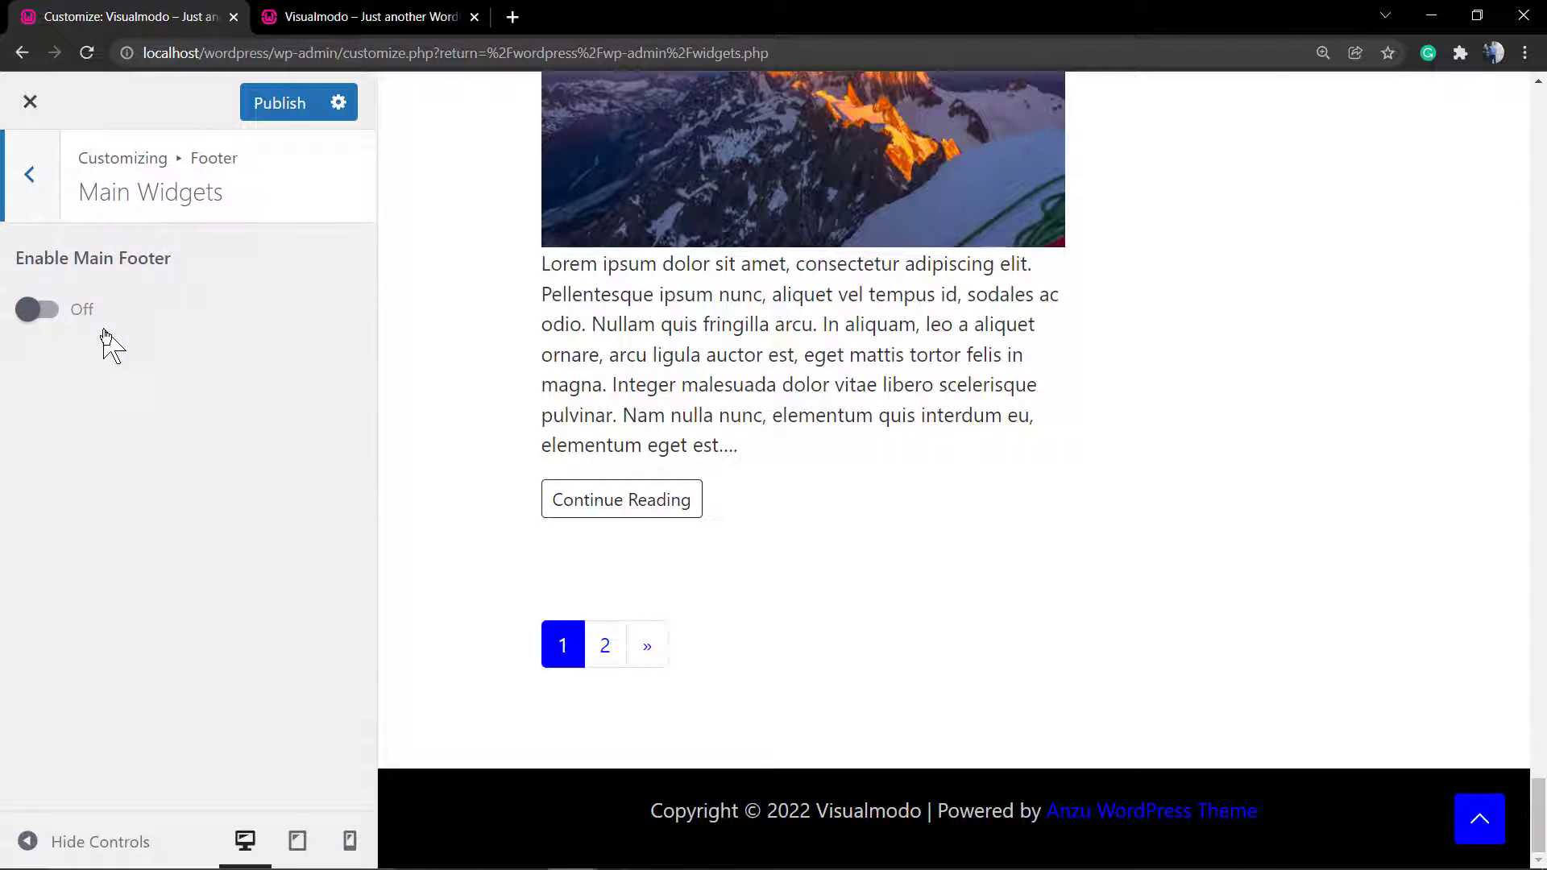
Enable the main footer with the Boxed layout, publish, and close the Customizer
{"action": "left_click", "coordinate": [38, 309]}
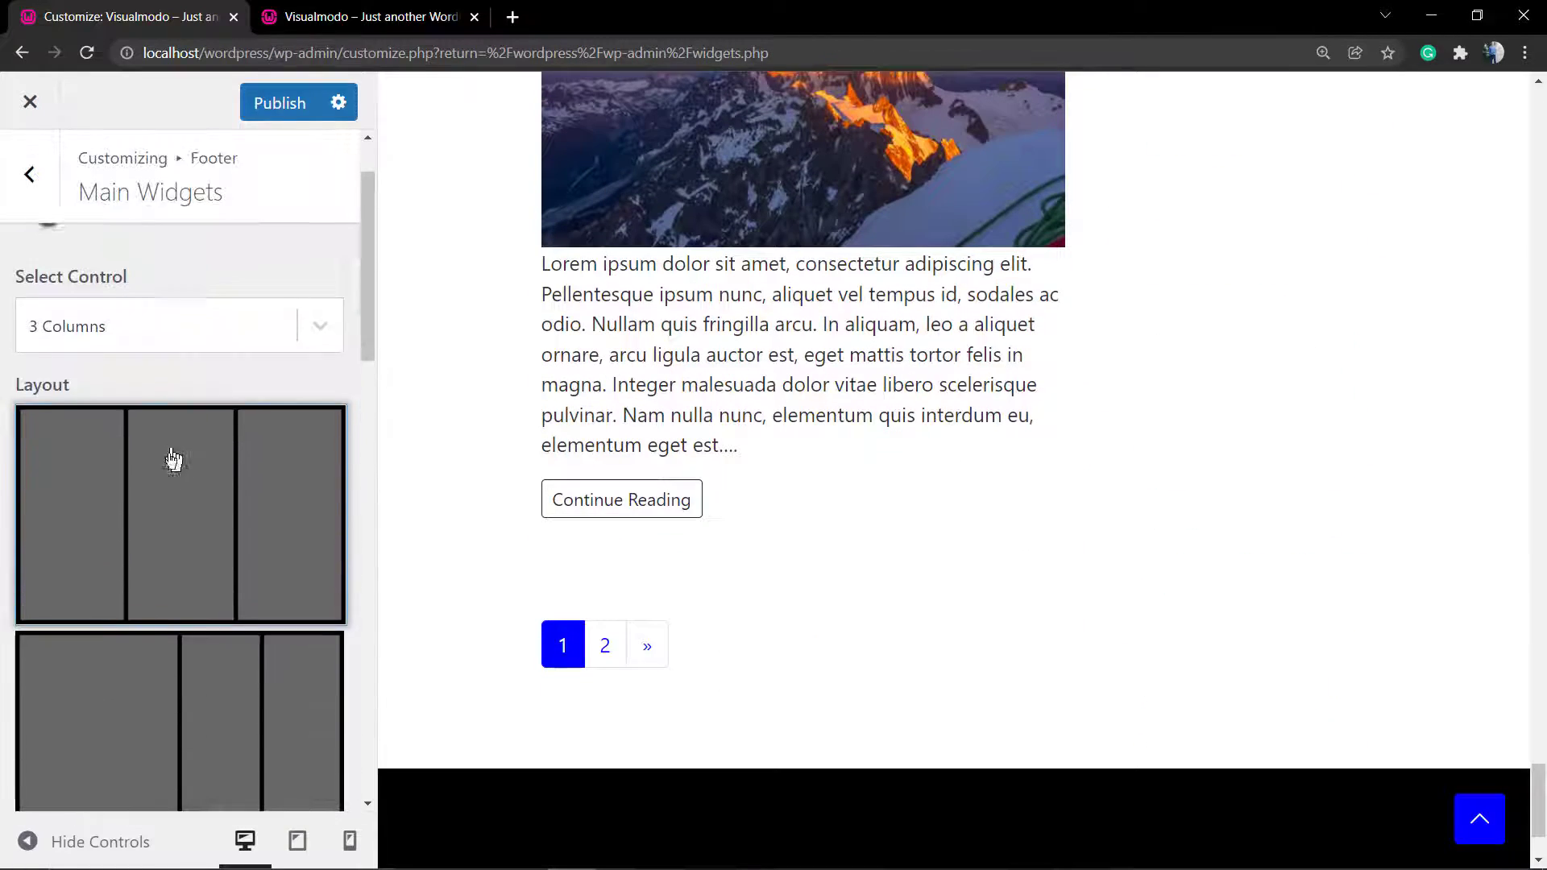
{"action": "scroll", "scroll_direction": "down", "scroll_amount": 3}
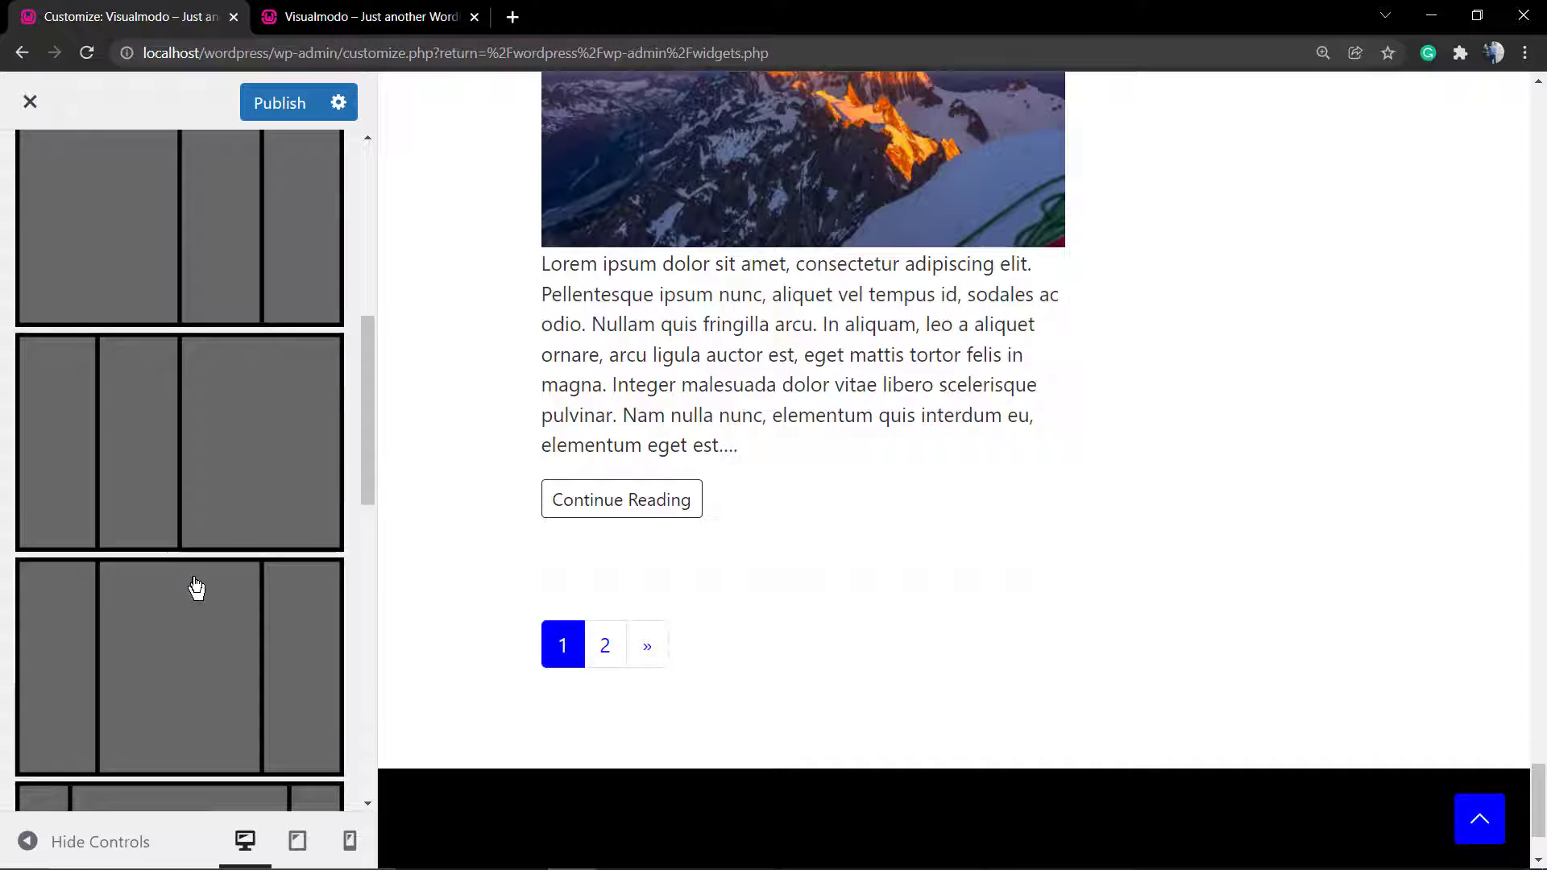
{"action": "scroll", "scroll_direction": "down", "scroll_amount": 3}
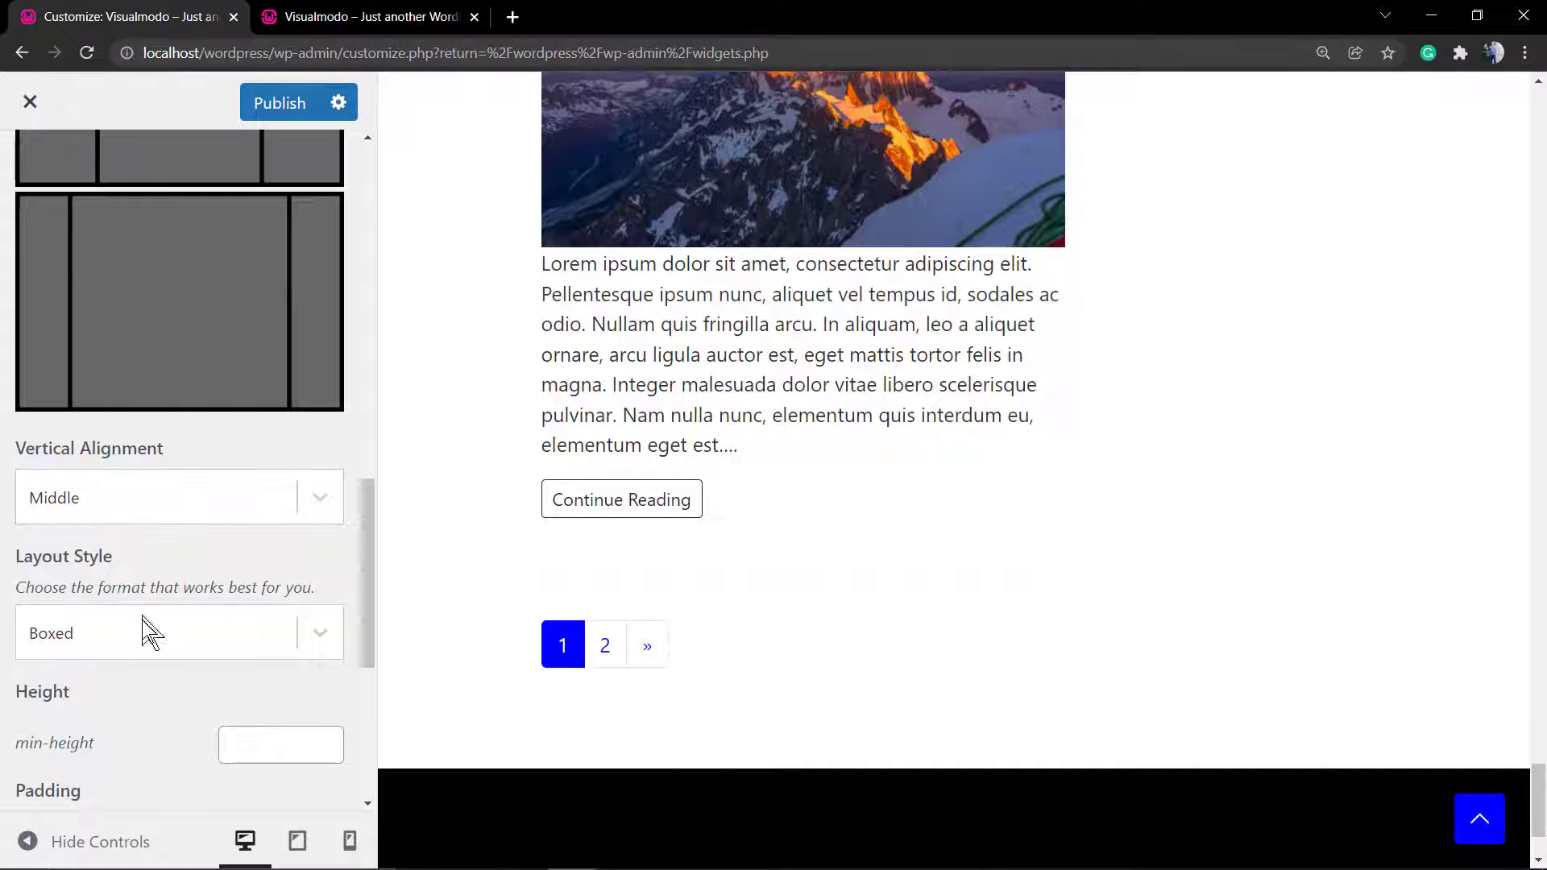
{"action": "left_click", "coordinate": [179, 633]}
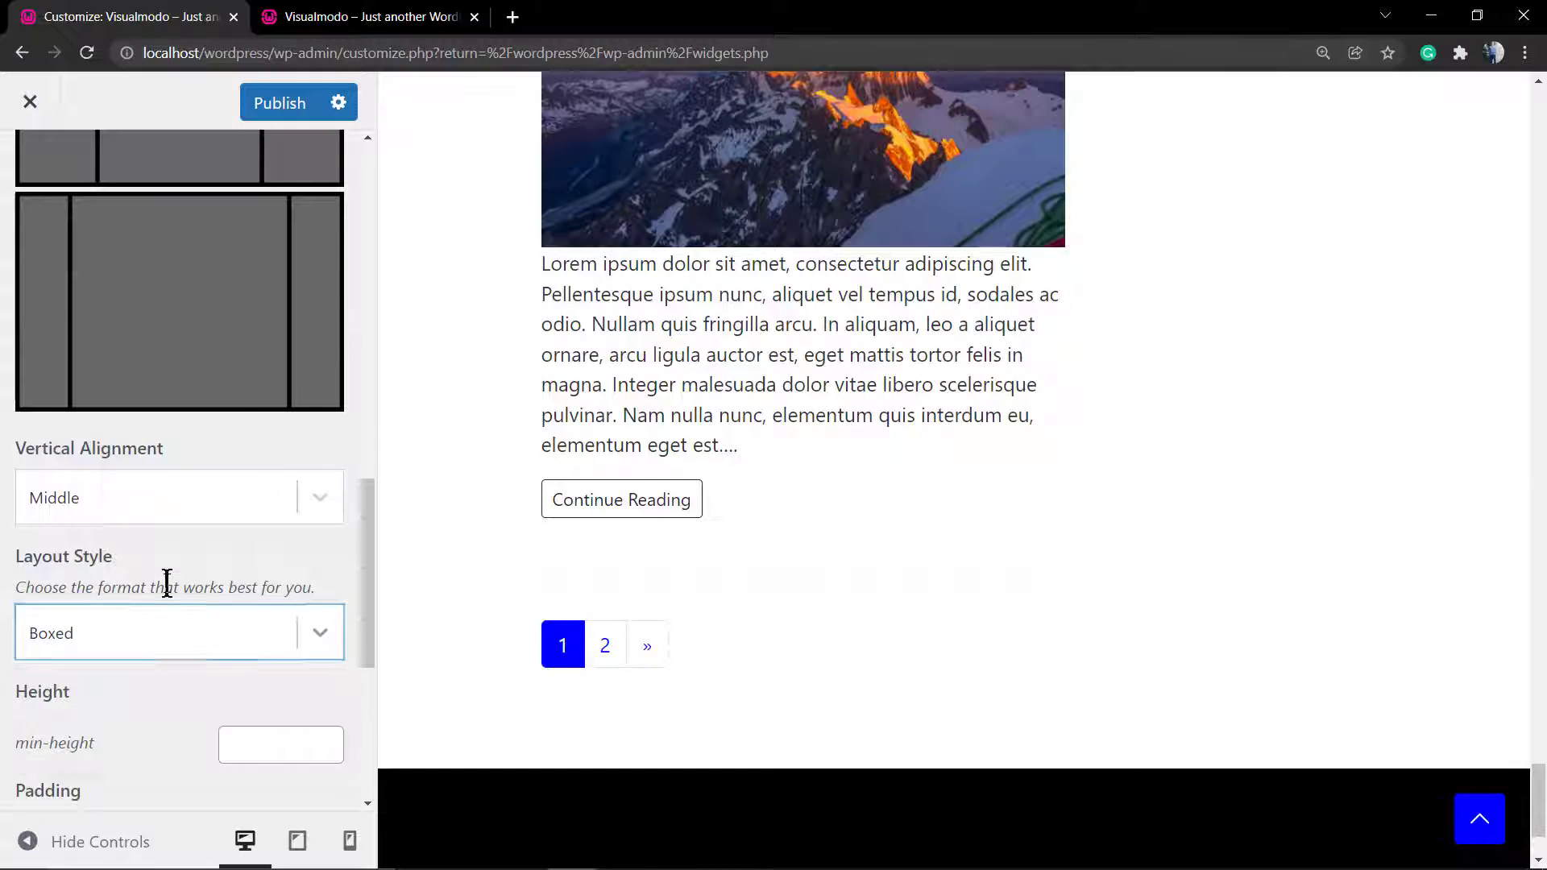
{"action": "left_click", "coordinate": [281, 543]}
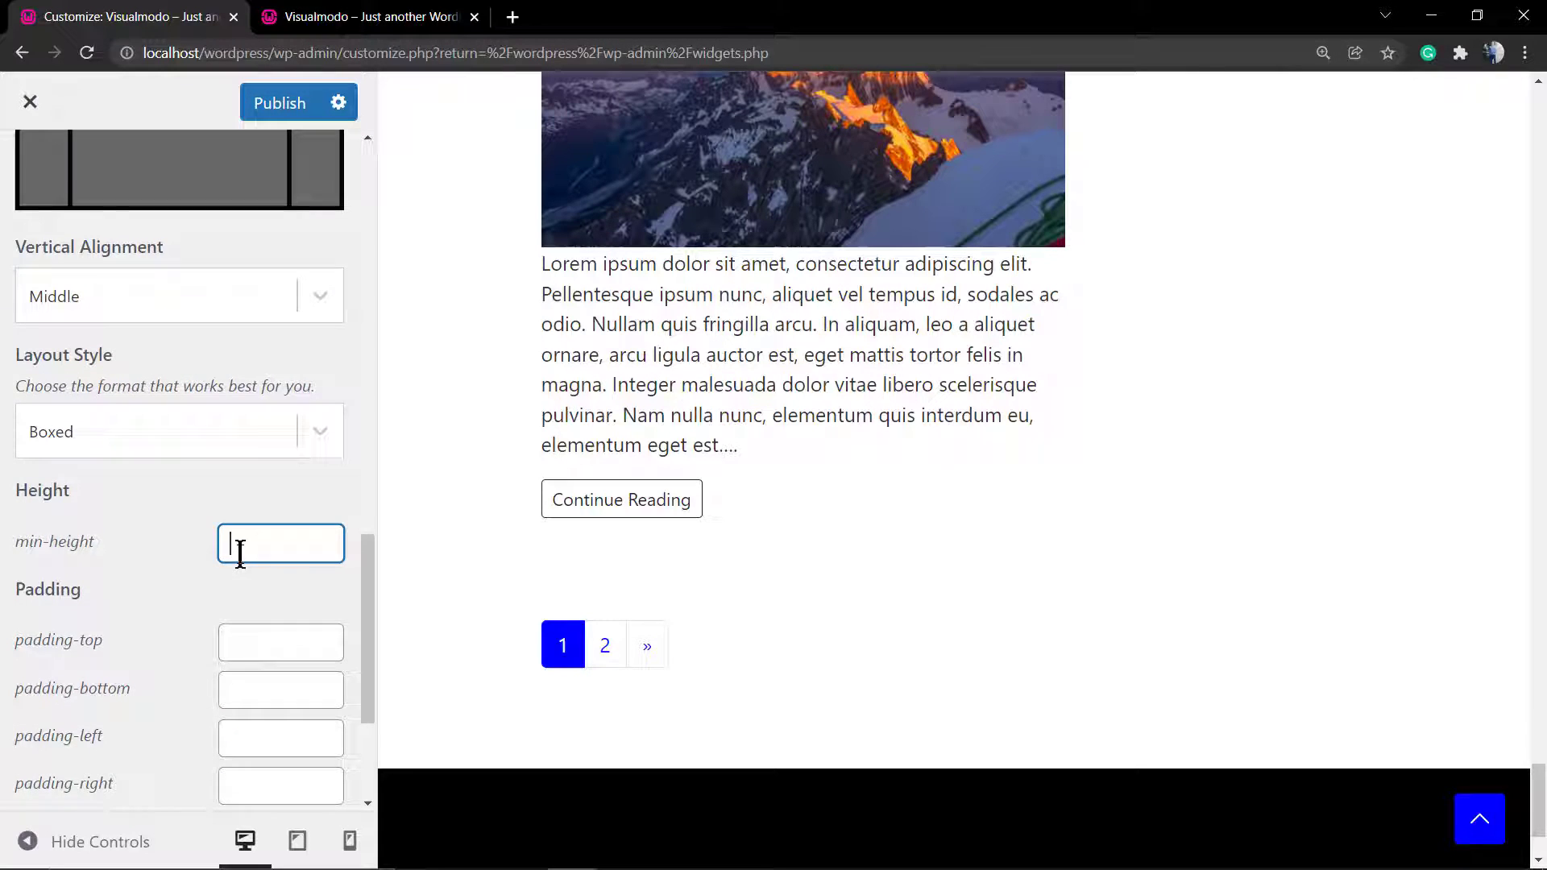
{"action": "left_click", "coordinate": [282, 642]}
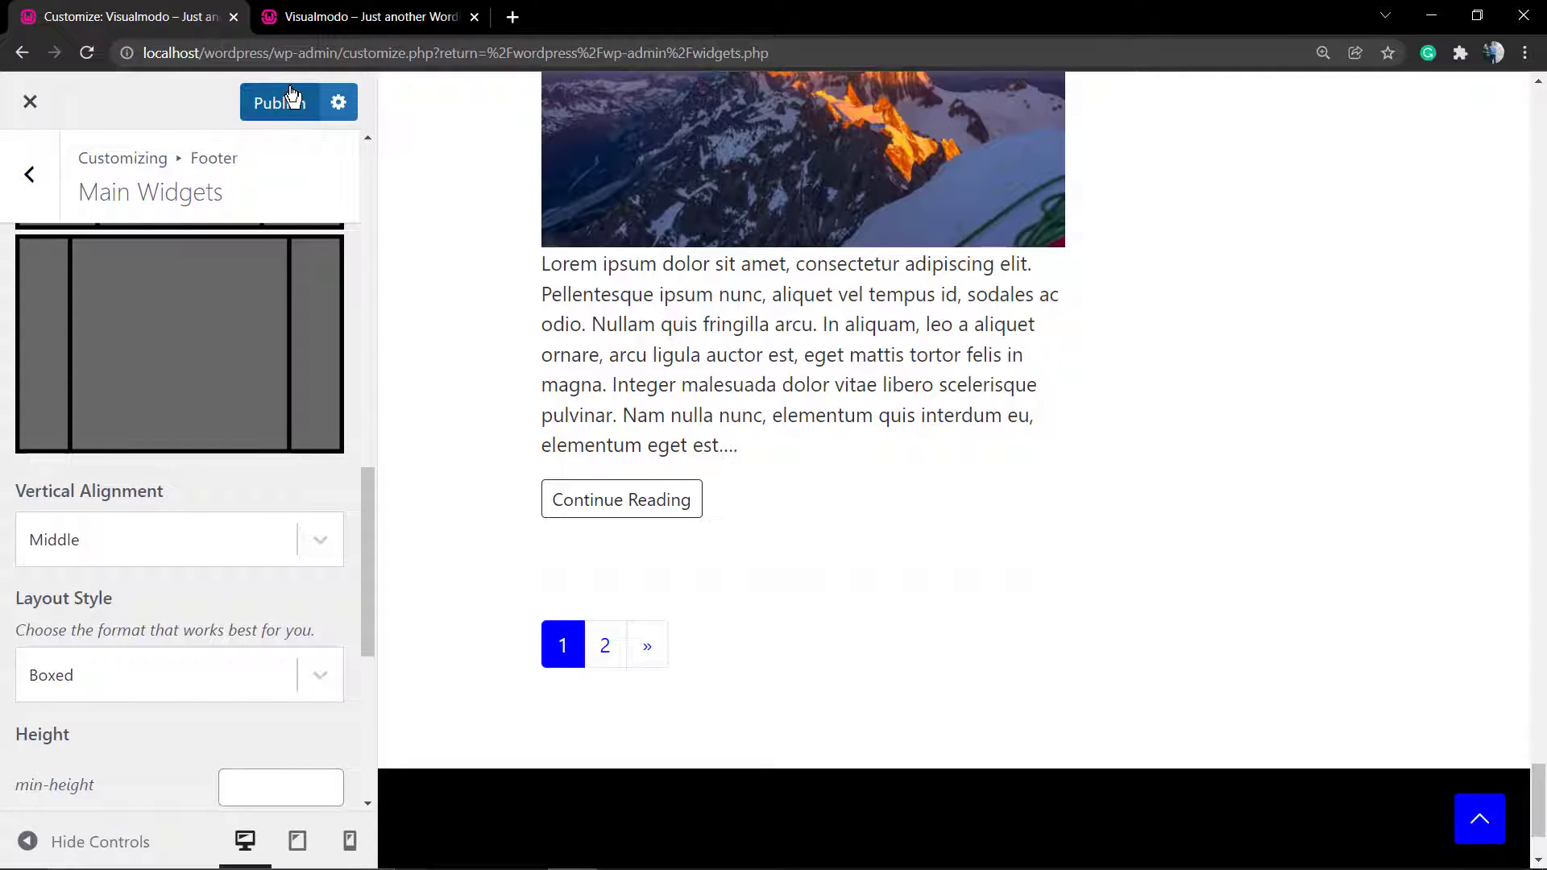
{"action": "left_click", "coordinate": [278, 102]}
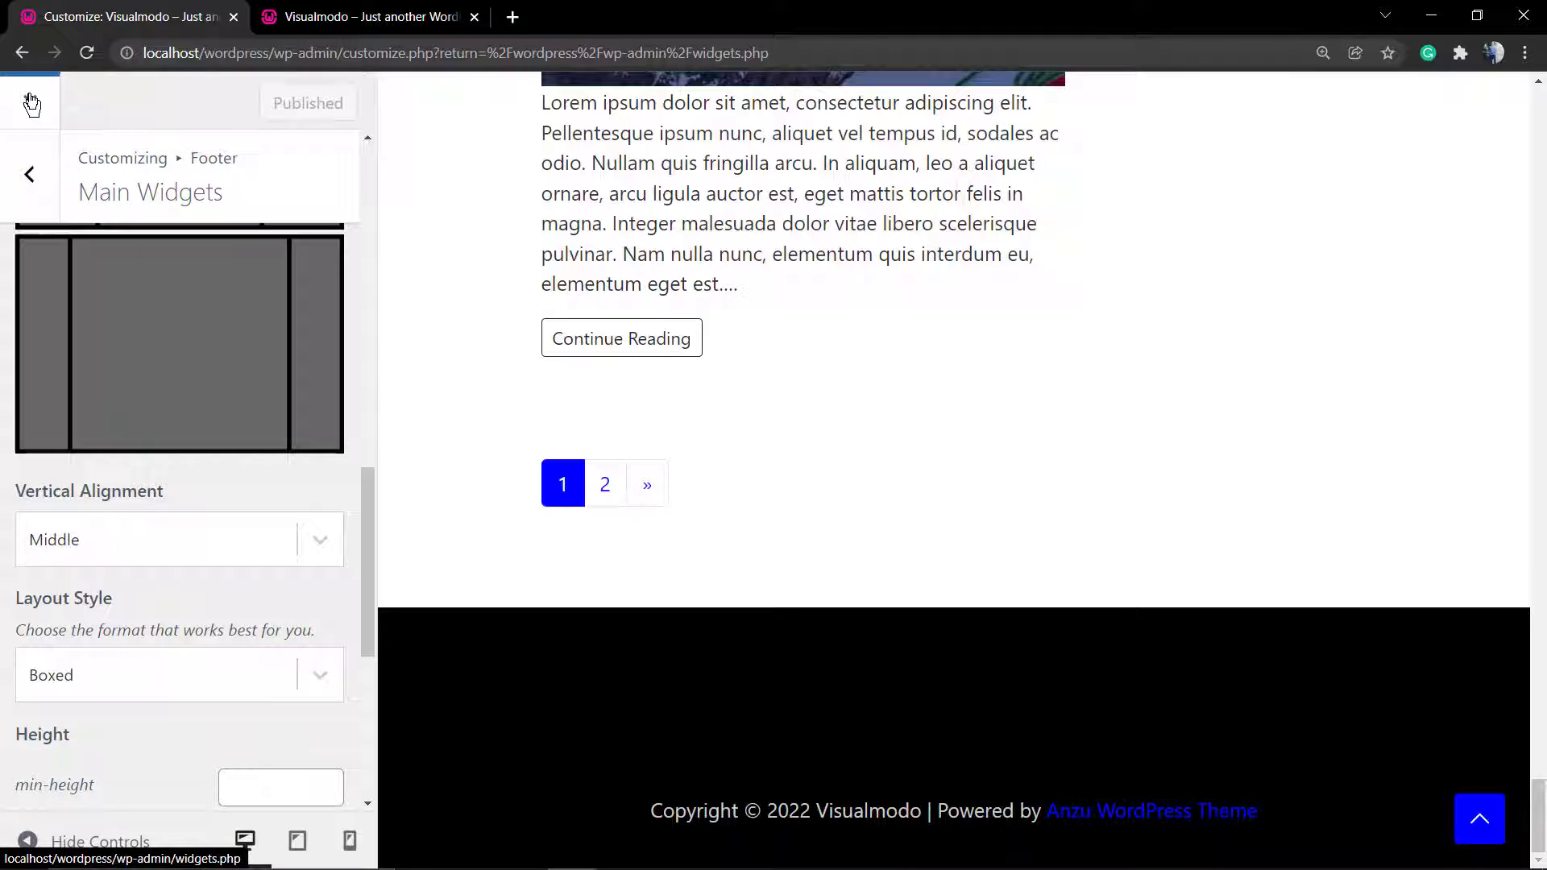
{"action": "left_click", "coordinate": [30, 101]}
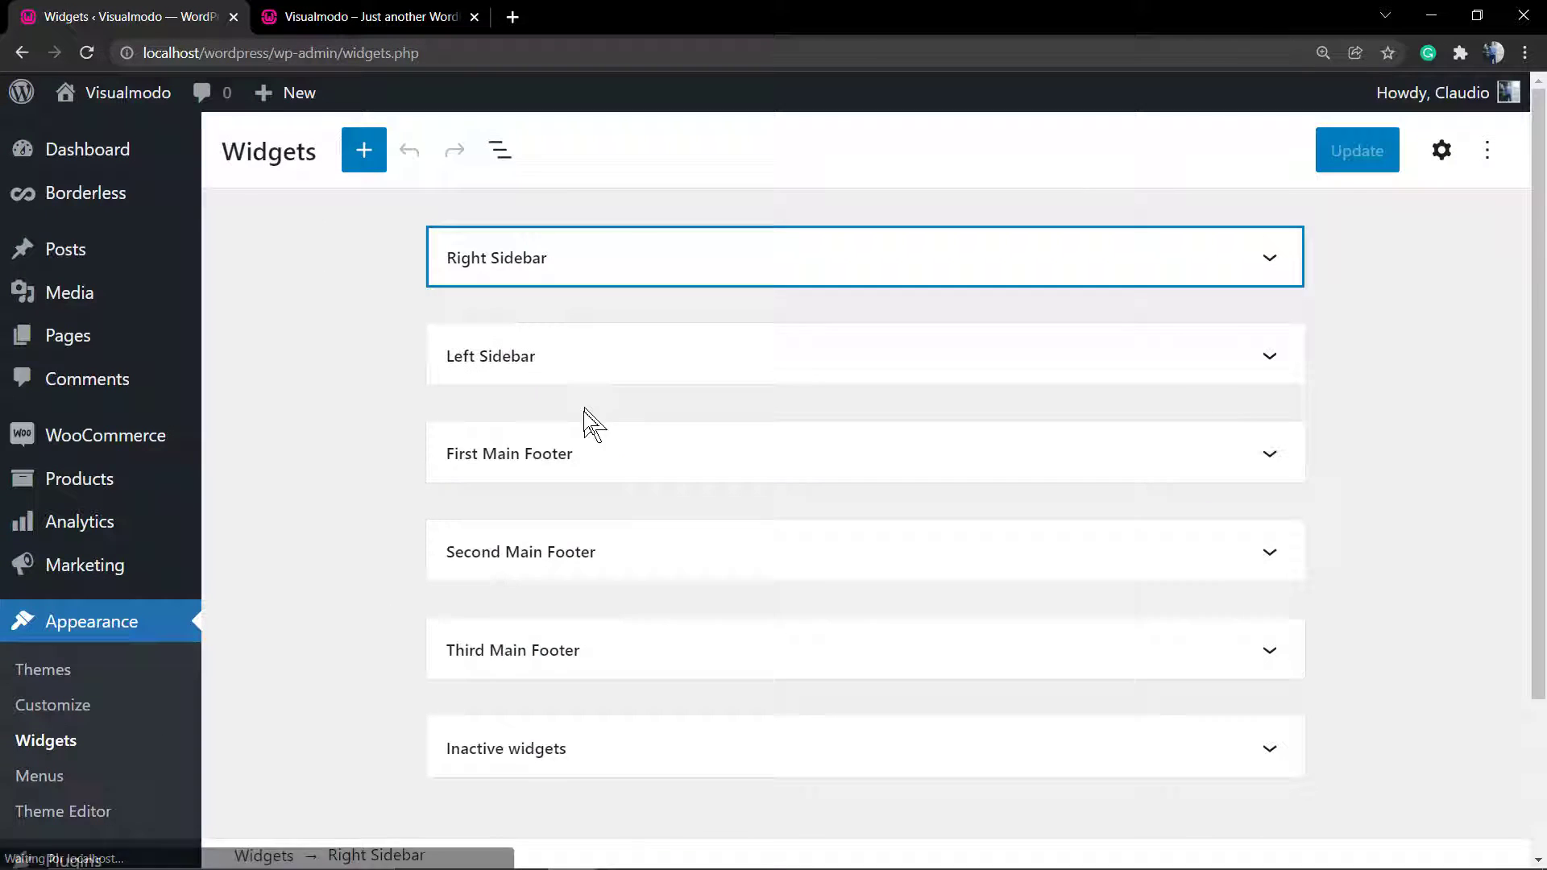
{"action": "mouse_move", "coordinate": [607, 630]}
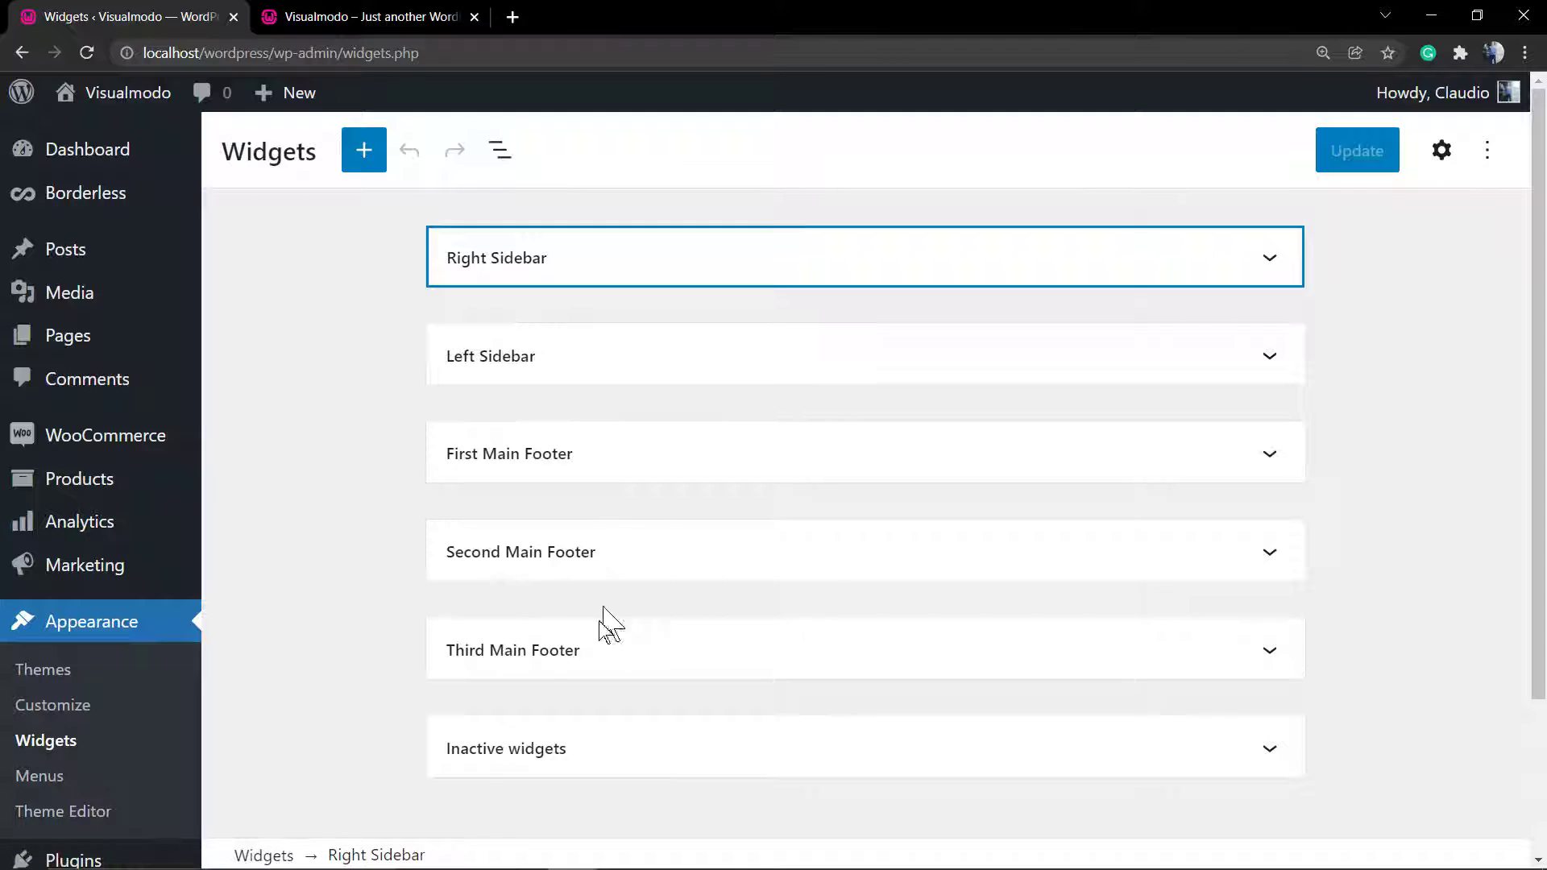
Add a Tag Cloud block to the Third Main Footer area and save the widgets
{"action": "left_click", "coordinate": [509, 454]}
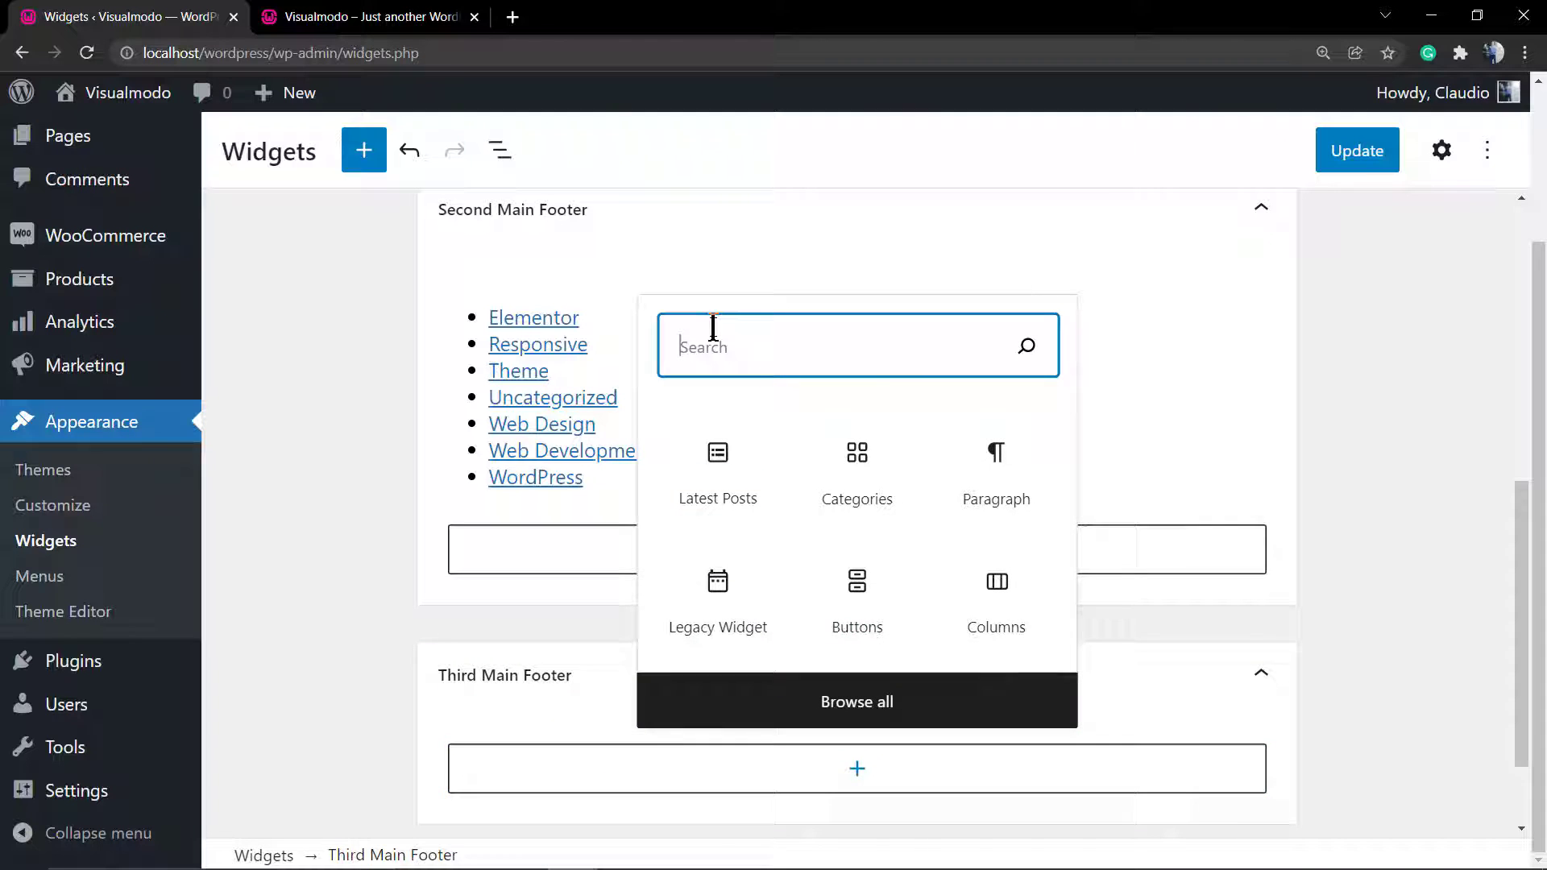
{"action": "type", "text": "tag"}
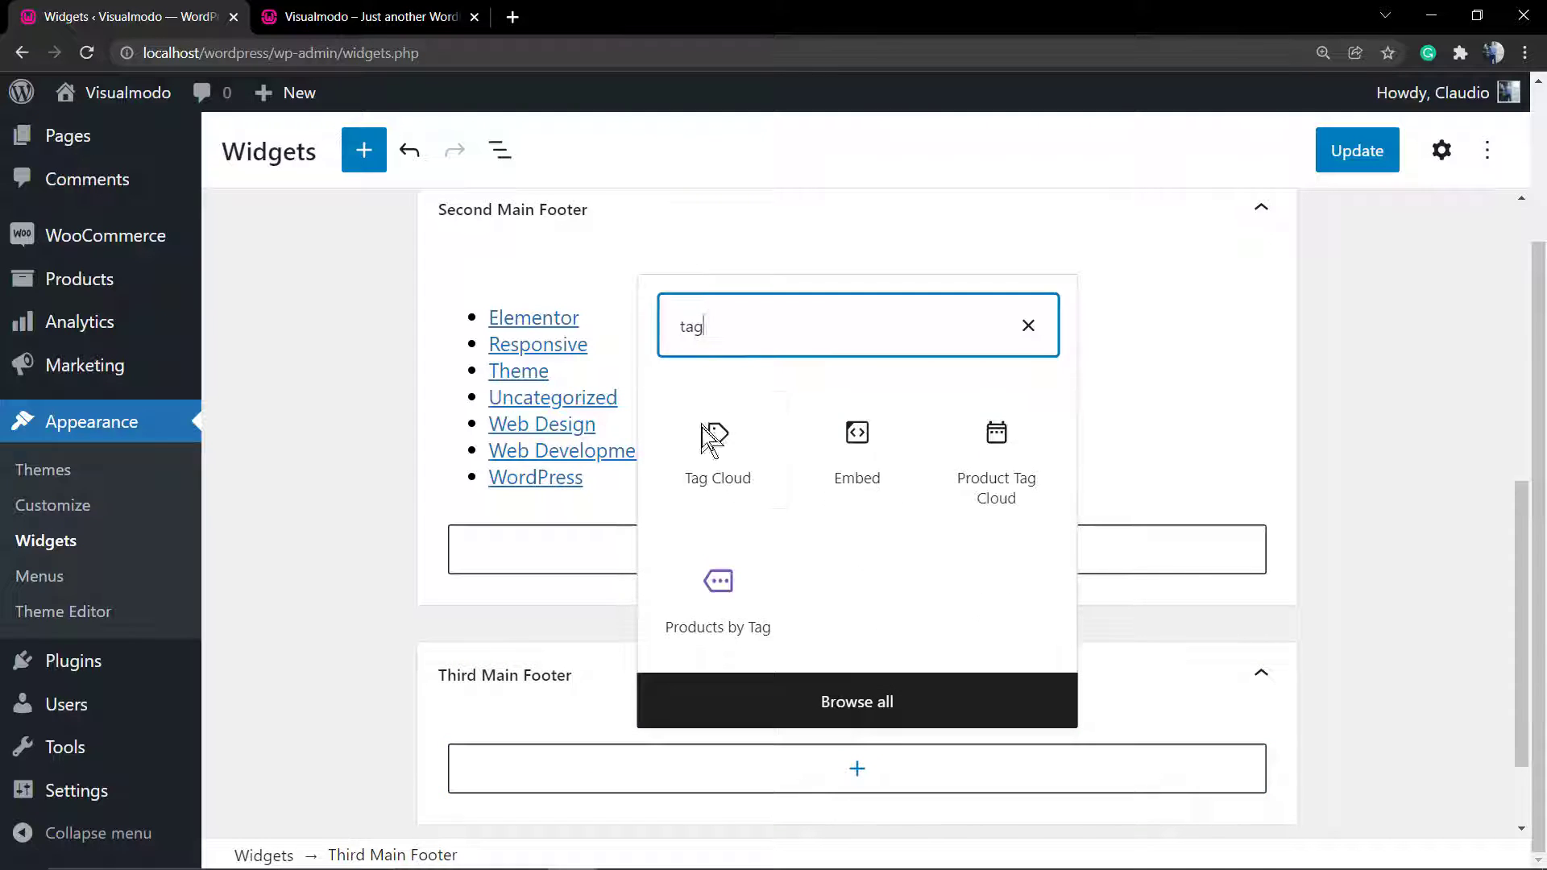
{"action": "left_click", "coordinate": [717, 453]}
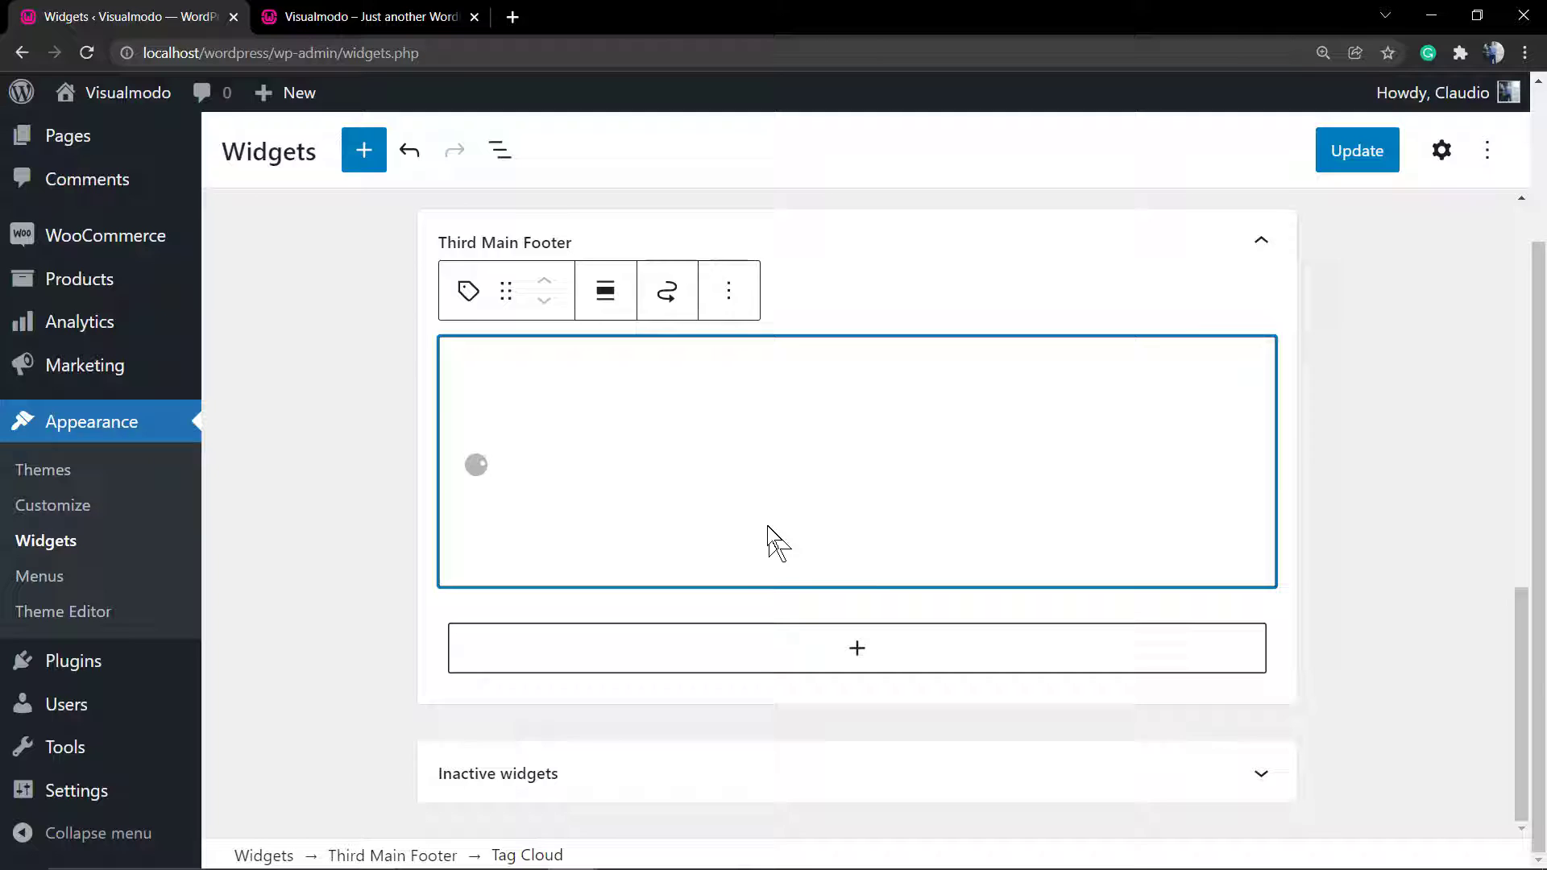
{"action": "left_click", "coordinate": [1357, 150]}
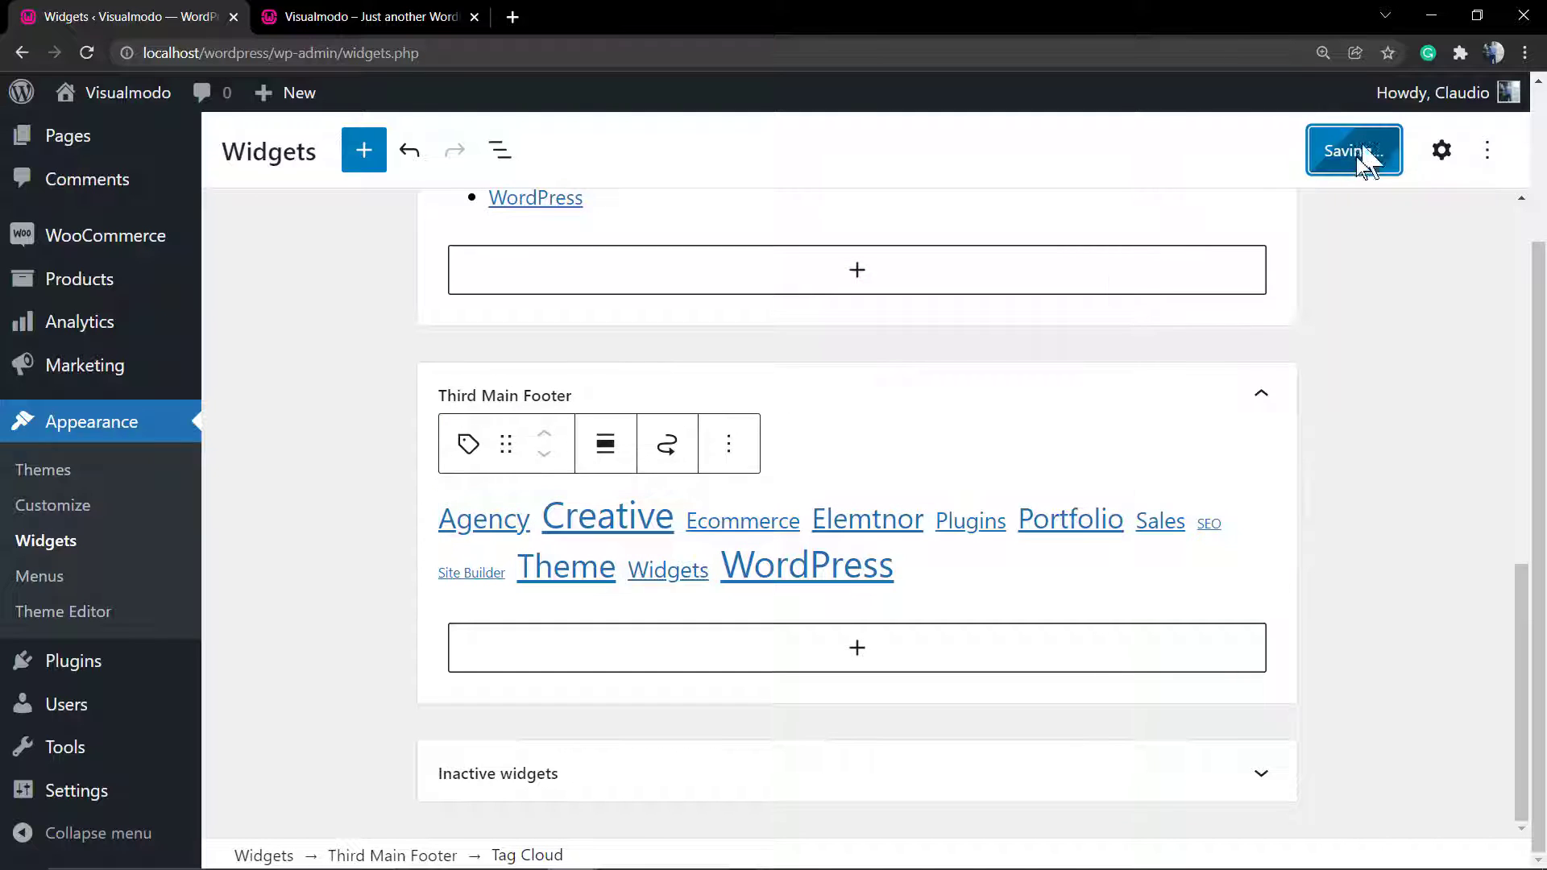
{"action": "left_click", "coordinate": [365, 17]}
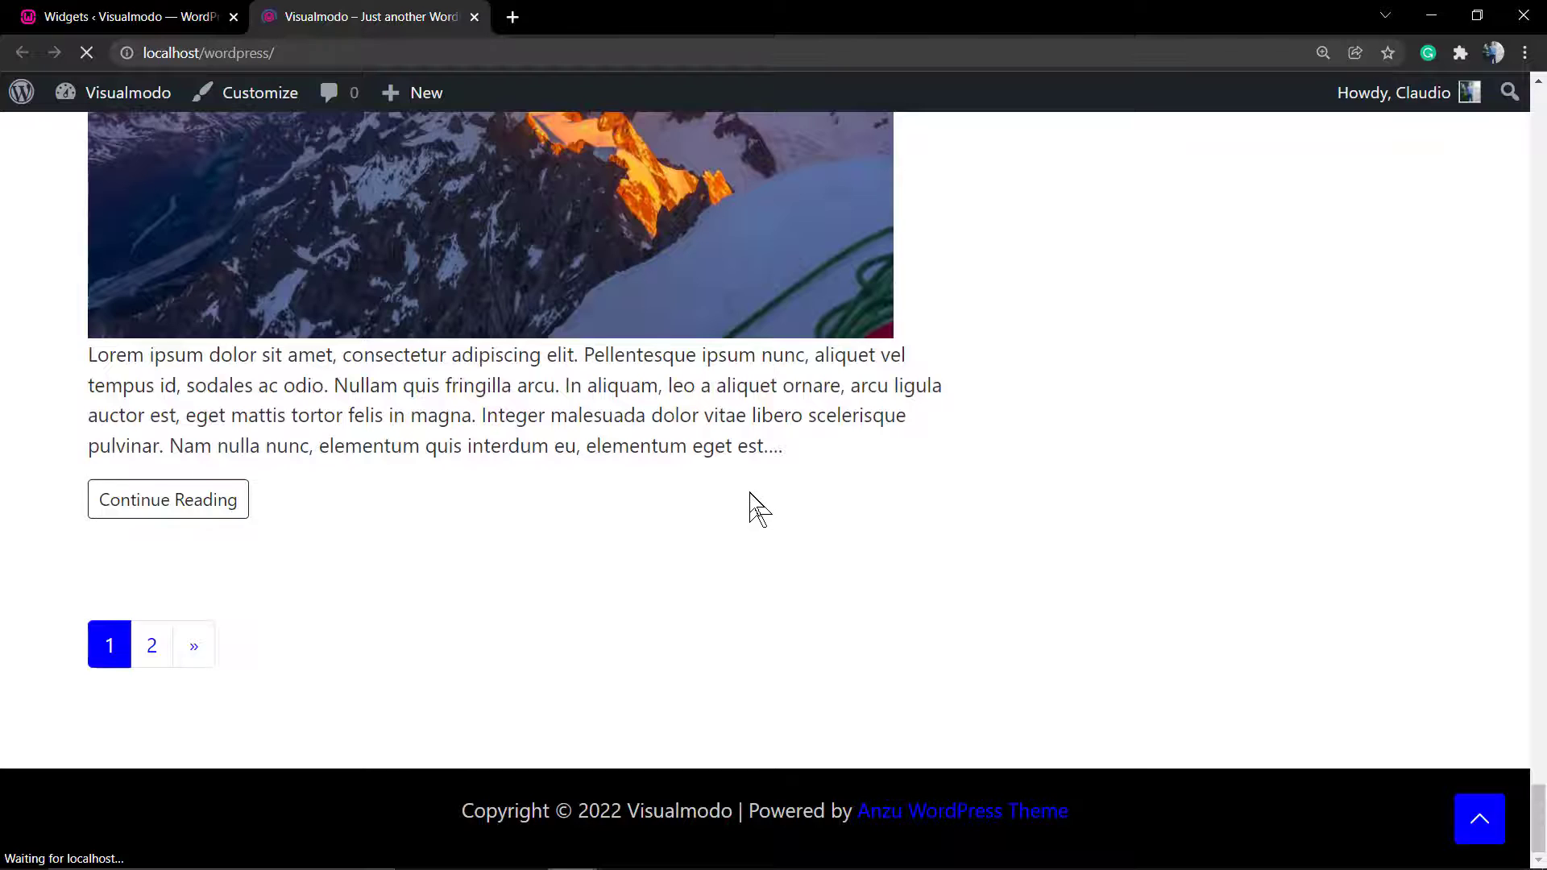
Confirm the live footer shows recent posts, categories and a tag cloud, then return to admin
{"action": "scroll", "scroll_direction": "down", "scroll_amount": 3}
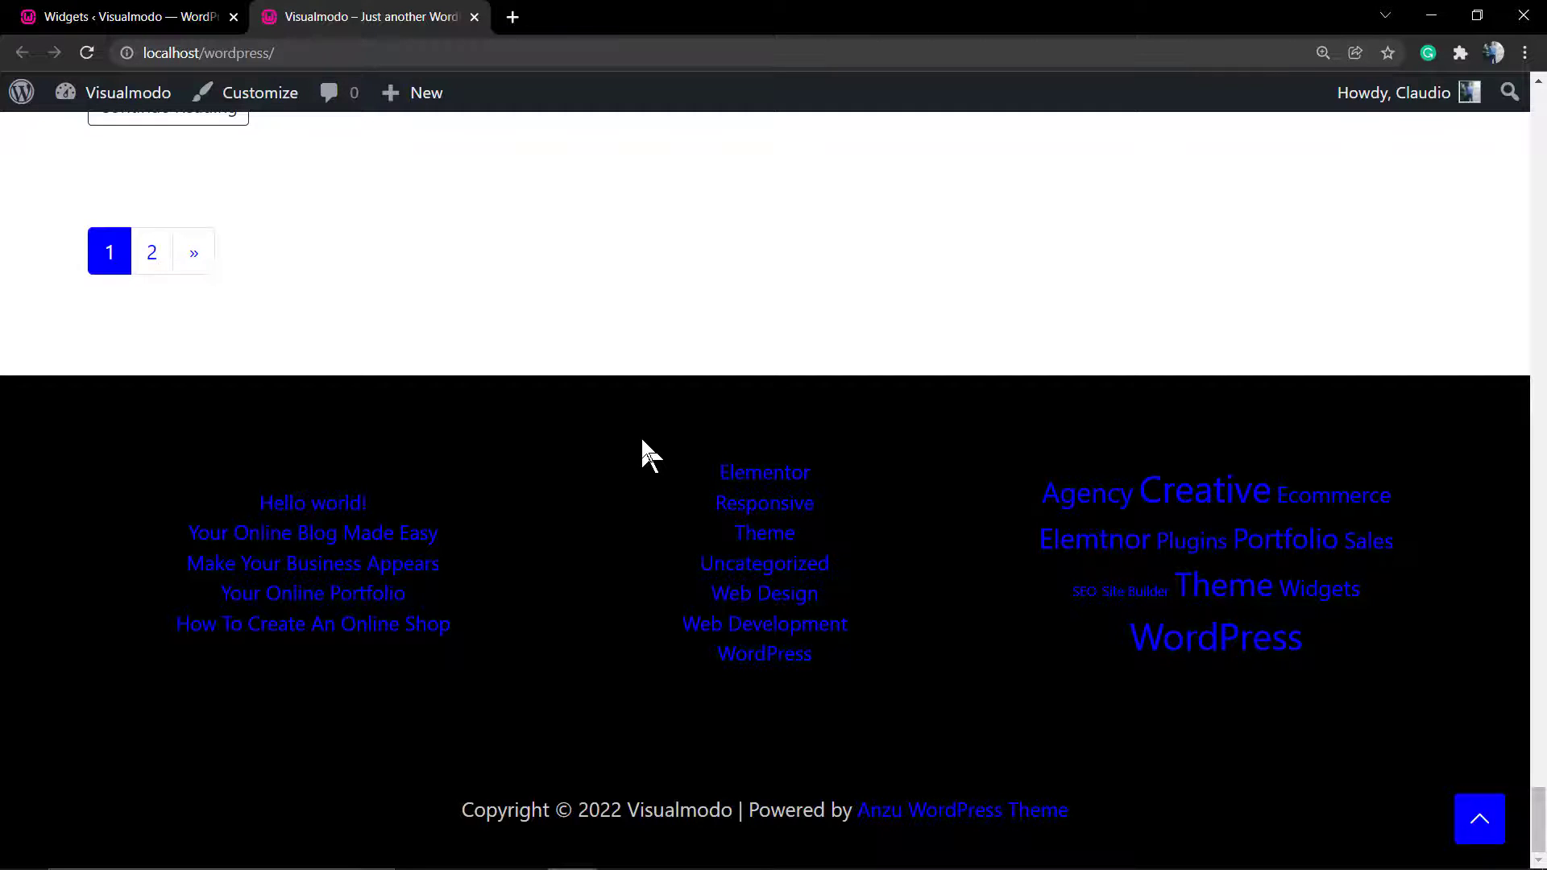
{"action": "left_click", "coordinate": [128, 16]}
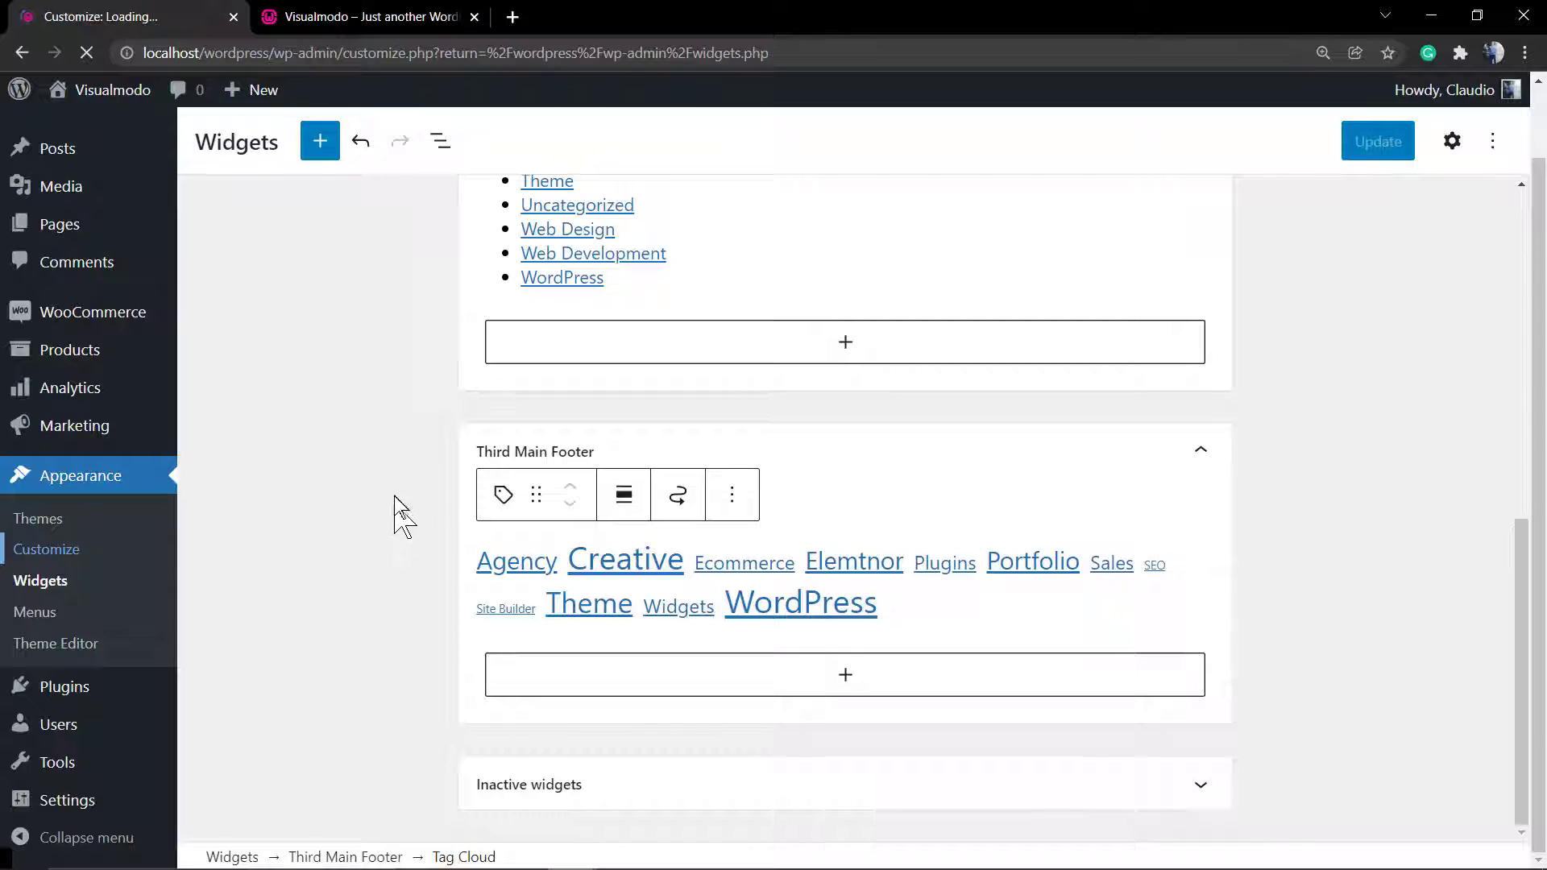
Open the Customizer's Main Widgets footer settings and scroll to its column layout choices
{"action": "left_click", "coordinate": [47, 549]}
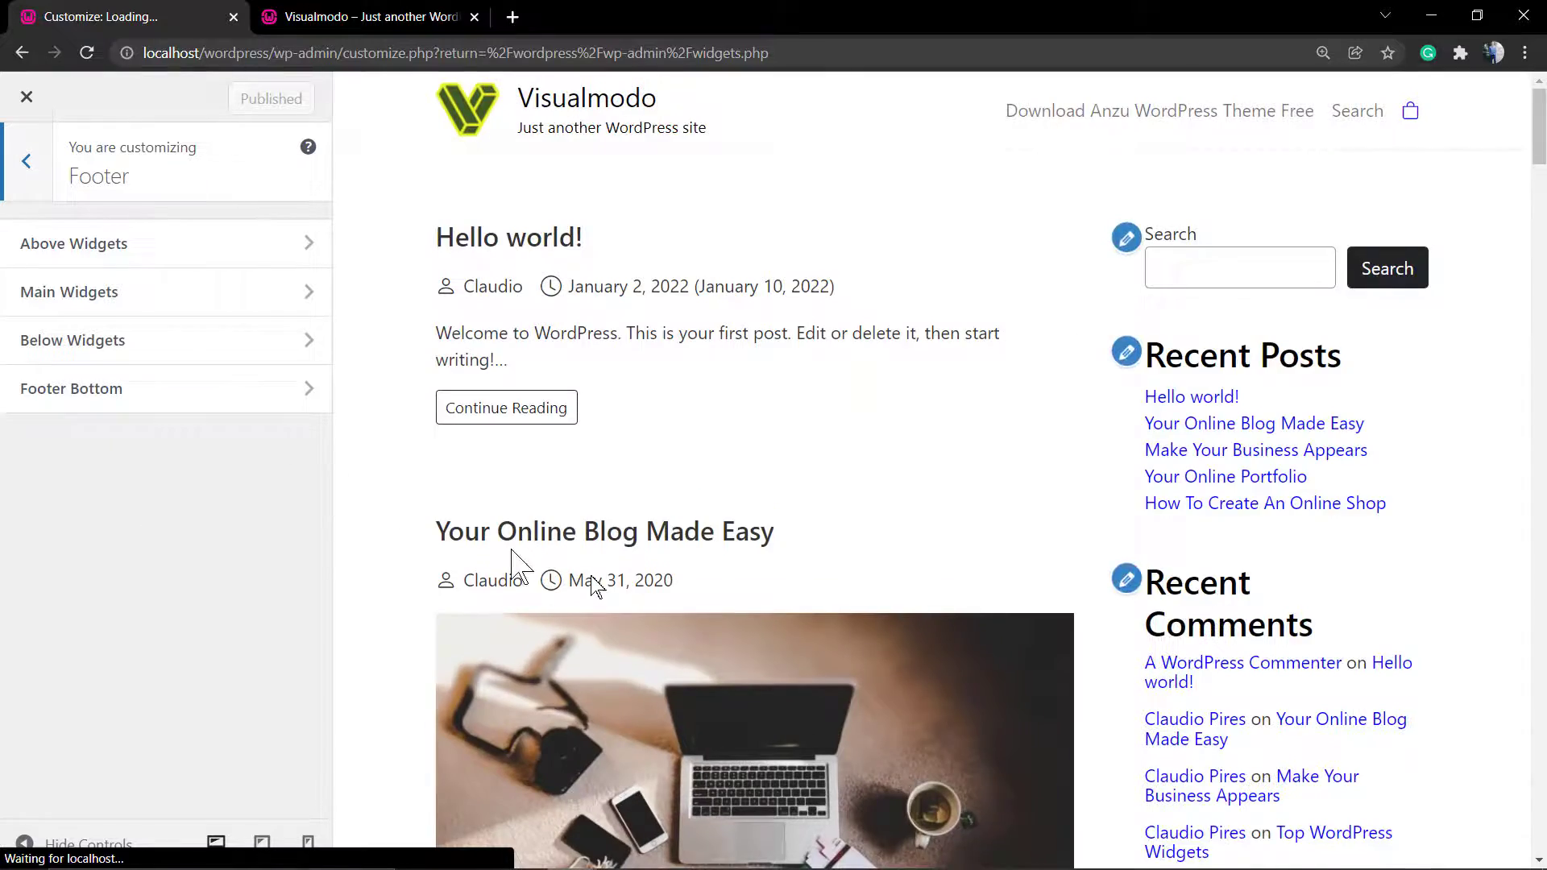
{"action": "scroll", "scroll_direction": "down", "scroll_amount": 3}
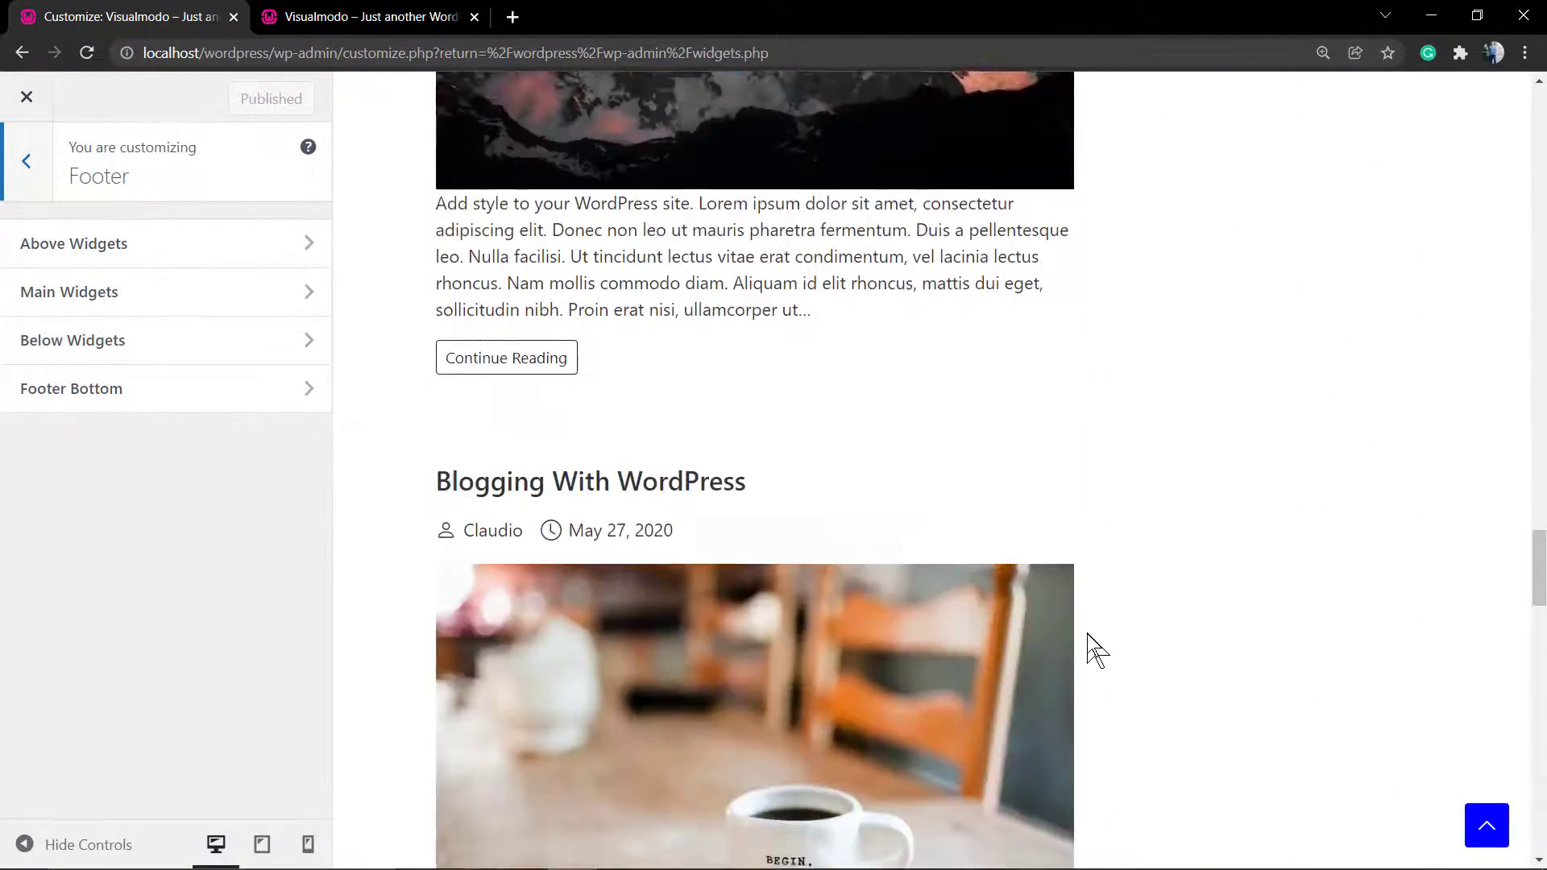
{"action": "scroll", "scroll_direction": "down", "scroll_amount": 3}
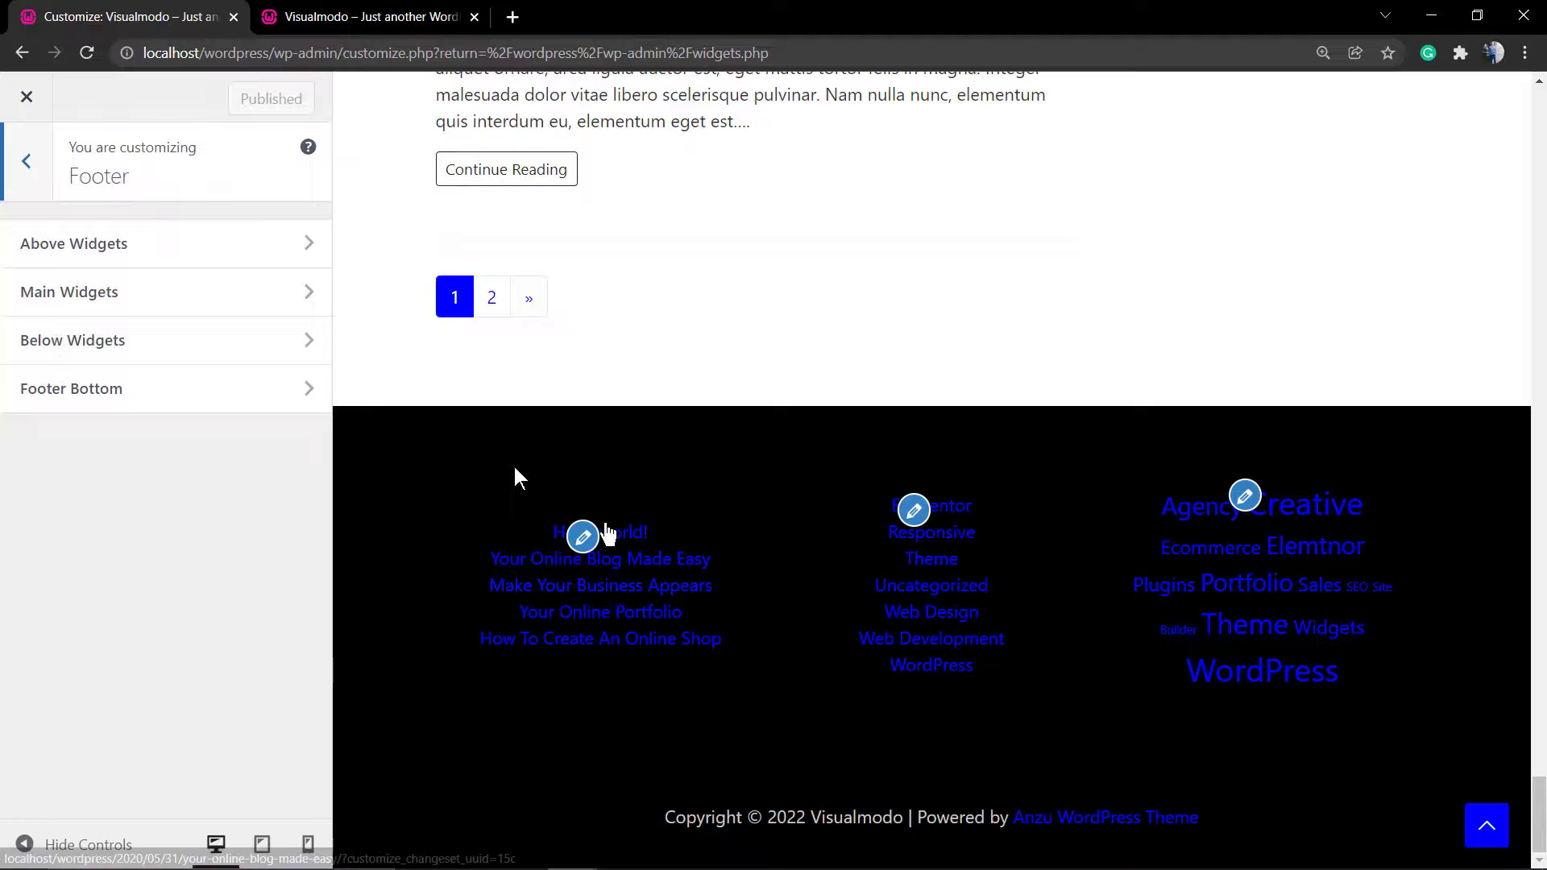
{"action": "left_click", "coordinate": [70, 292]}
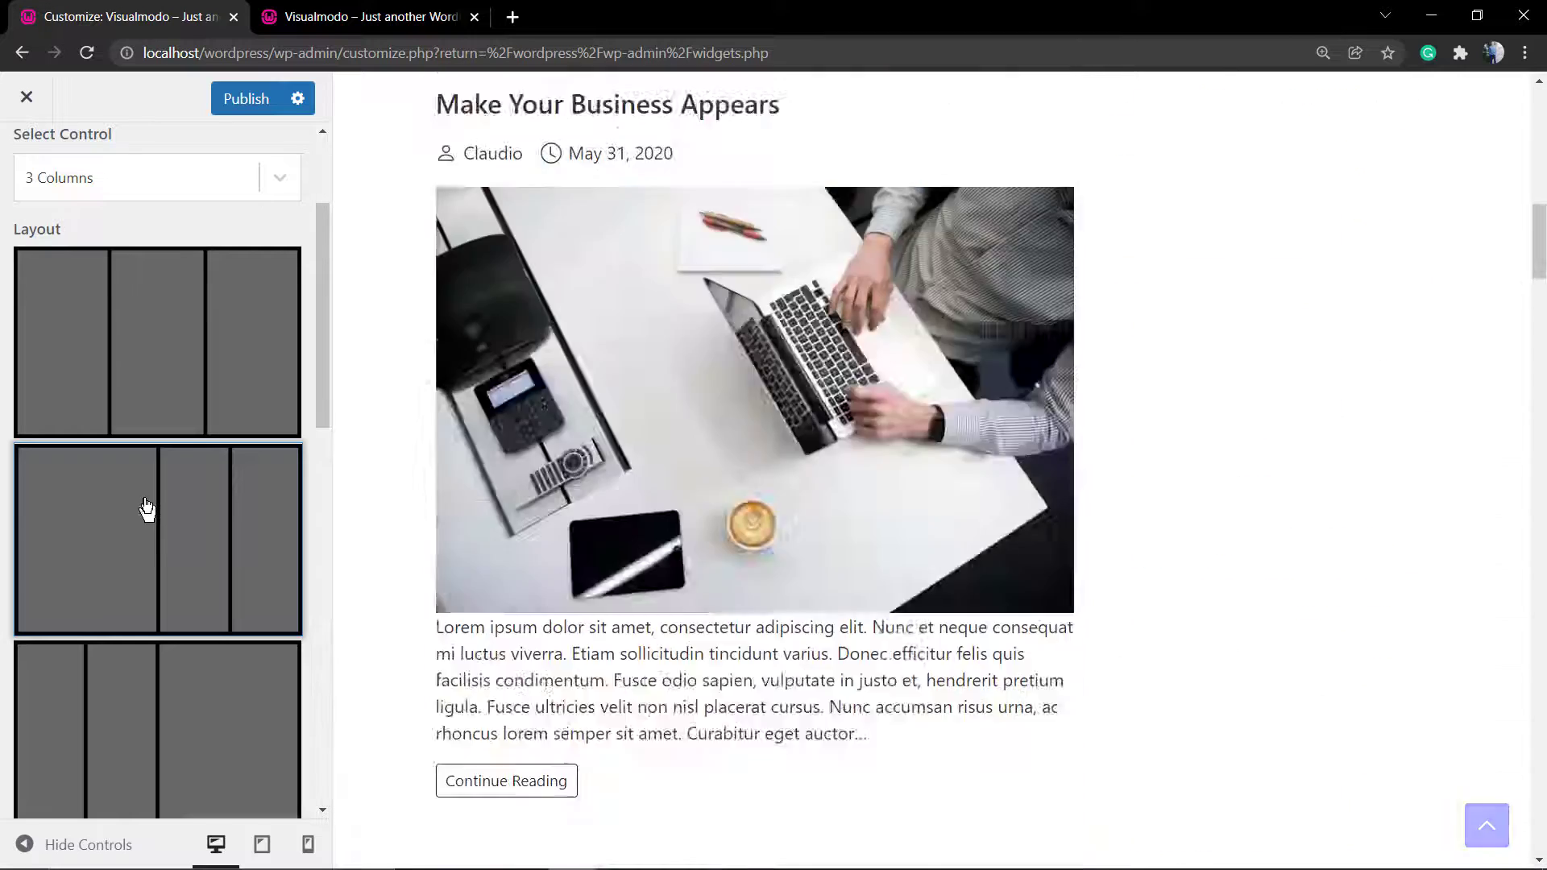
{"action": "scroll", "scroll_direction": "down", "scroll_amount": 3}
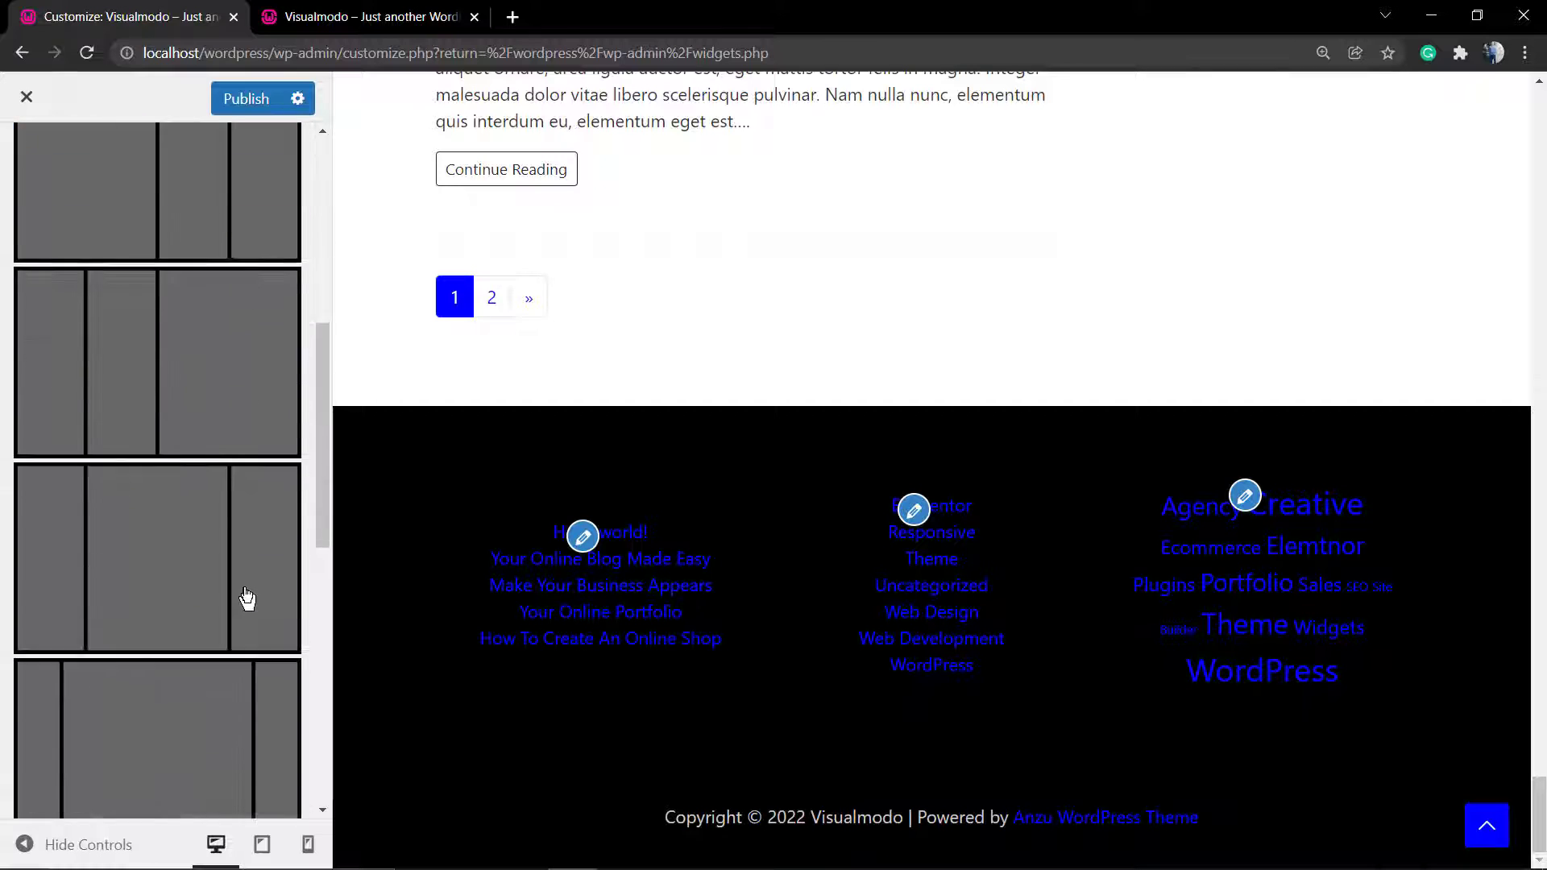
{"action": "scroll", "scroll_direction": "down", "scroll_amount": 3}
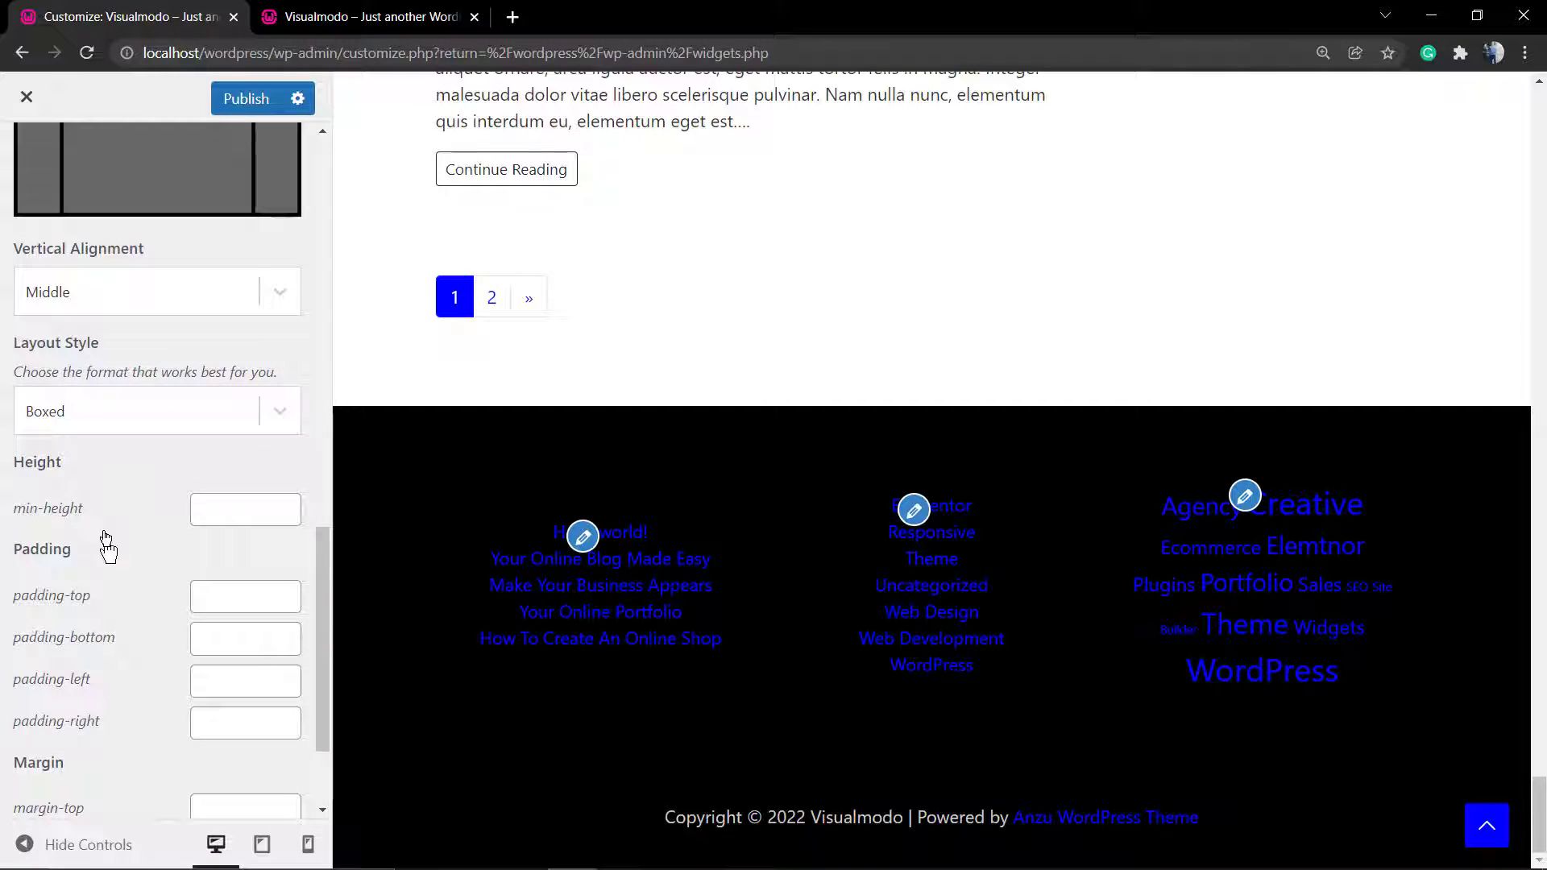
{"action": "left_click", "coordinate": [156, 411]}
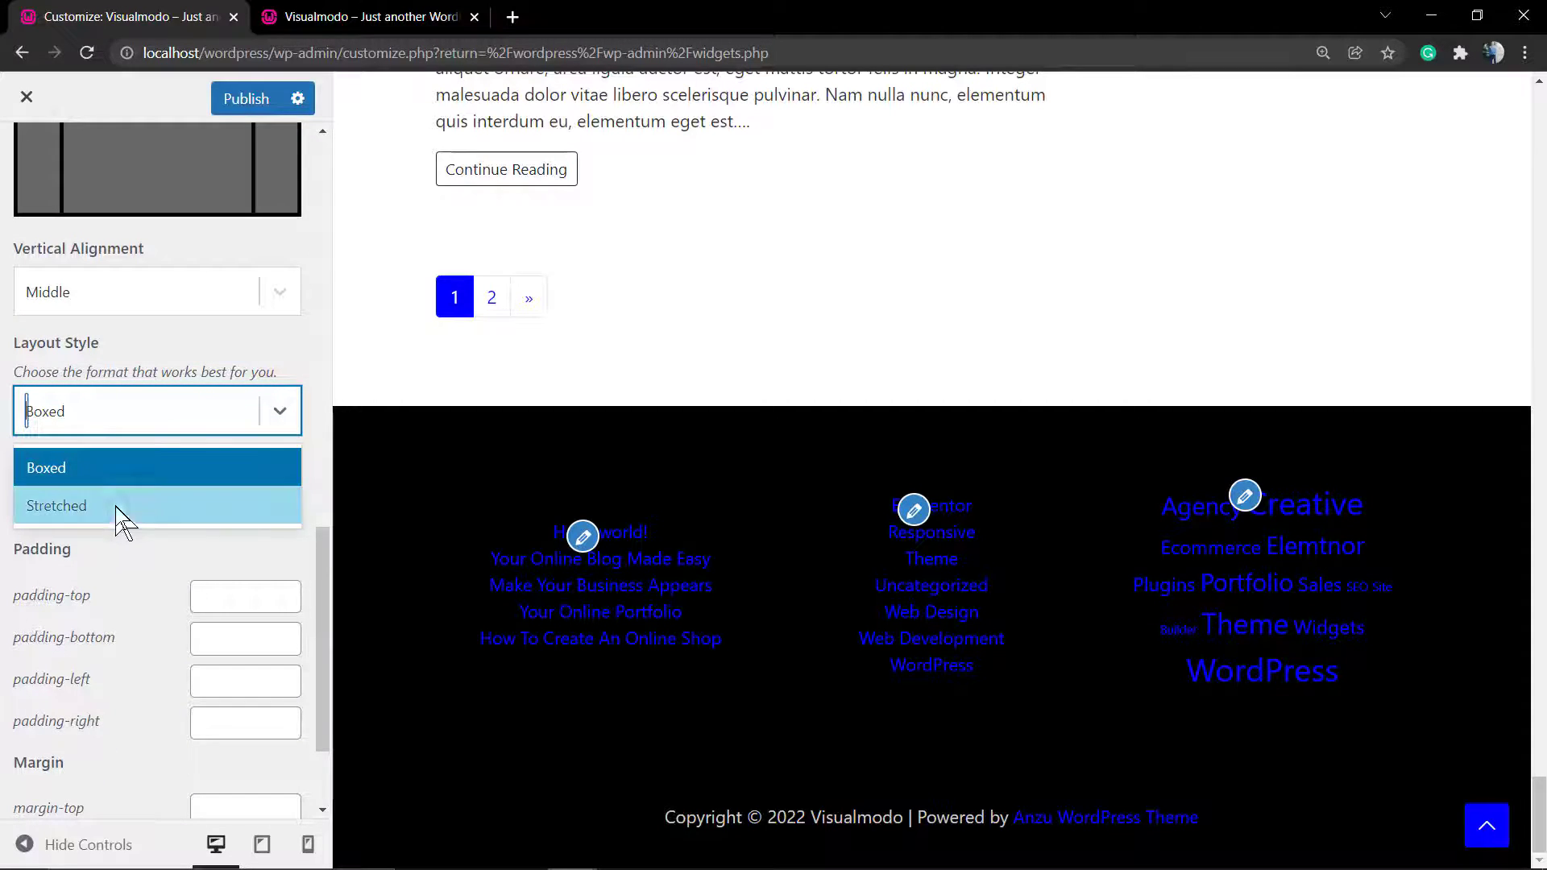
{"action": "left_click", "coordinate": [57, 505]}
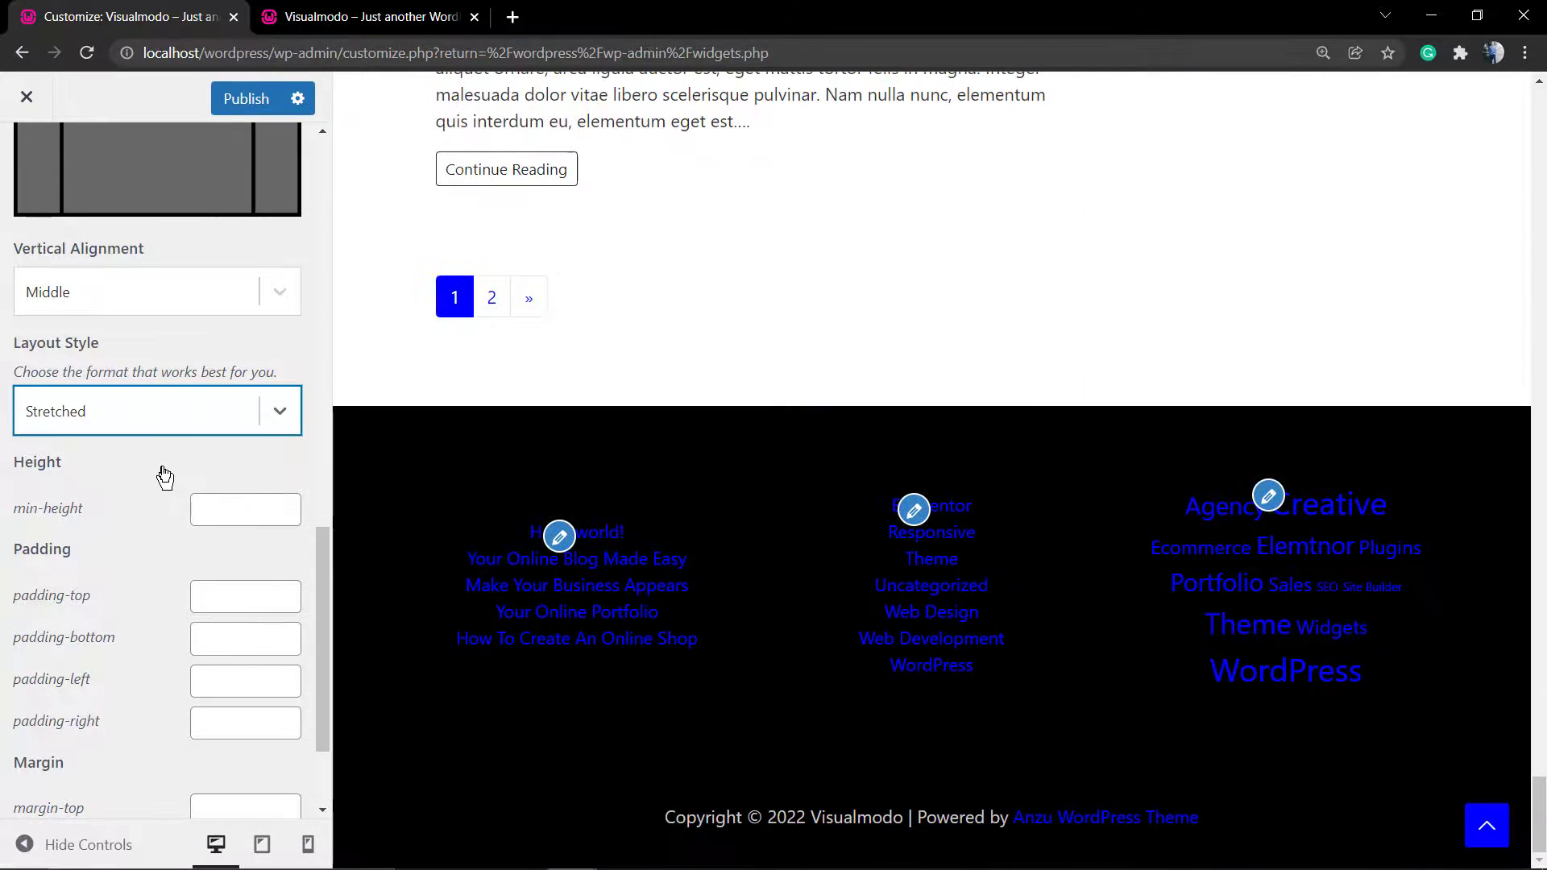
{"action": "mouse_move", "coordinate": [611, 548]}
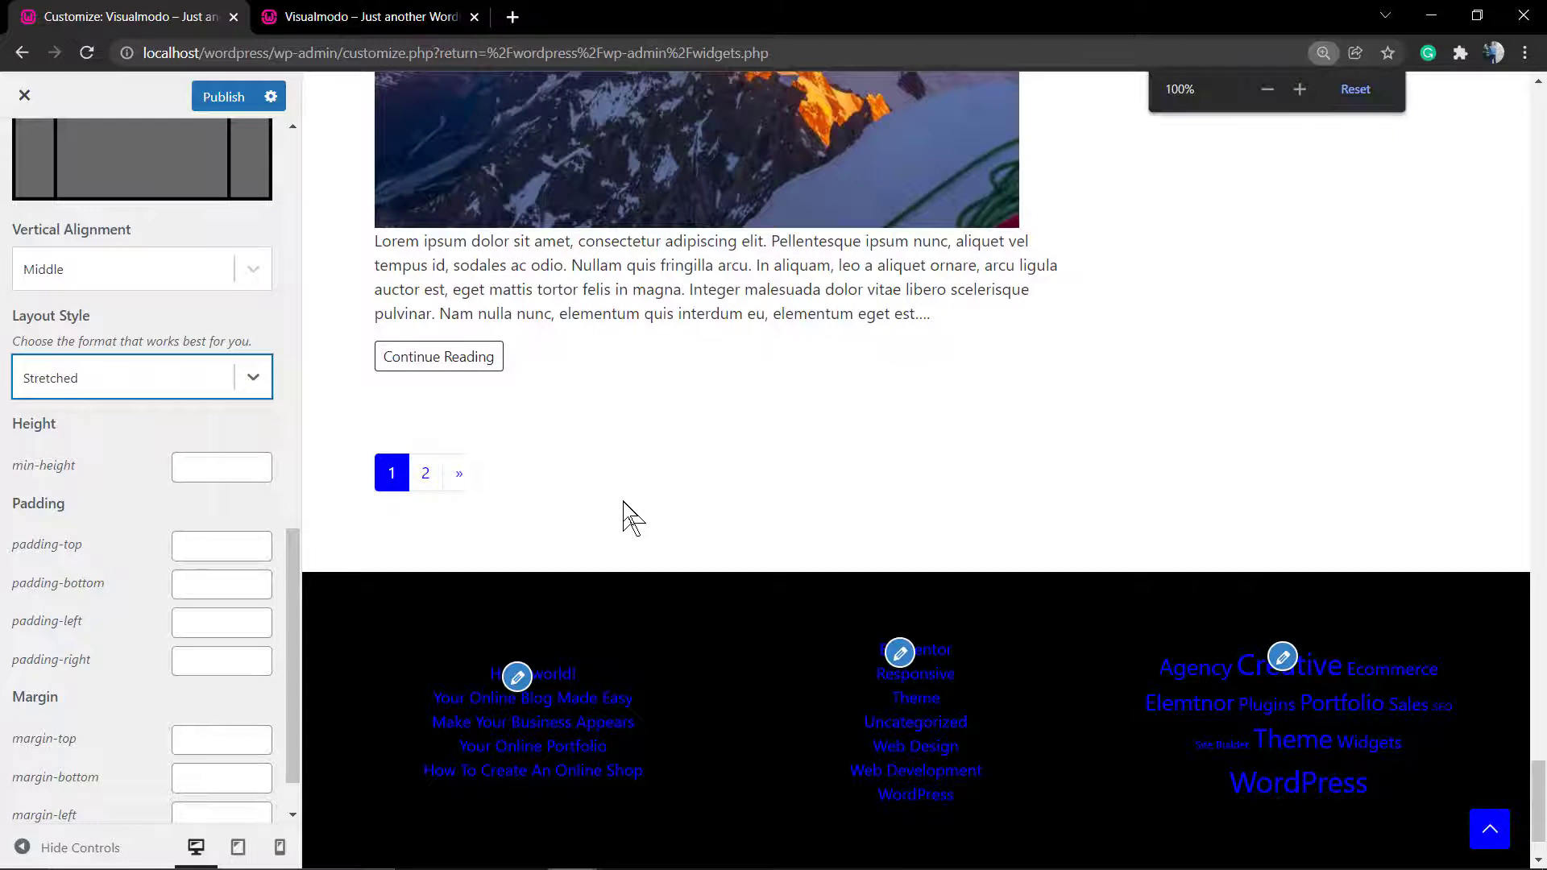
{"action": "left_click", "coordinate": [141, 377]}
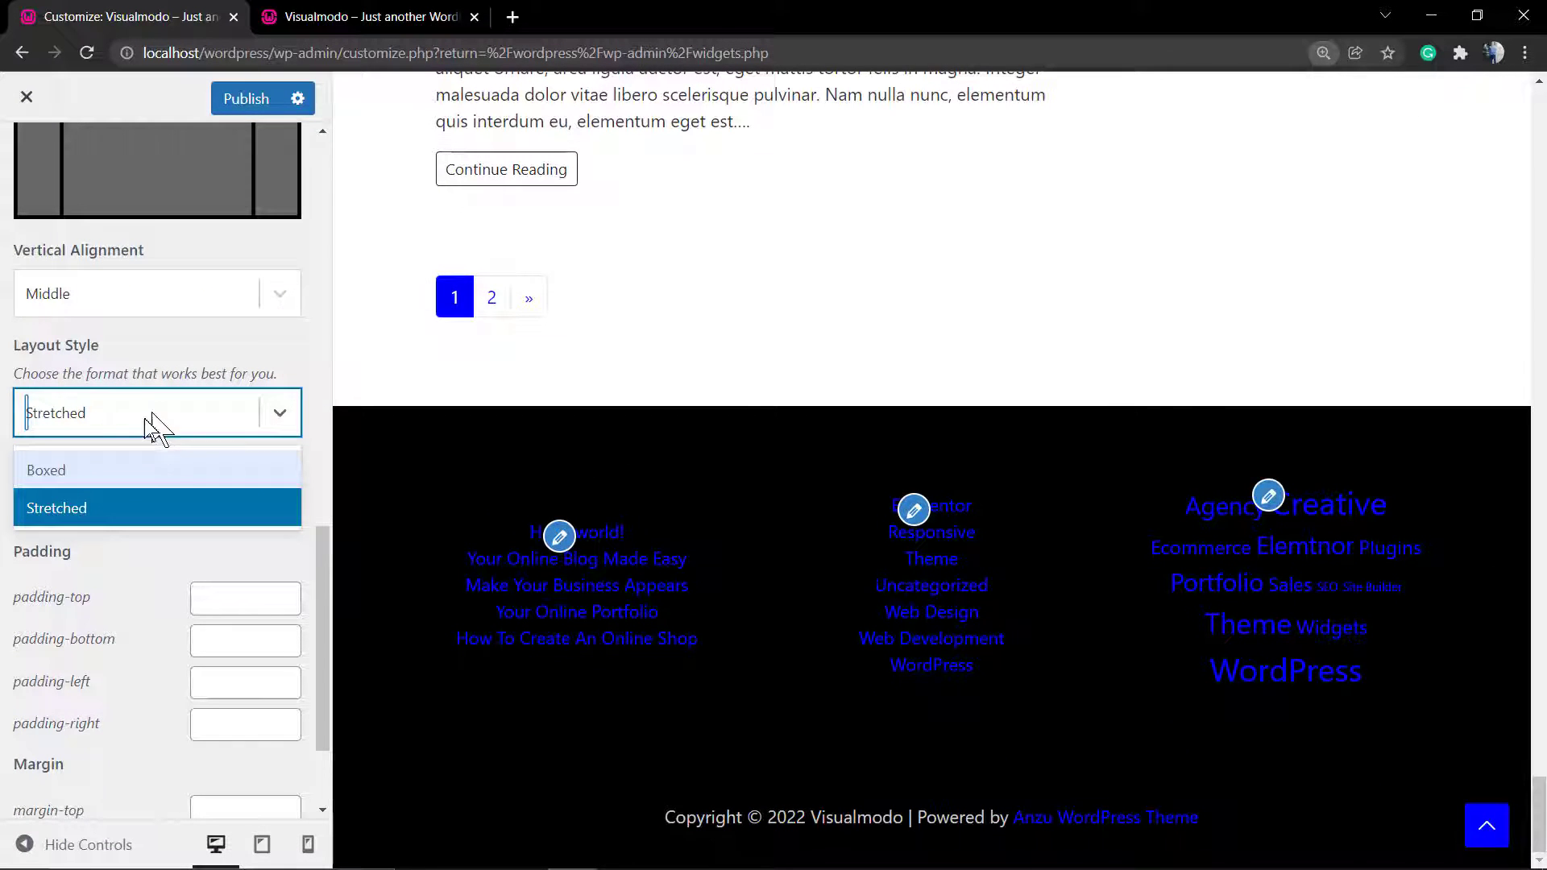
{"action": "left_click", "coordinate": [47, 470]}
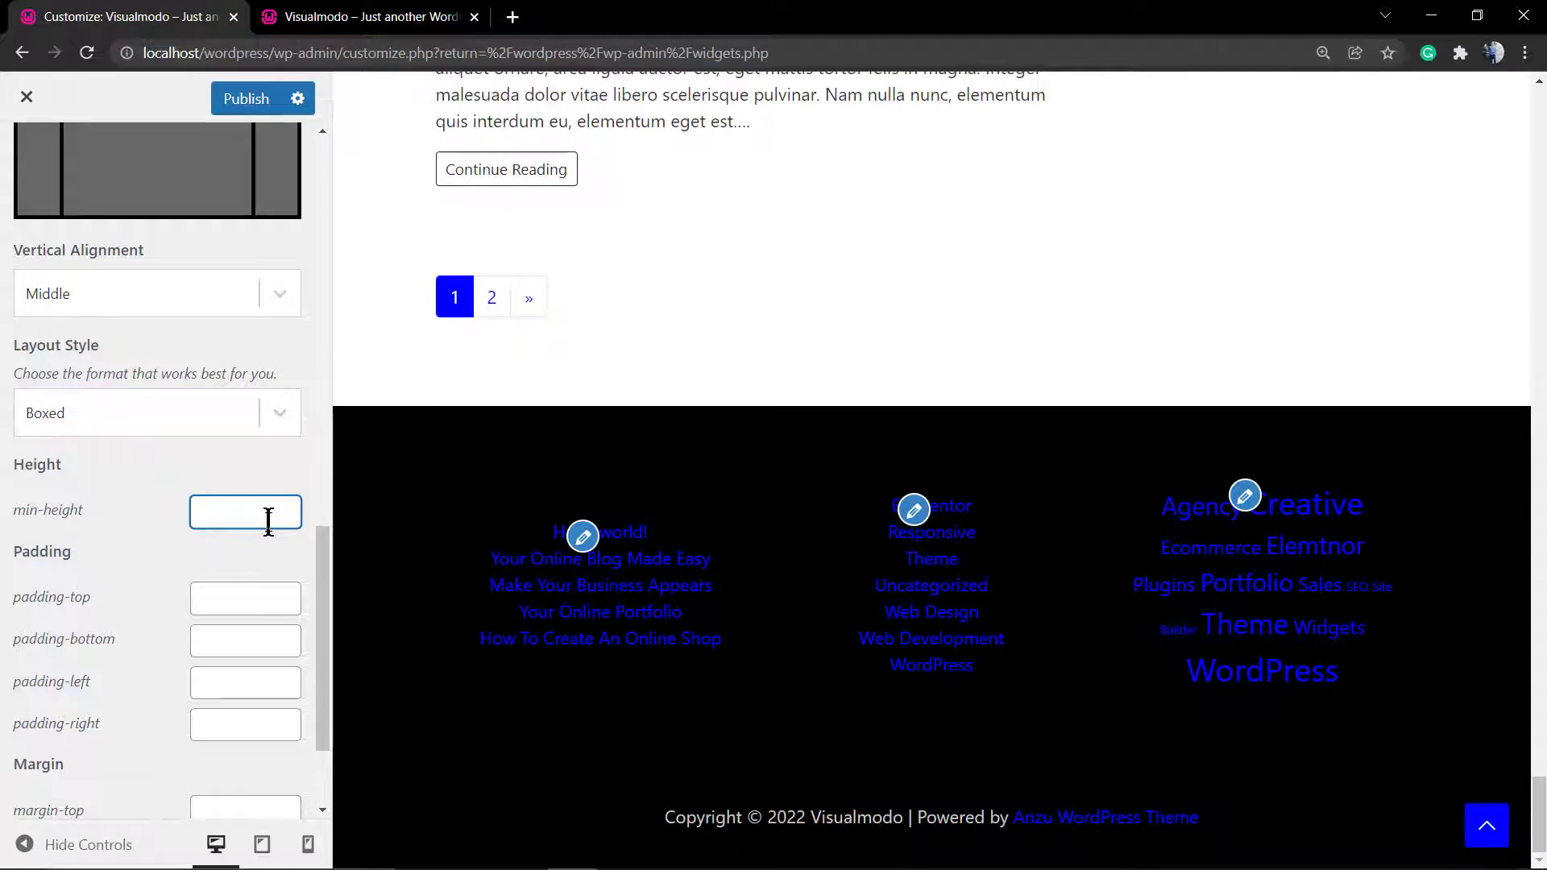
Try a 400 min-height and clear it, then enter top padding 15 and a bottom padding
{"action": "type", "text": "400px"}
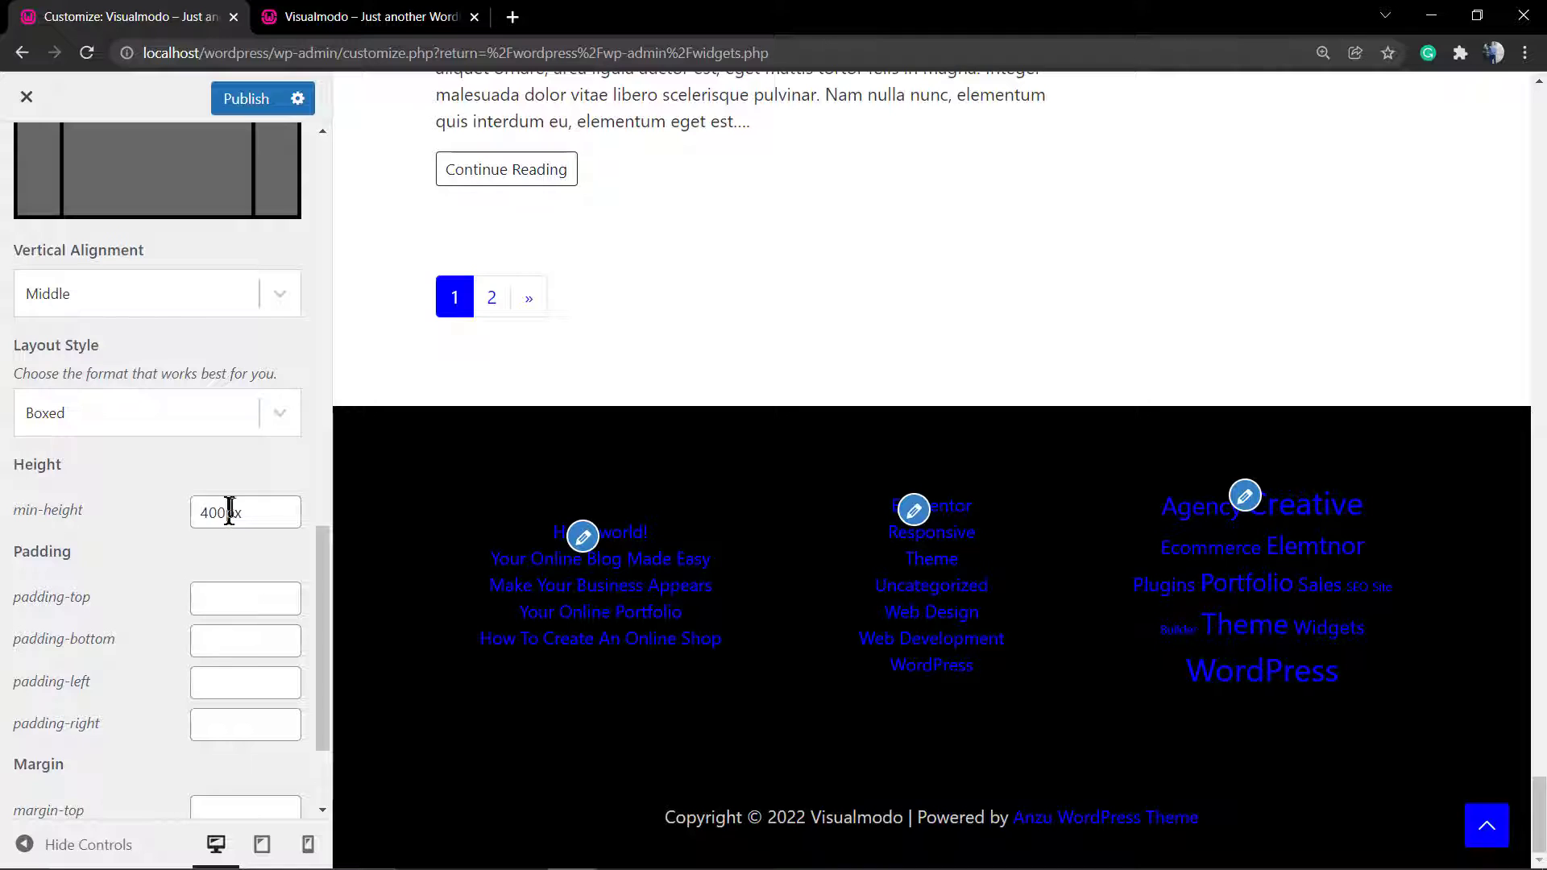
{"action": "left_click", "coordinate": [245, 511]}
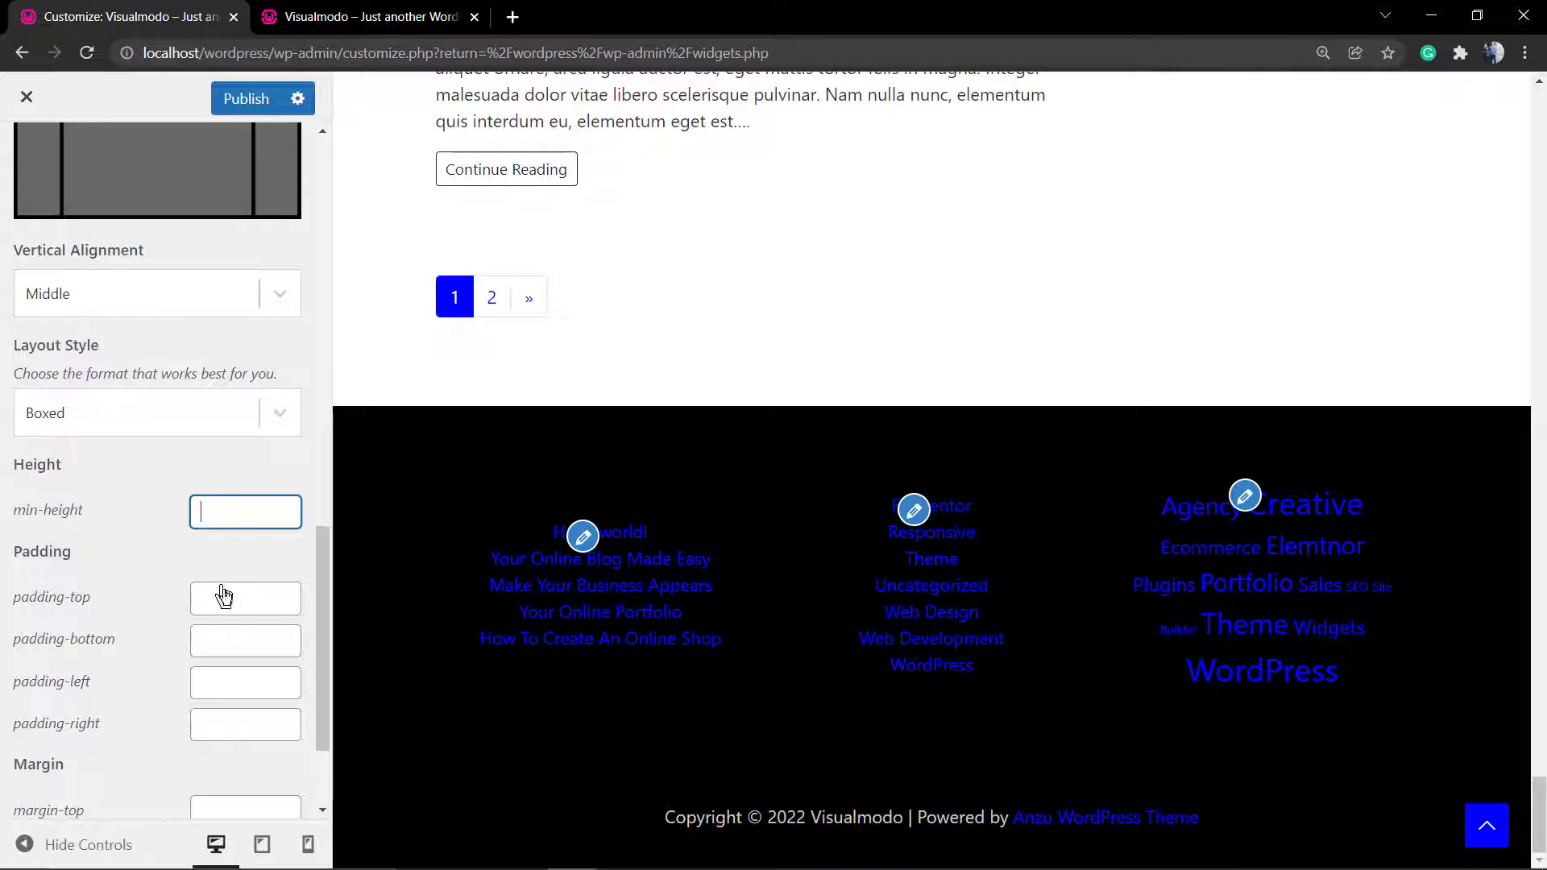
{"action": "left_click", "coordinate": [245, 598]}
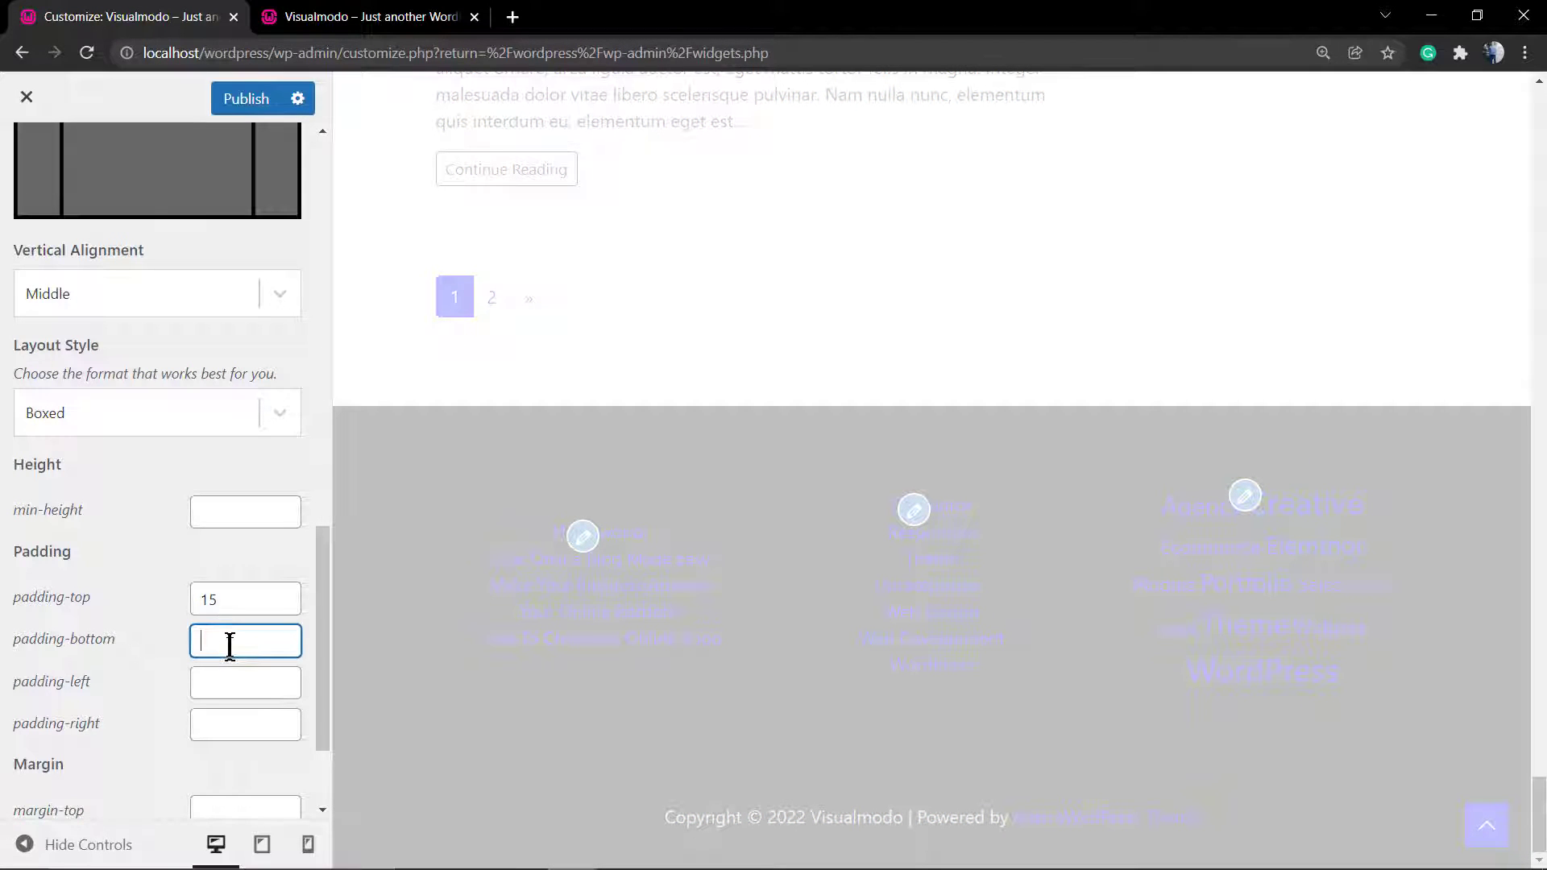
{"action": "type", "text": "15"}
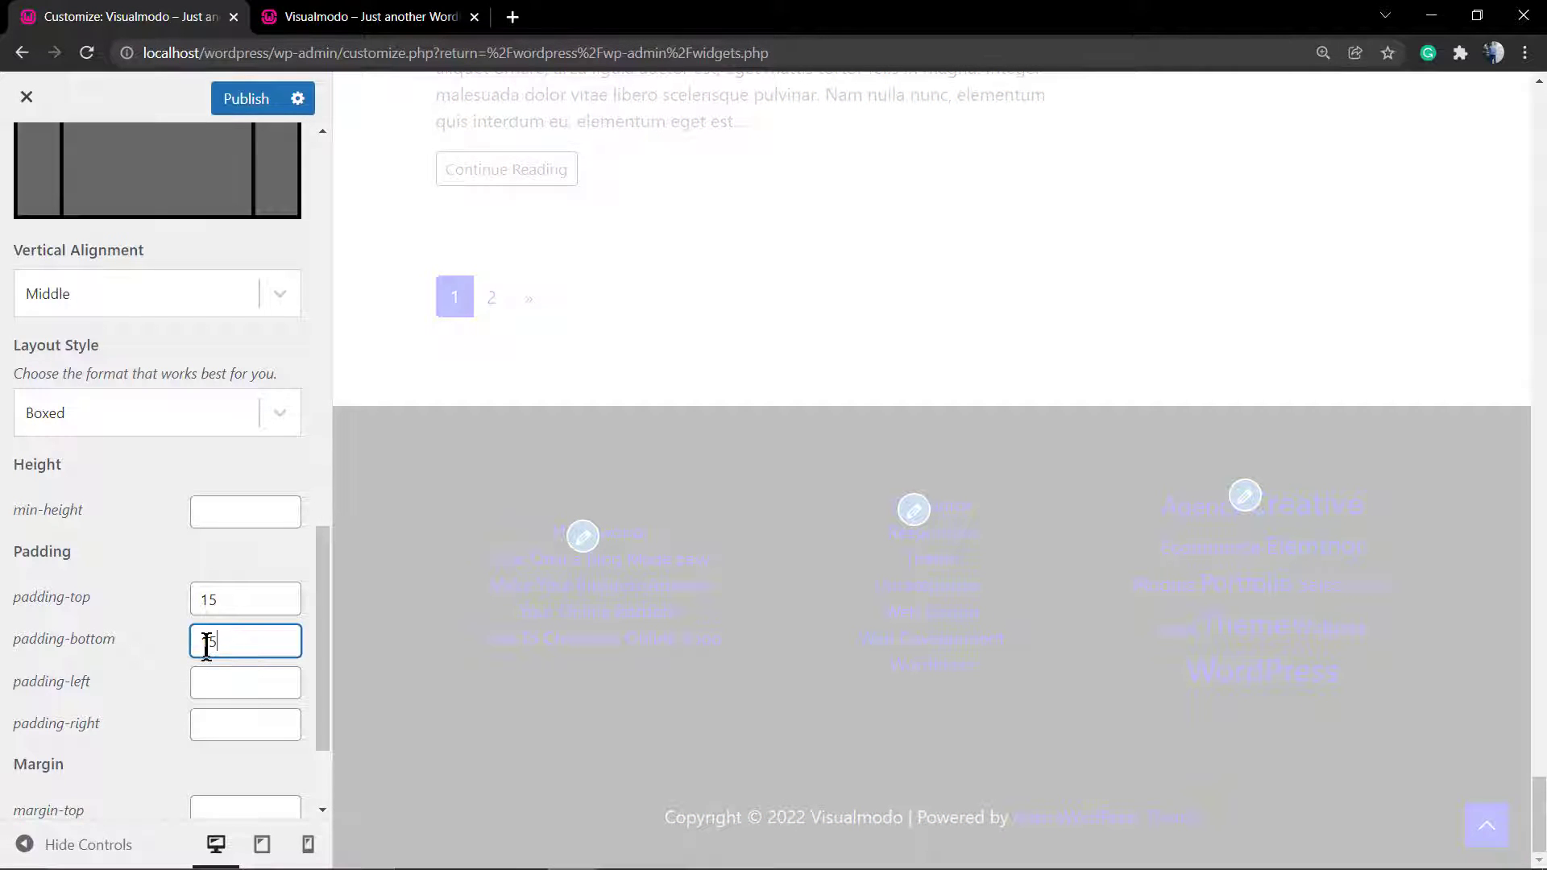
{"action": "type", "text": "1"}
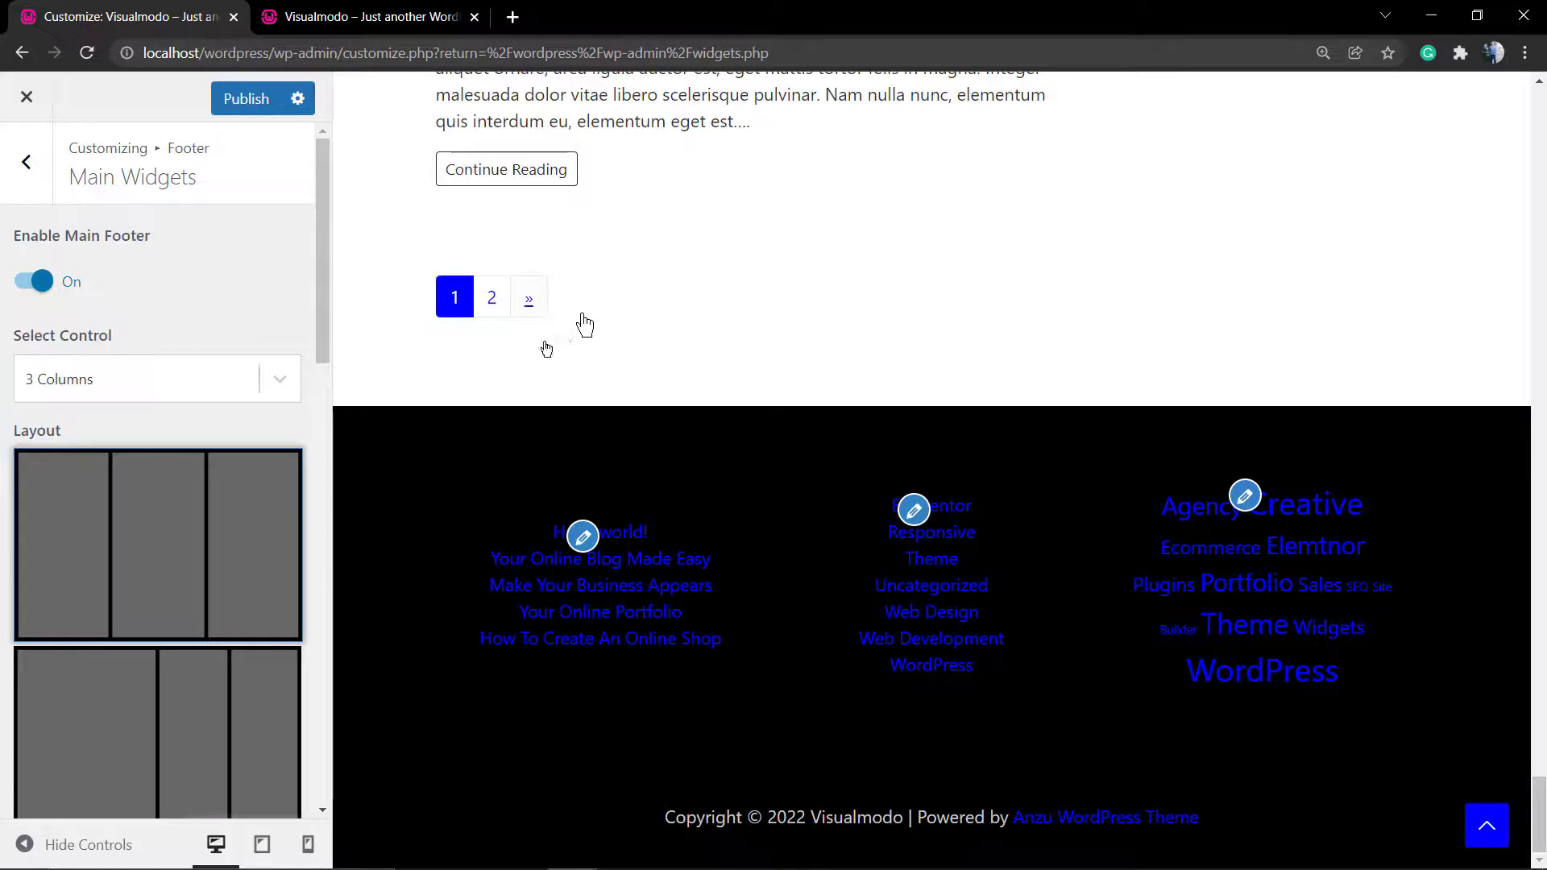
Return from Main Widgets to the Footer list (Above, Main, Below Widgets, Footer Bottom)
{"action": "left_click", "coordinate": [26, 161]}
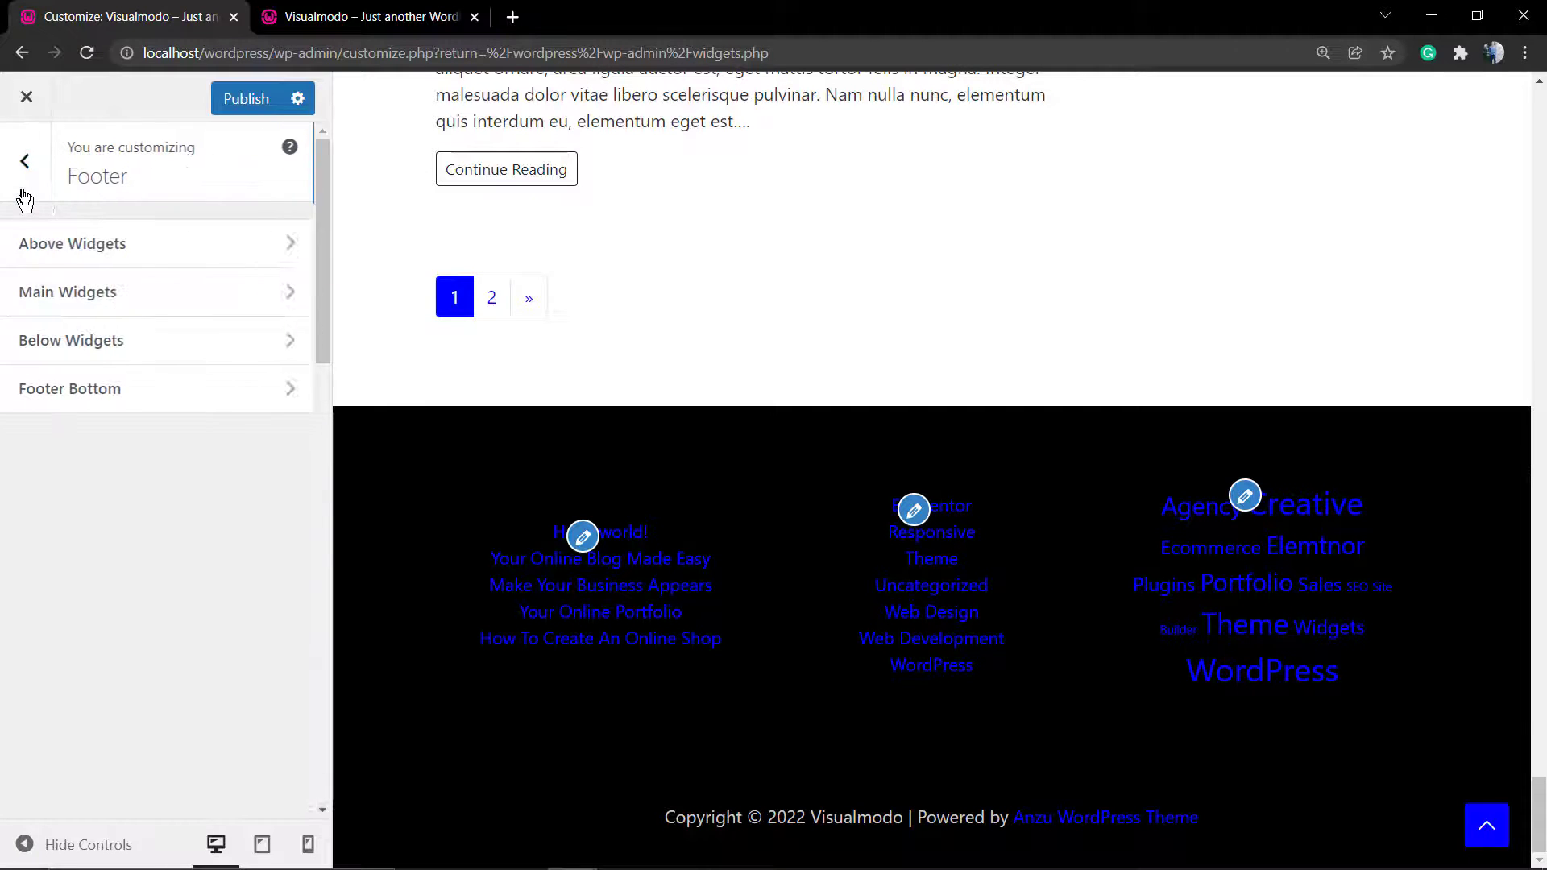